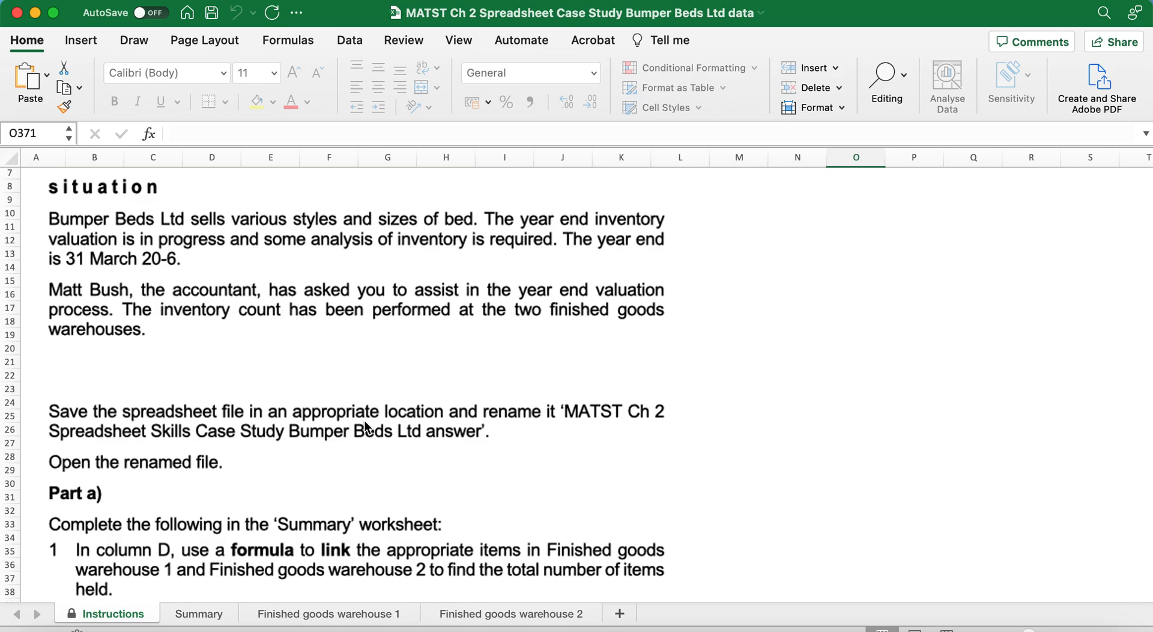
mouse_move(195, 539)
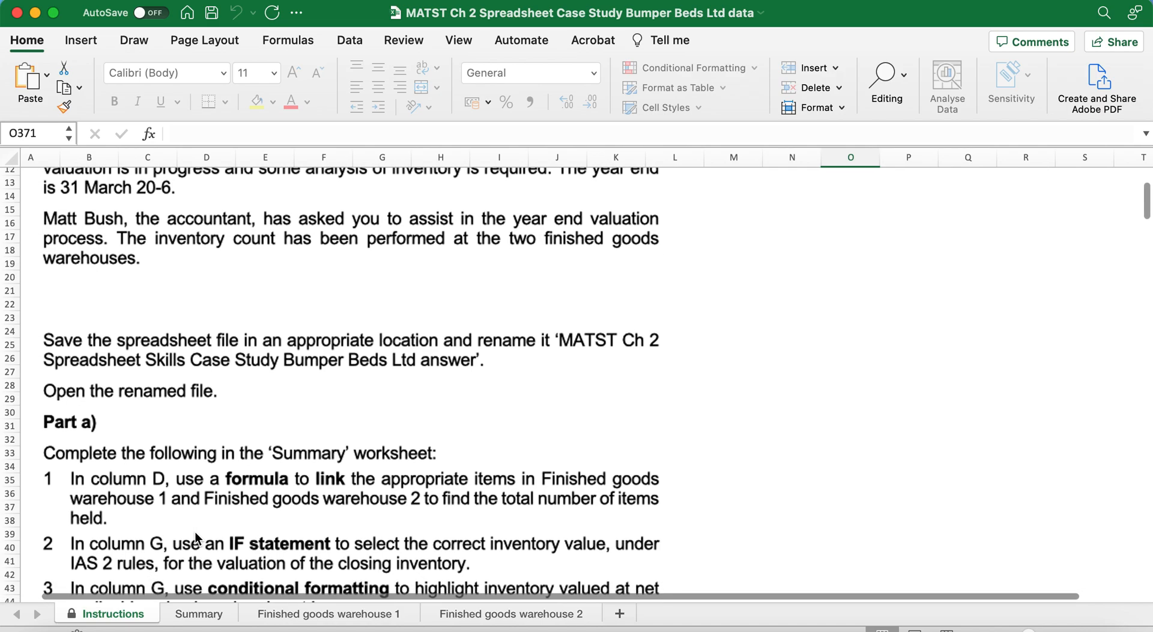
- Save the workbook under the new 'Bumper Beds Ltd Answer1' name in the Chapter 2 folder
scroll("down", 3)
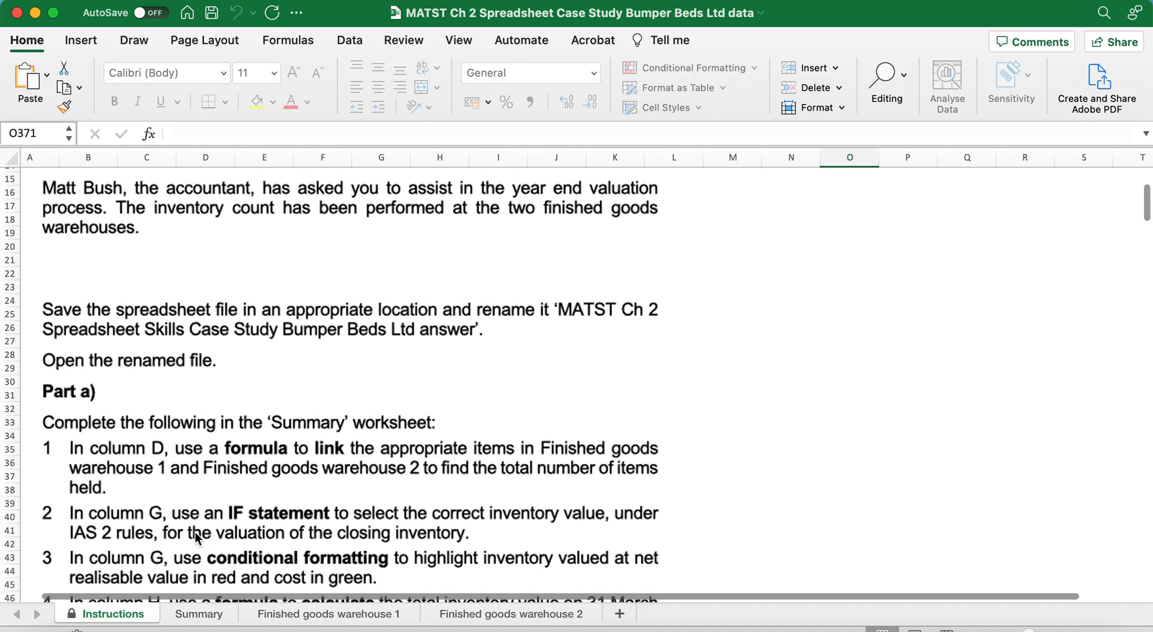
scroll("down", 3)
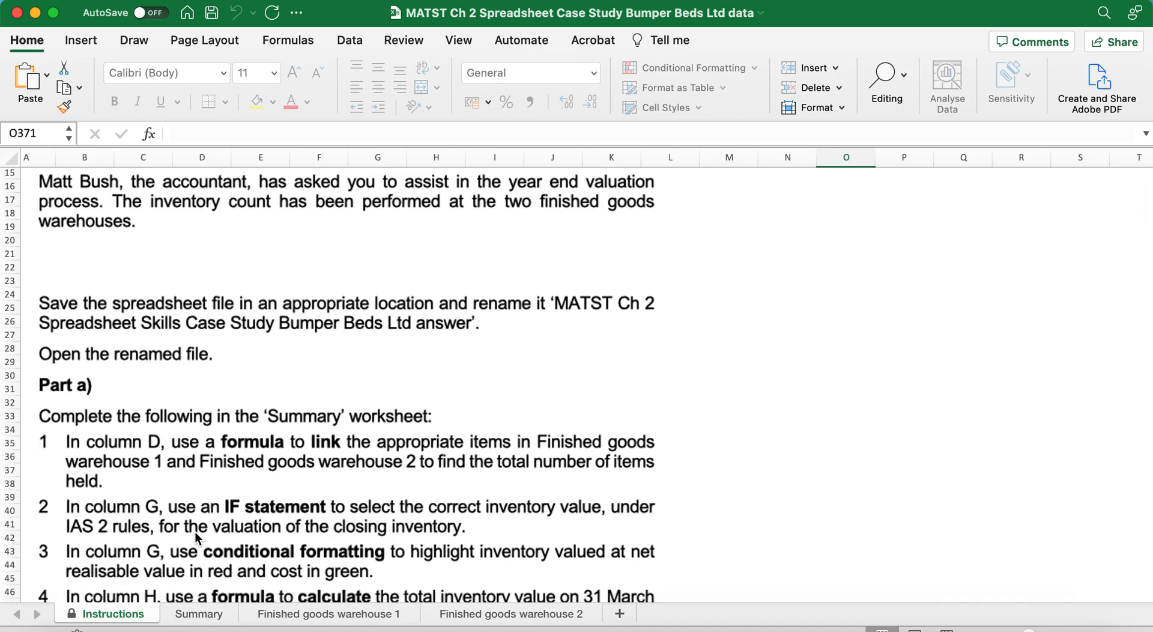
mouse_move(247, 399)
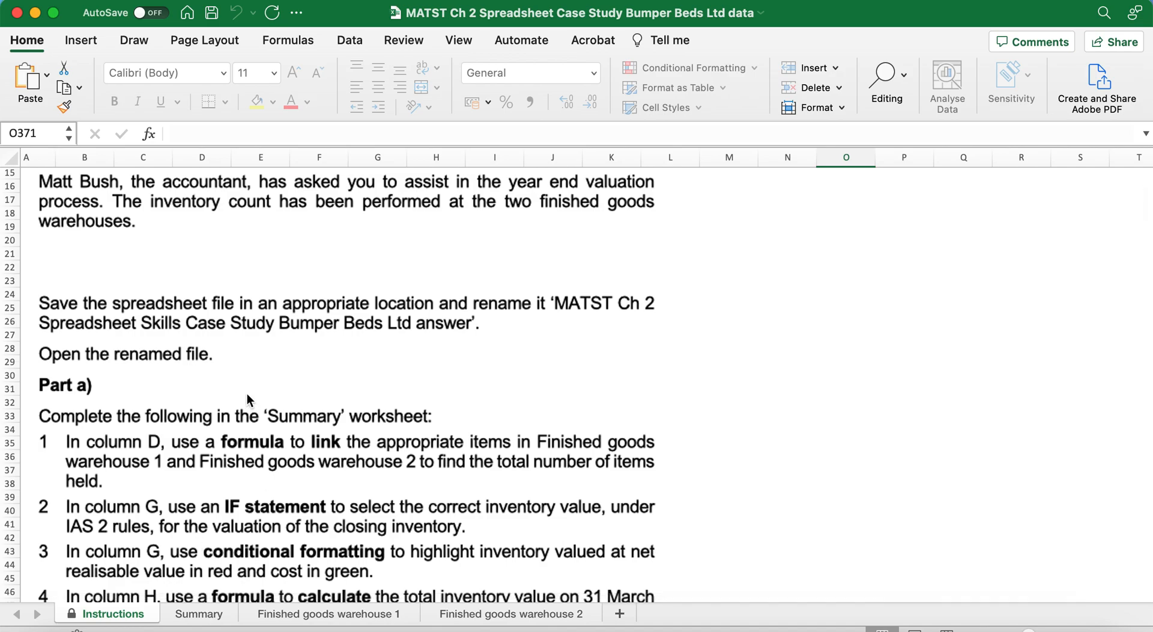
scroll("down", 3)
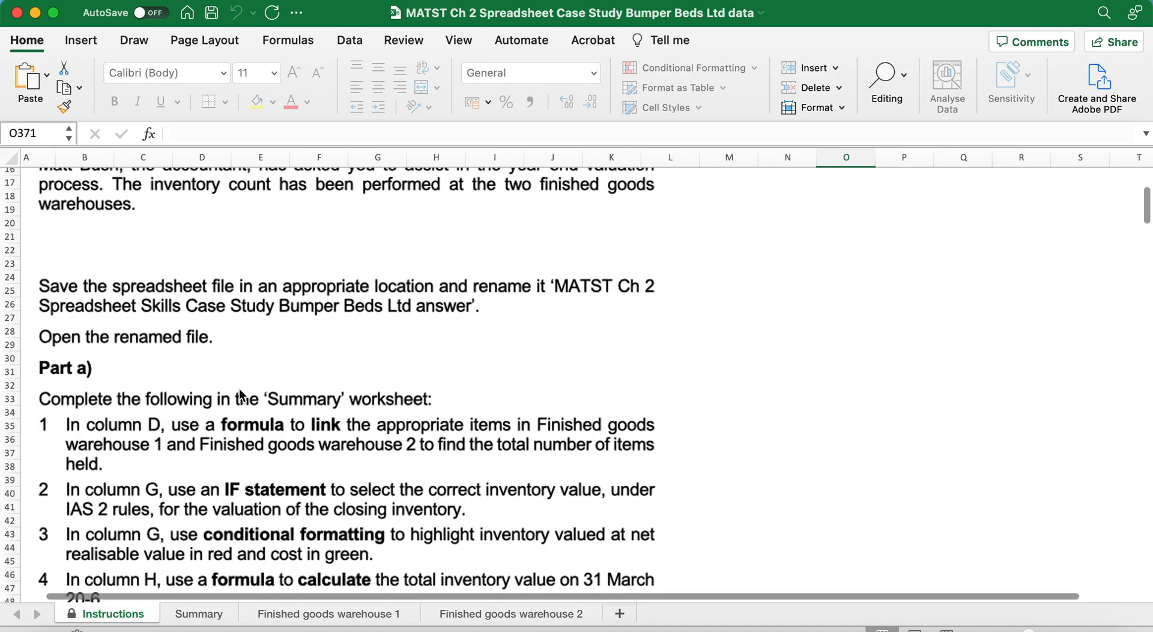
scroll("down", 3)
type("Case Study Bumper Beds Ltd Answ")
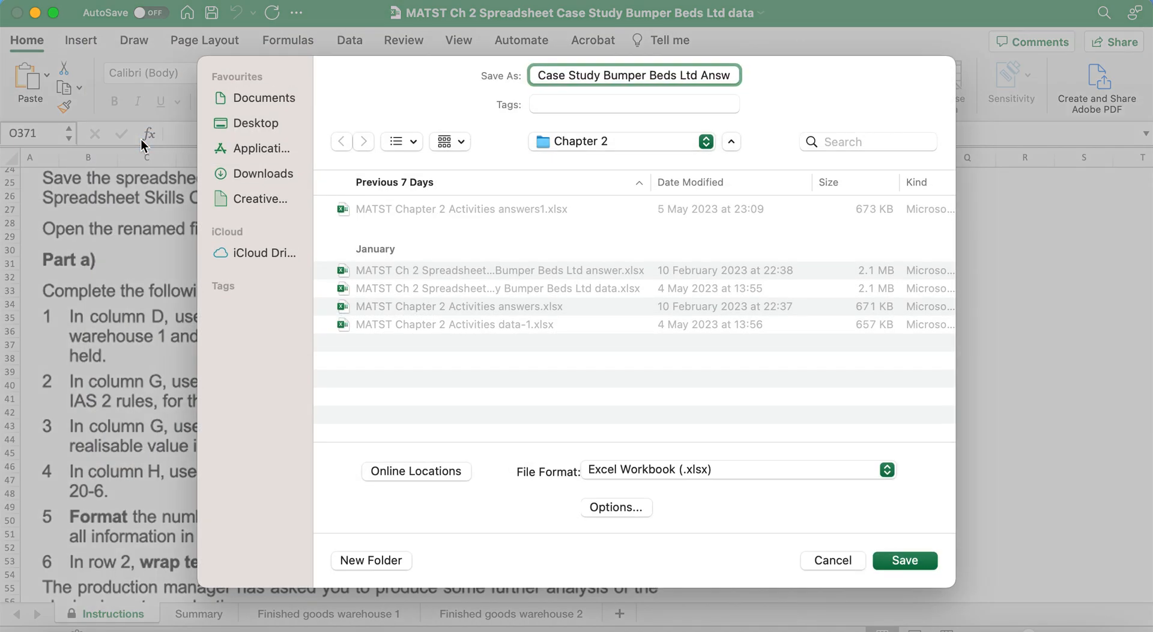
left_click(904, 560)
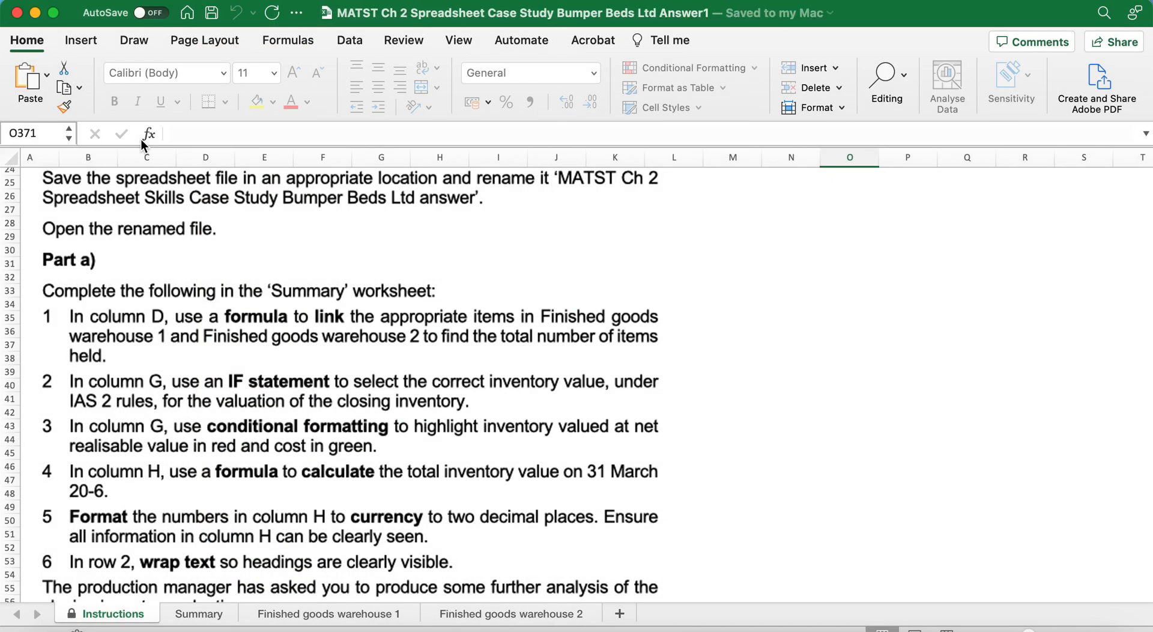
scroll("down", 3)
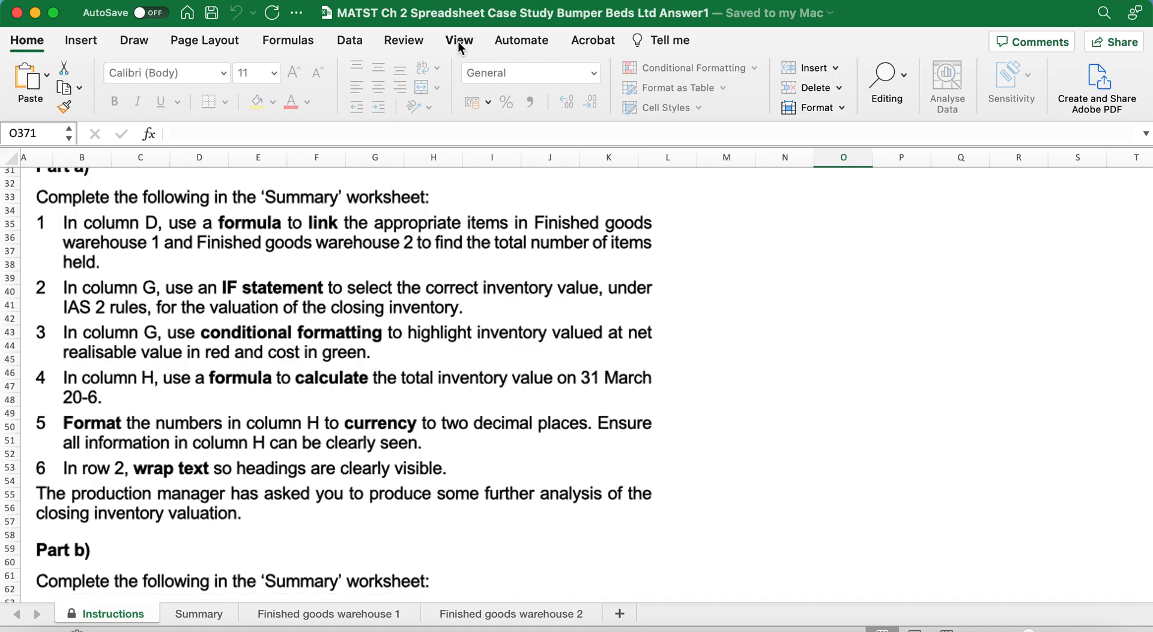
- Arrange a second workbook window vertically beside the first, showing the Summary sheet
left_click(457, 40)
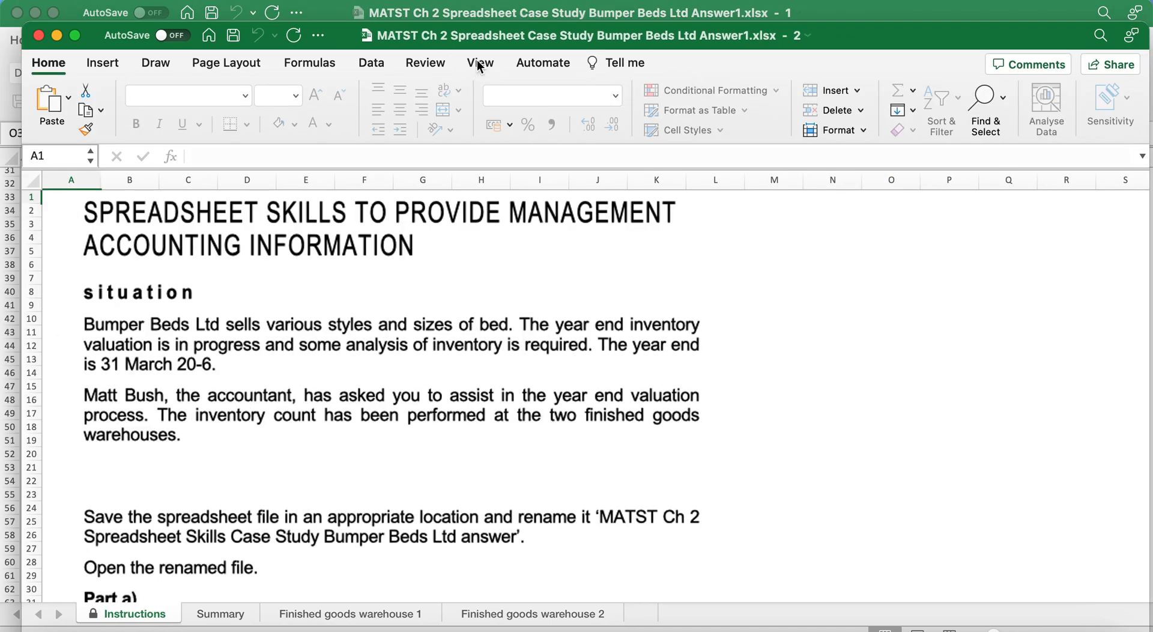
left_click(769, 109)
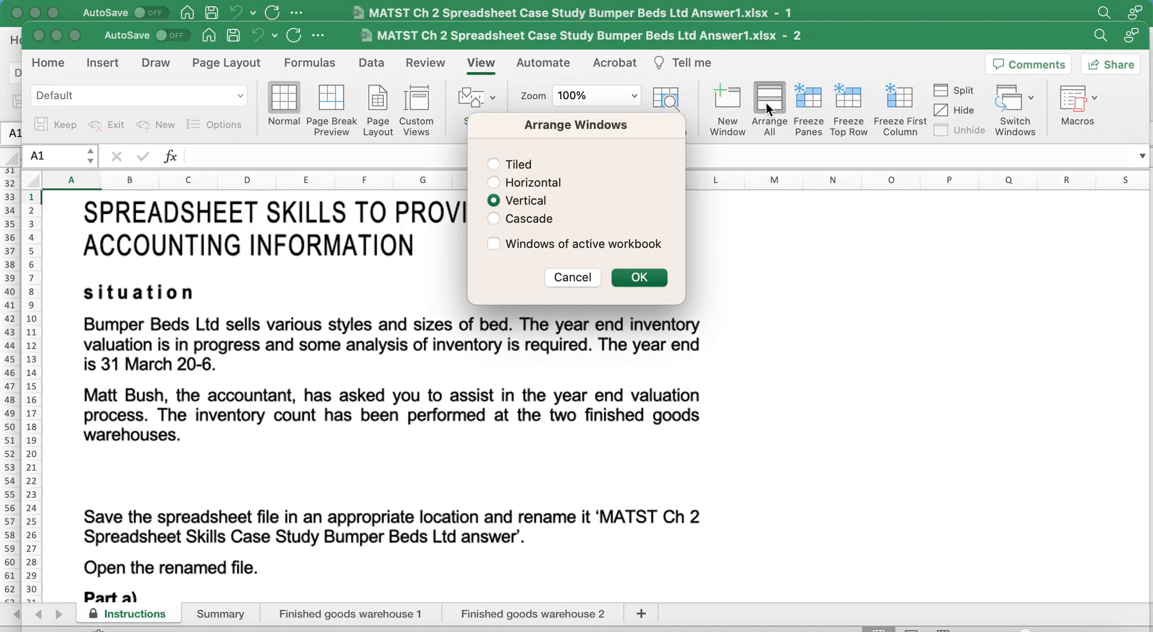
left_click(636, 278)
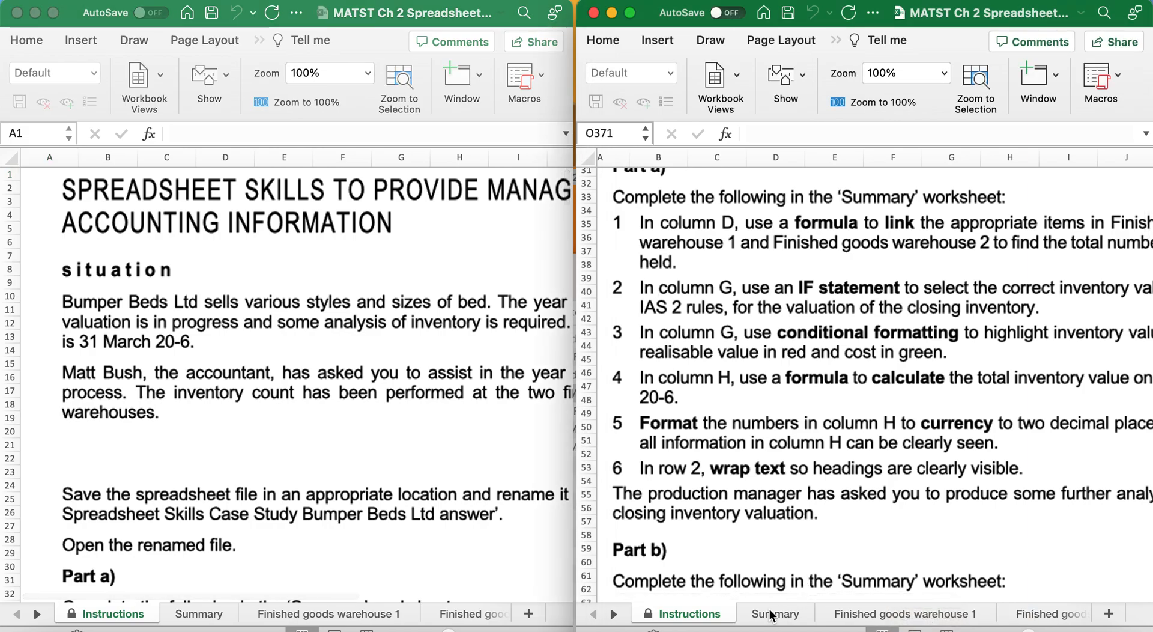
left_click(774, 614)
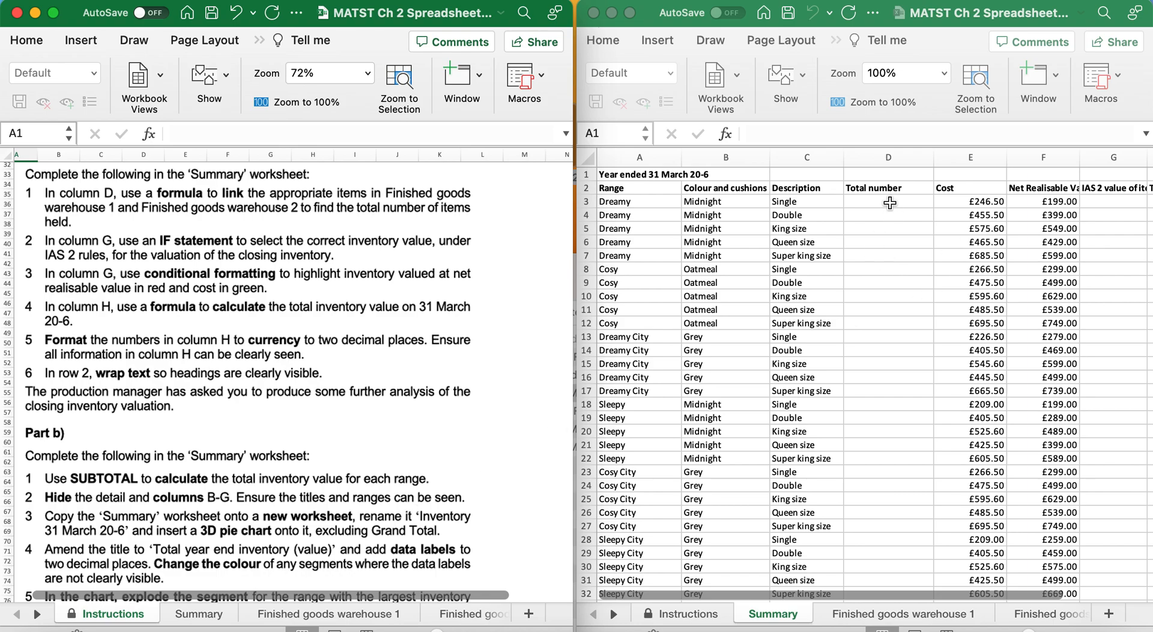
- Build Summary D3 as warehouse 1 D3 plus warehouse 2 D3 for Dreamy Midnight Single
left_click(888, 201)
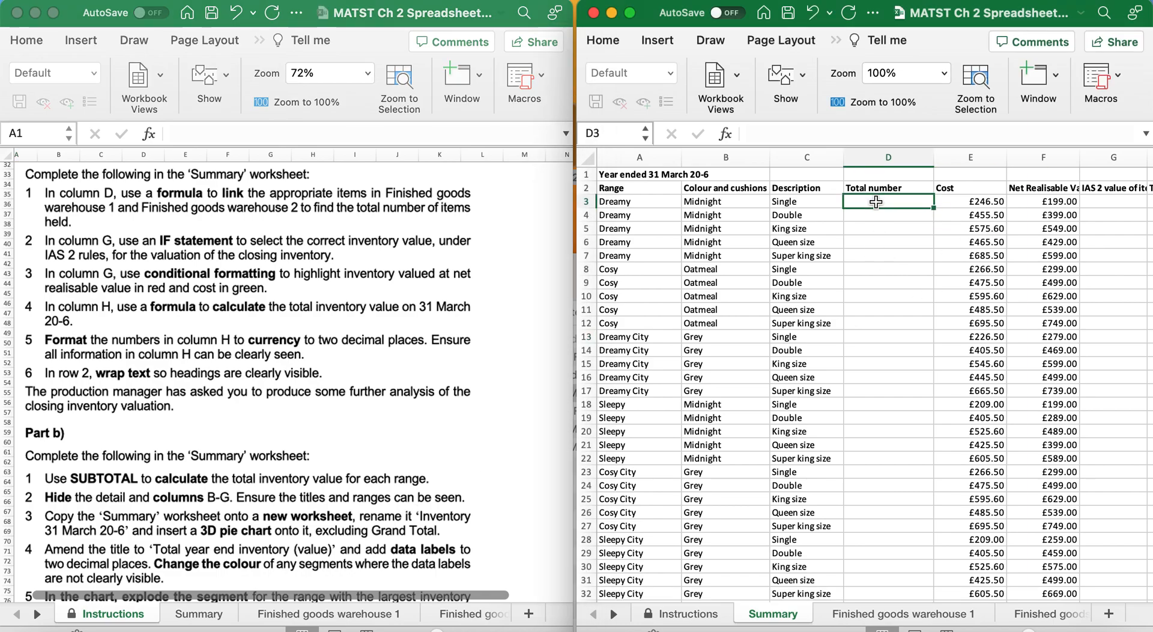
type("=")
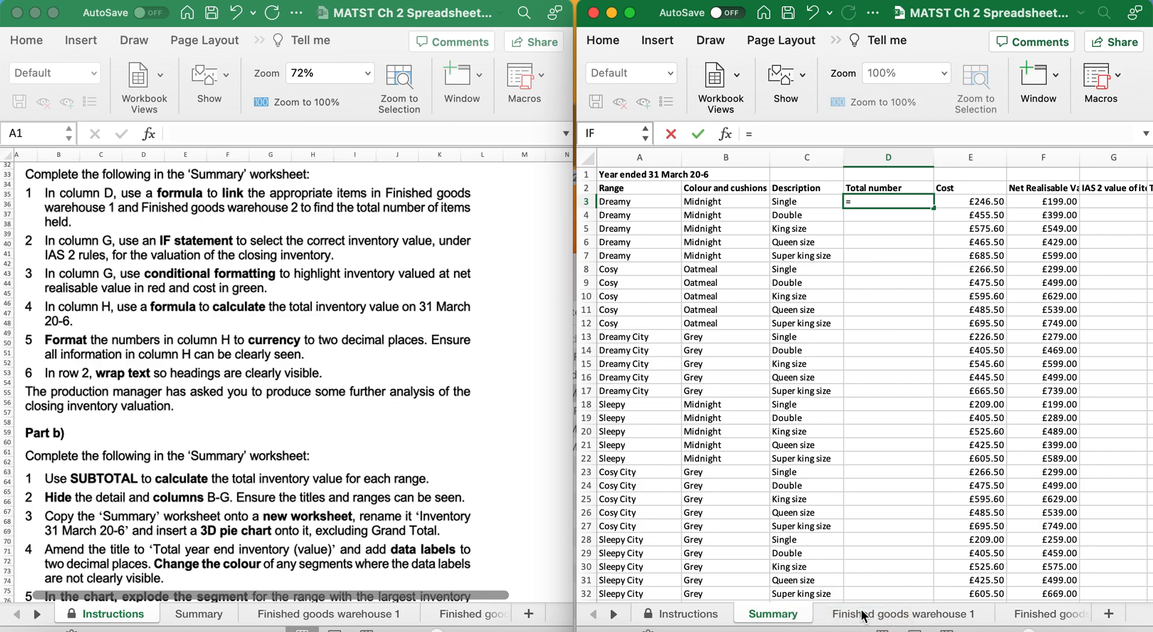
left_click(902, 614)
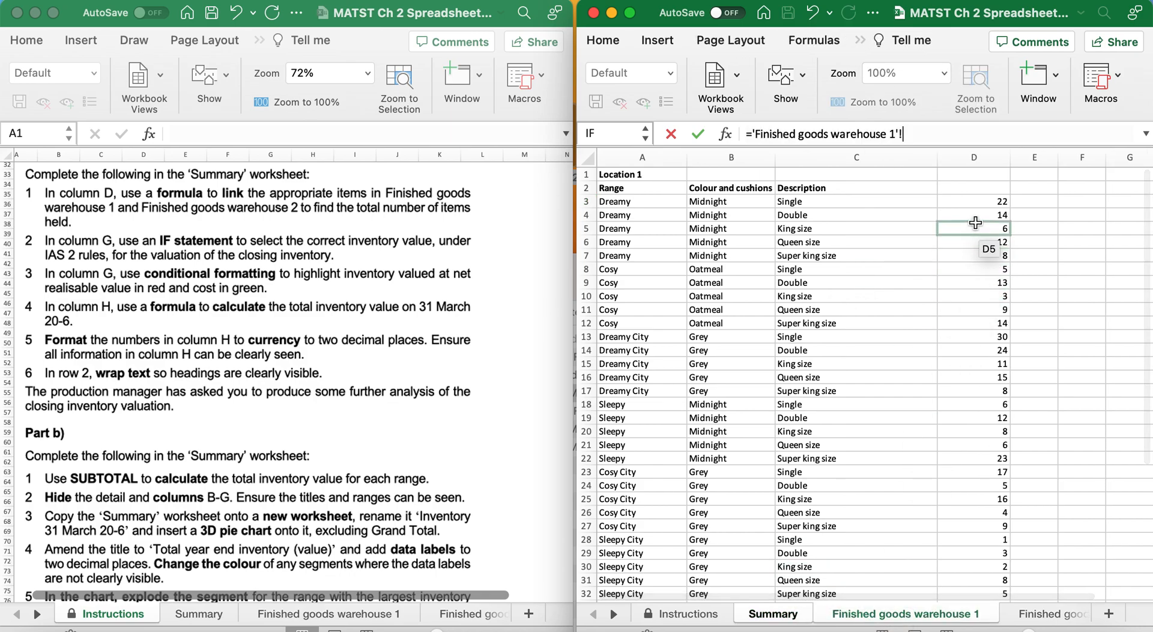
left_click(972, 201)
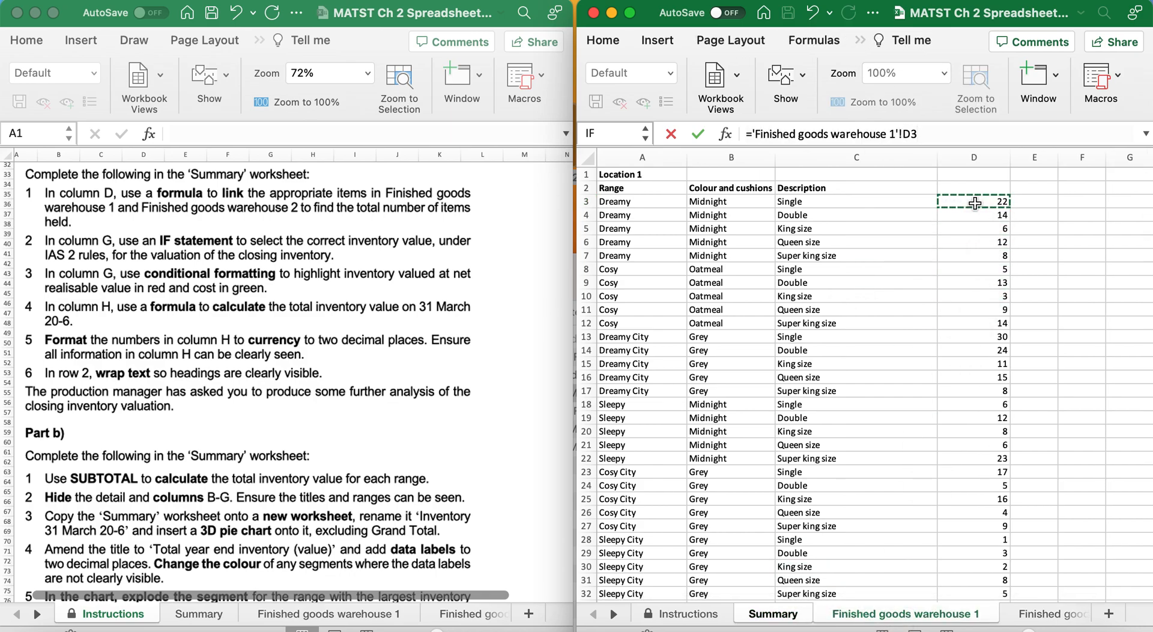
type("+")
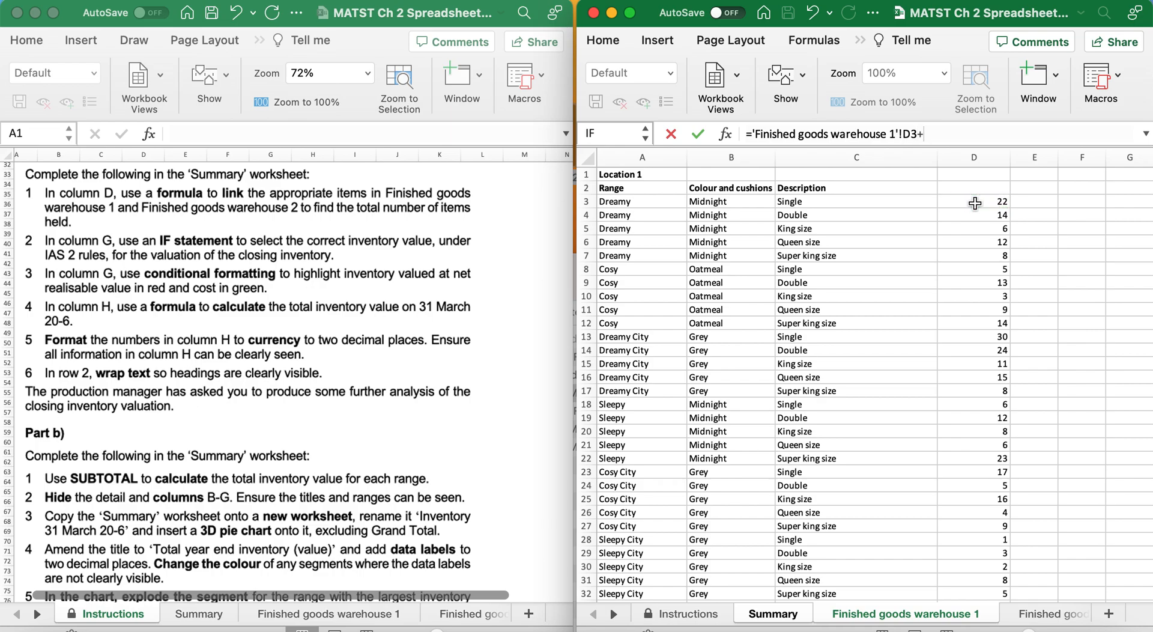
left_click(987, 613)
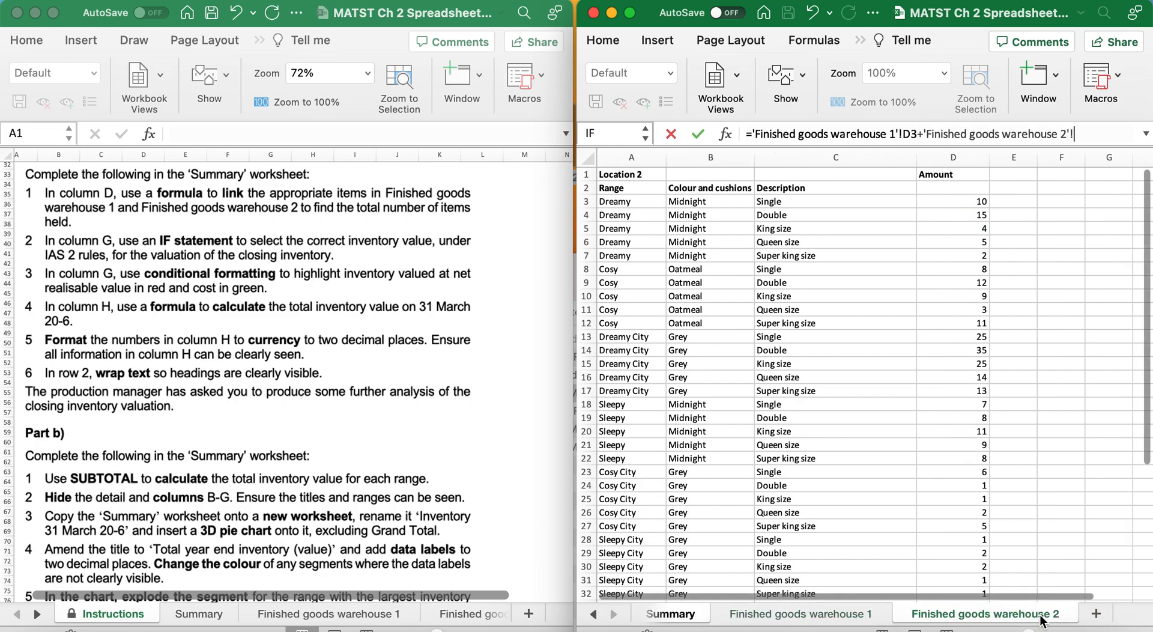
left_click(953, 200)
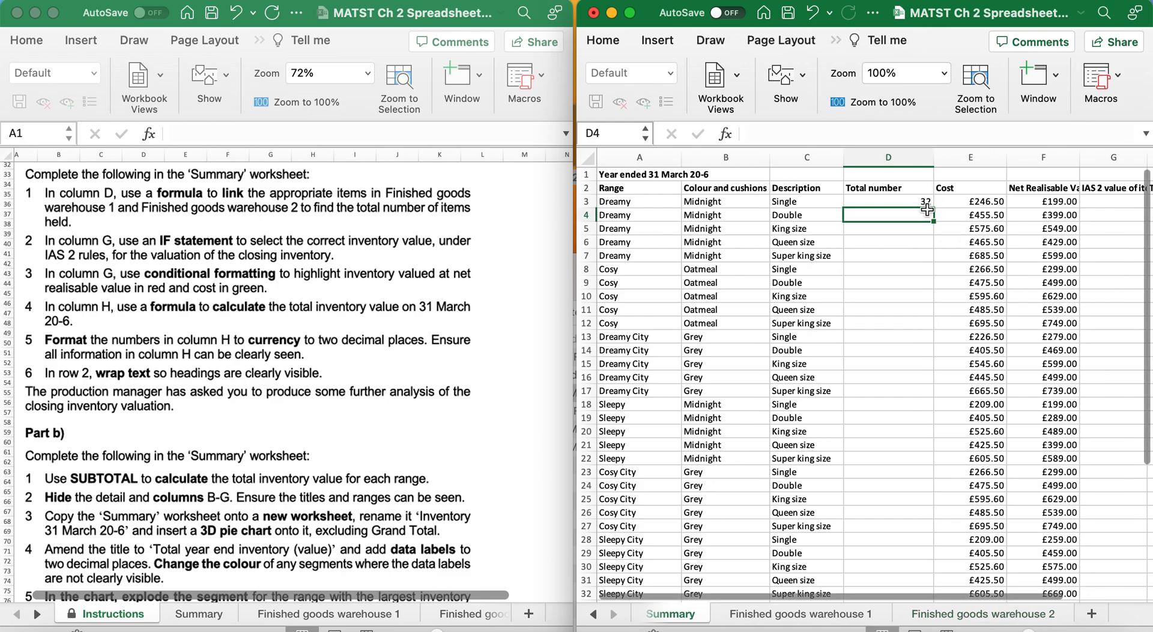
- Check the warehouse counts and fill the total formula down the Total number column
left_click(801, 614)
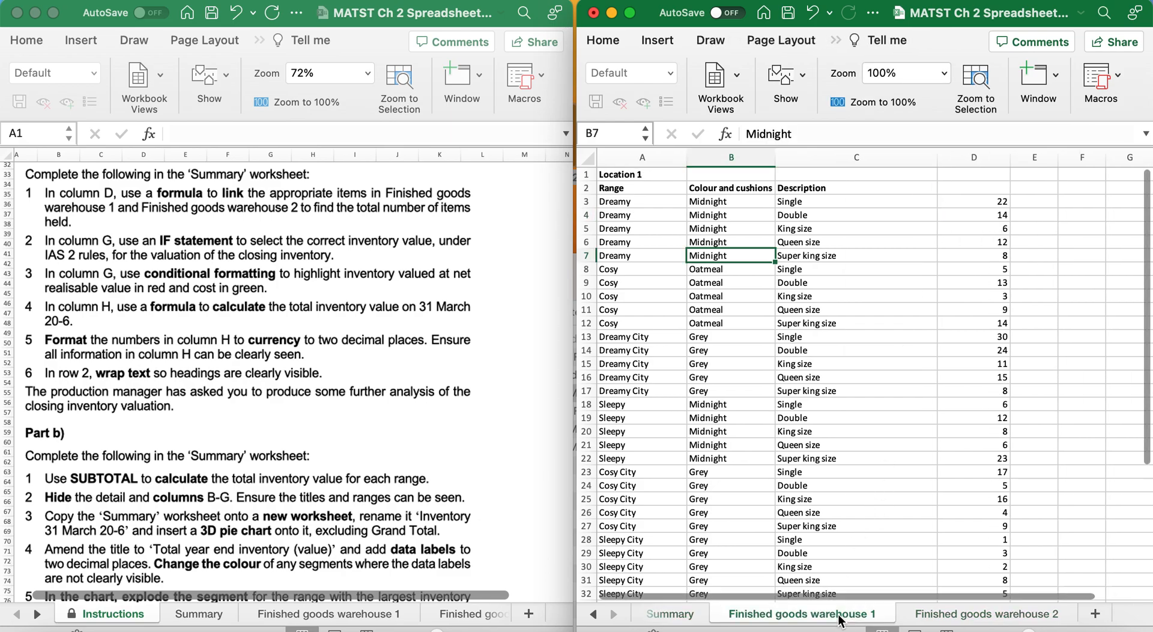
left_click(984, 613)
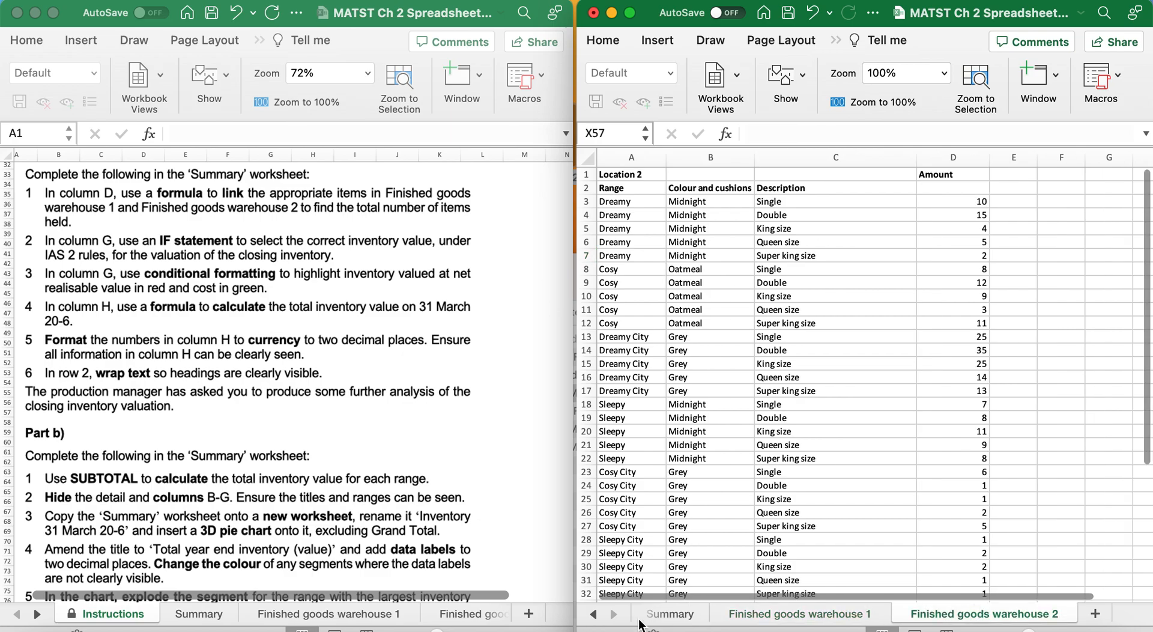
left_click(669, 614)
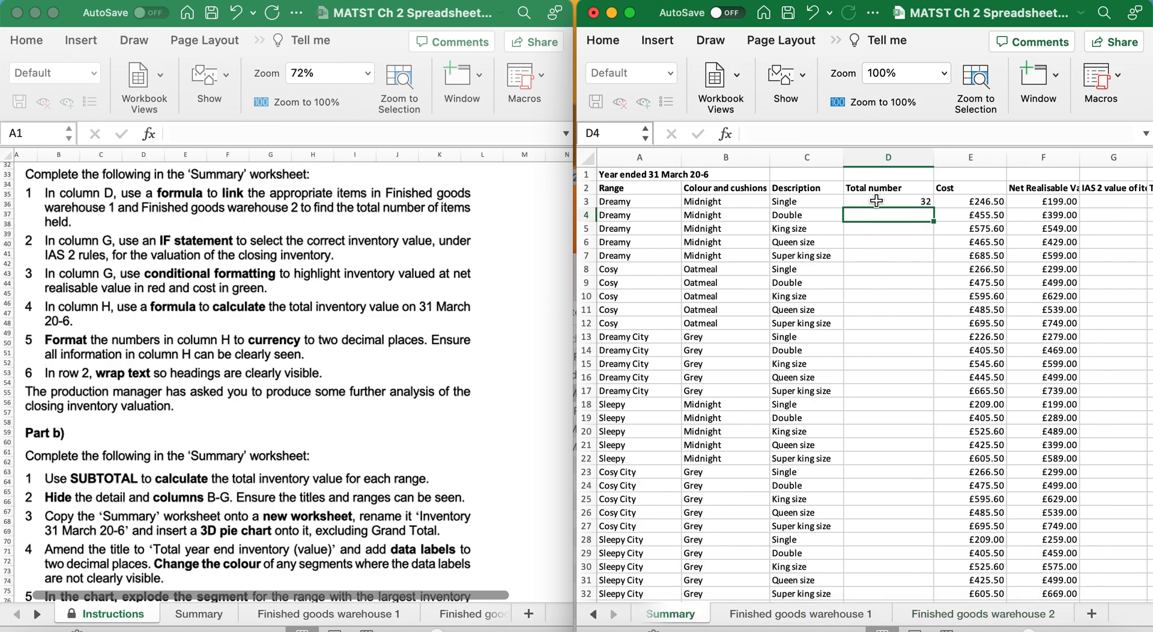
left_click_drag(875, 200, 875, 593)
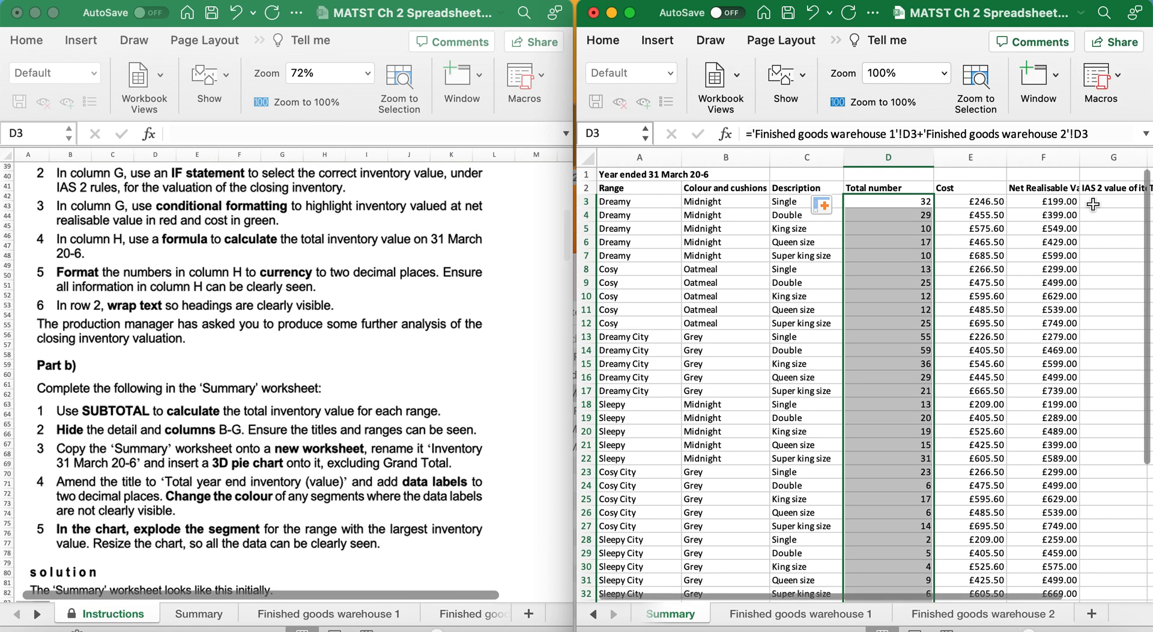
- Enter =IF(E3>F3,F3,E3) in G3 with the Formula Builder to pick the lower value
left_click(1112, 201)
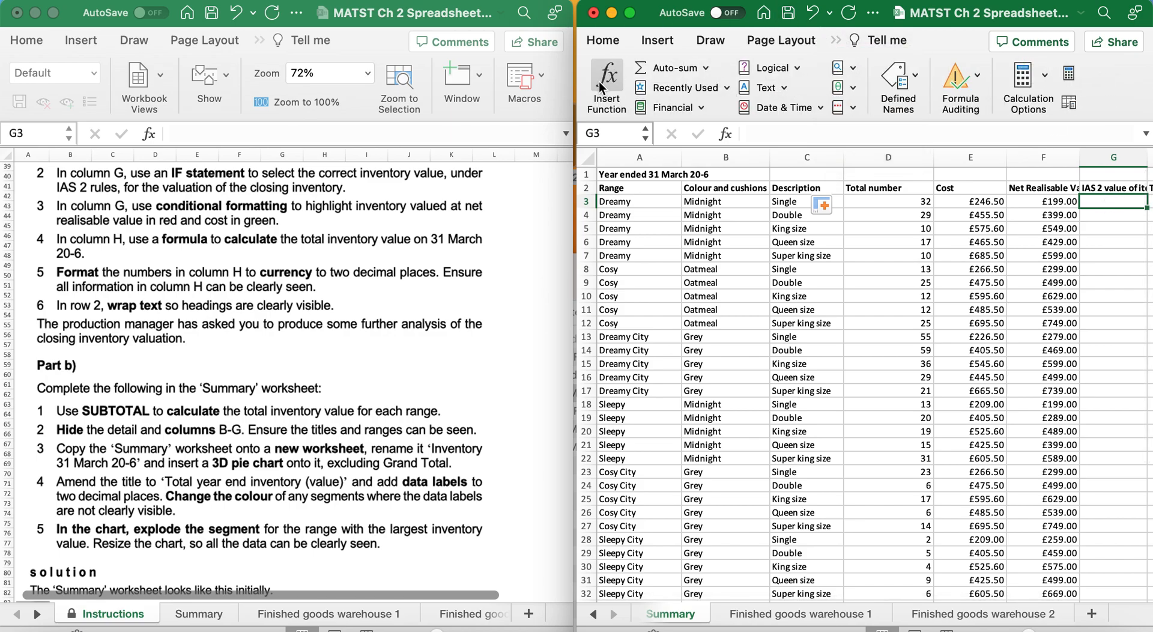
left_click(605, 76)
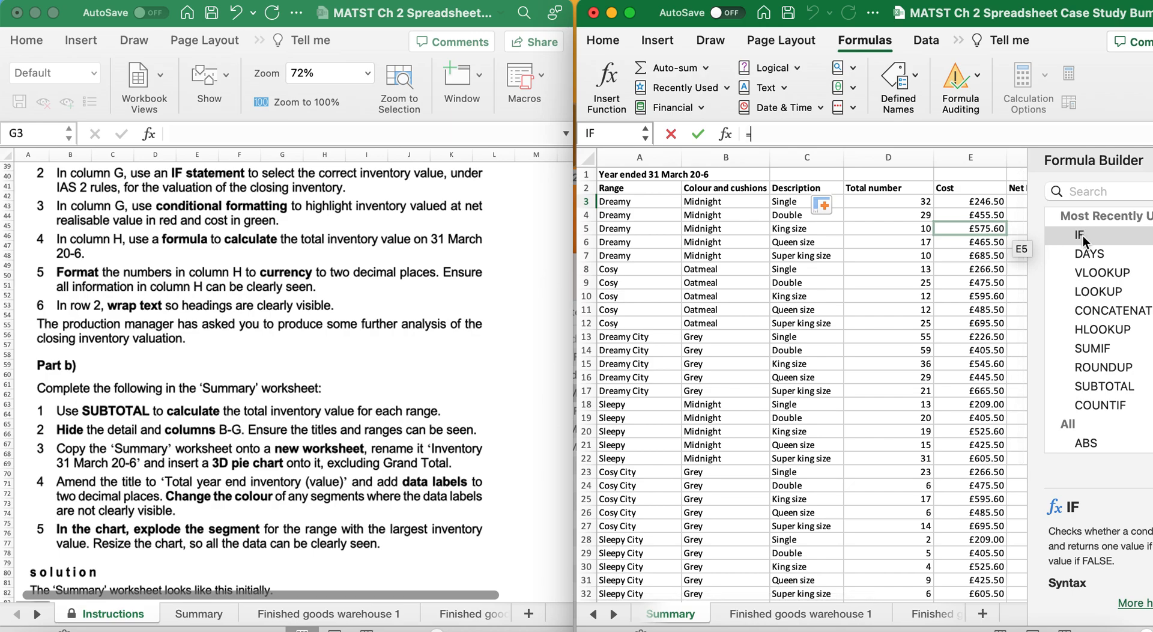
left_click(1082, 234)
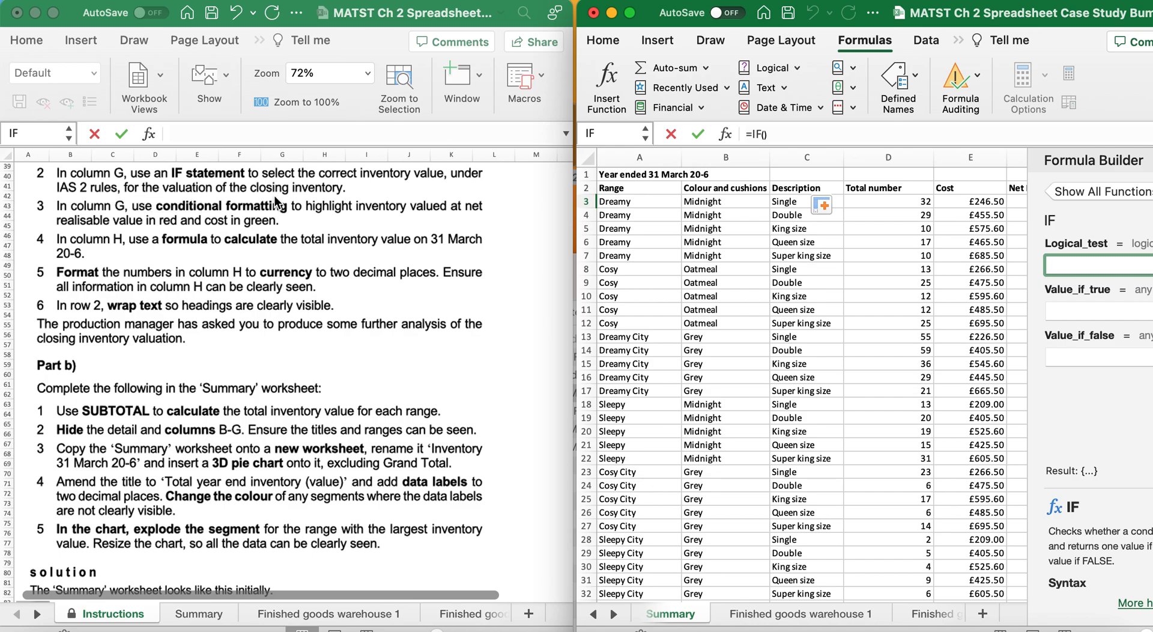
left_click(807, 255)
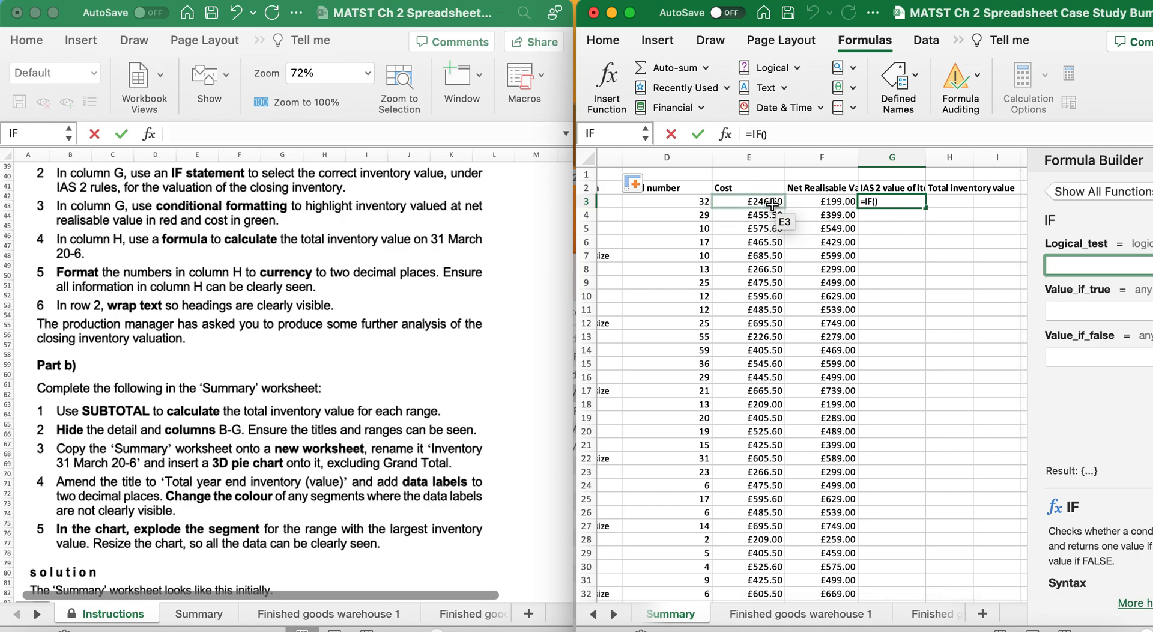
left_click(748, 200)
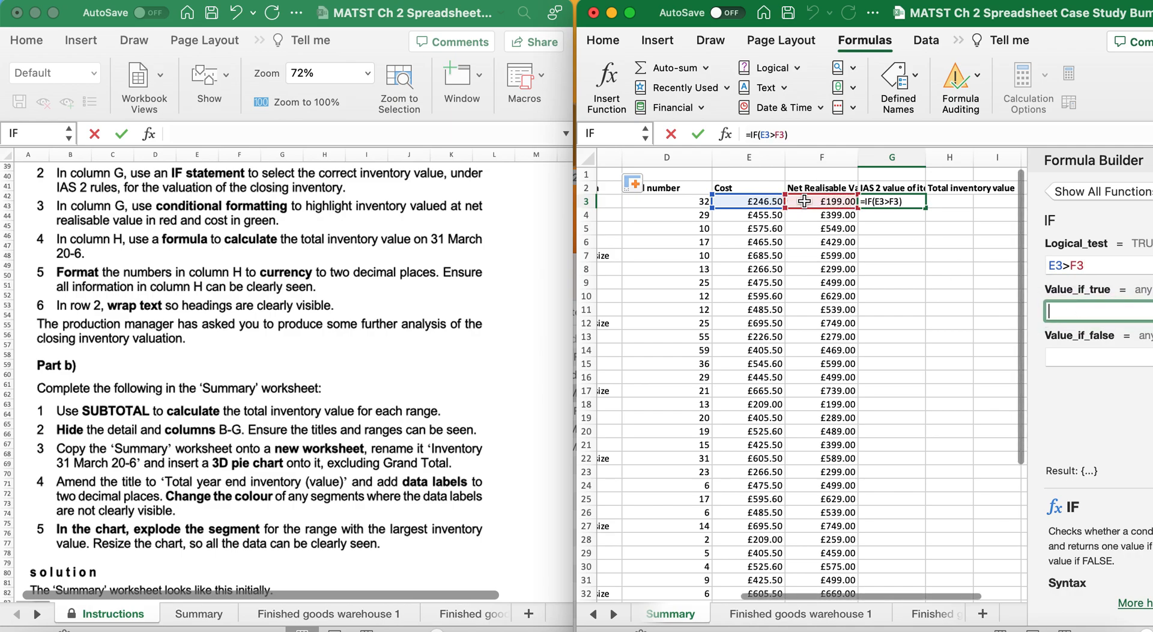
type(",F3")
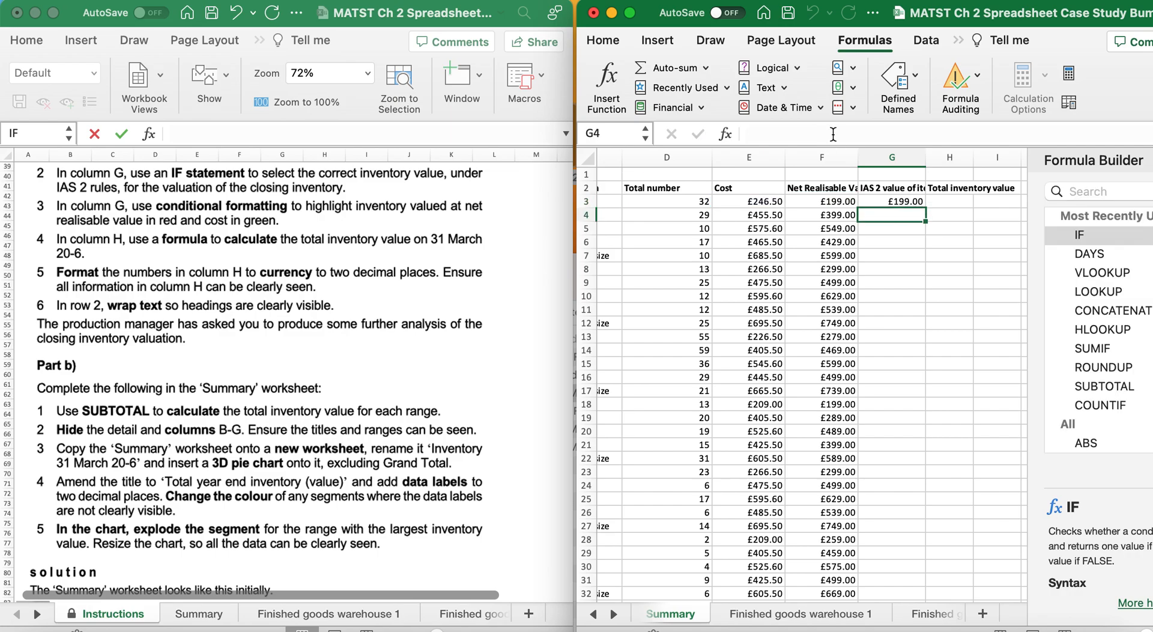
left_click(890, 200)
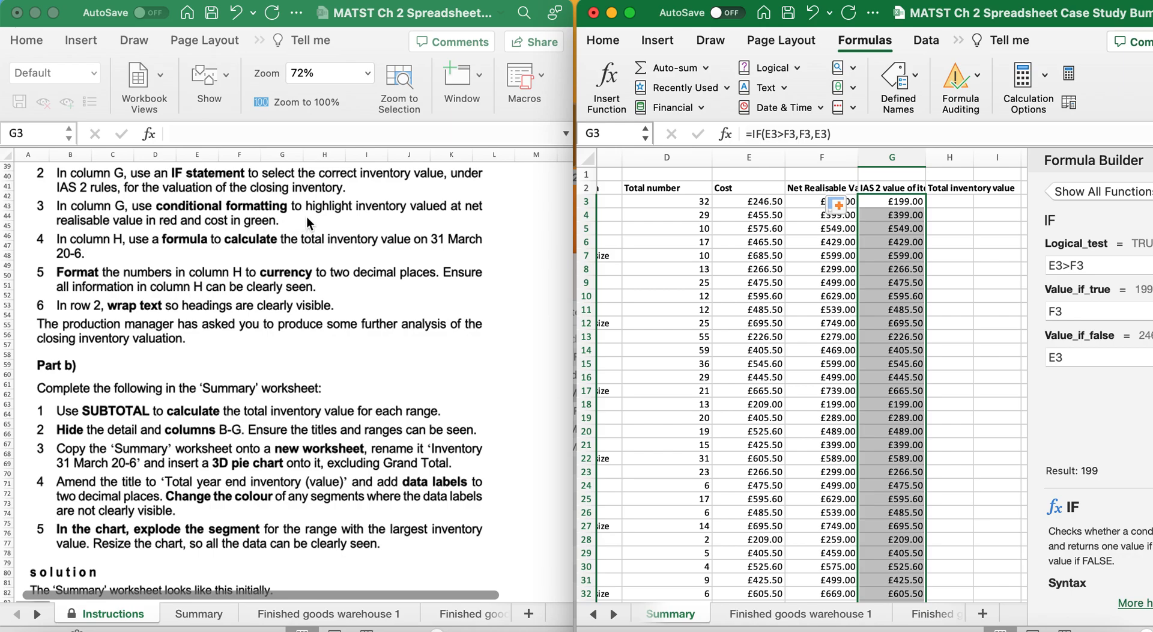
mouse_move(117, 228)
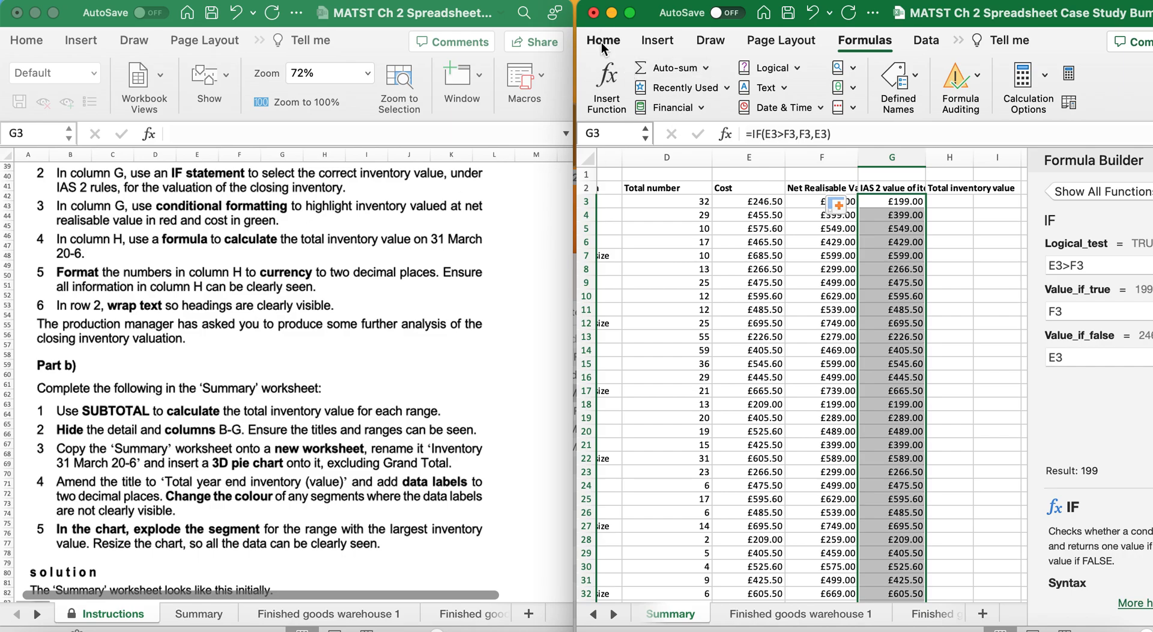
- Add a conditional formatting rule filling cells equal to =$E3 (cost) green
left_click(918, 67)
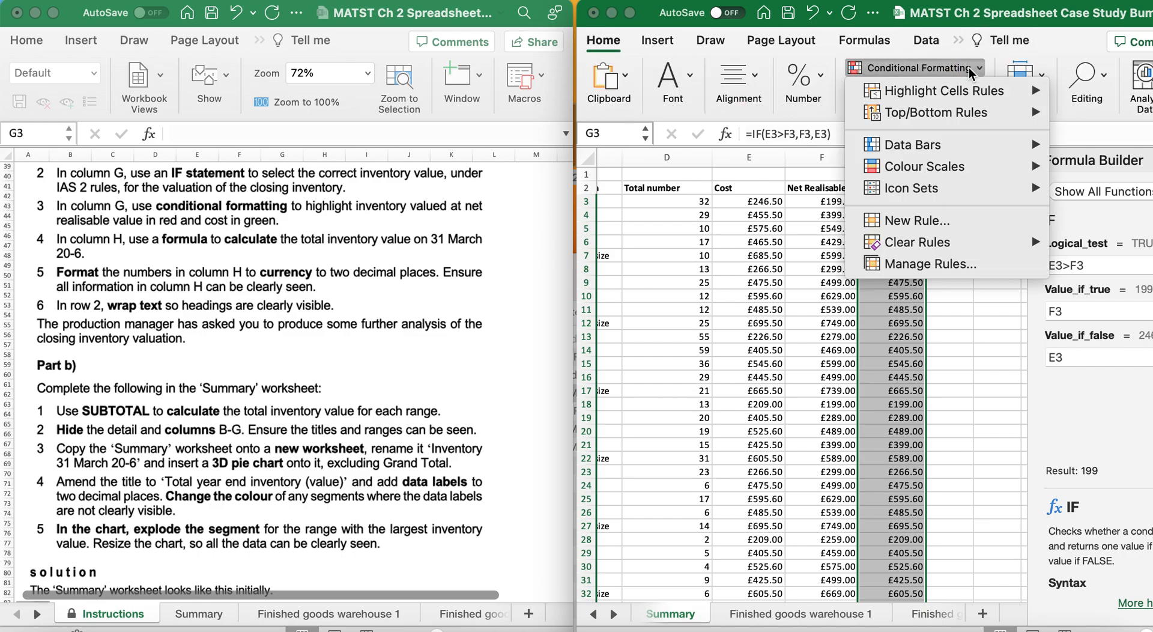
mouse_move(726, 144)
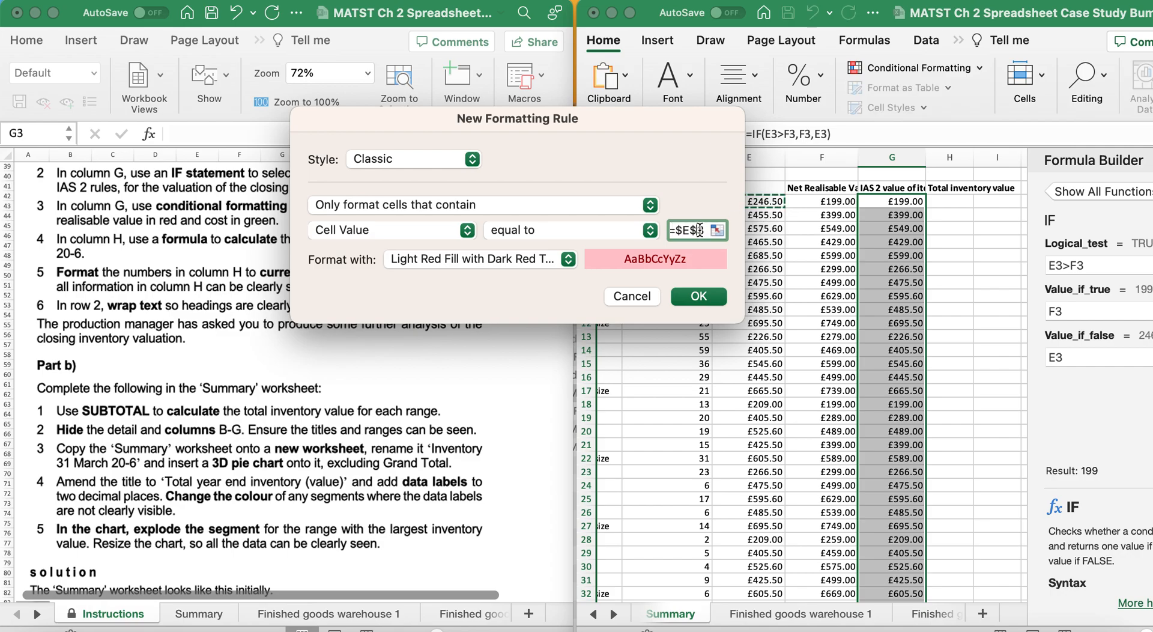
left_click(695, 230)
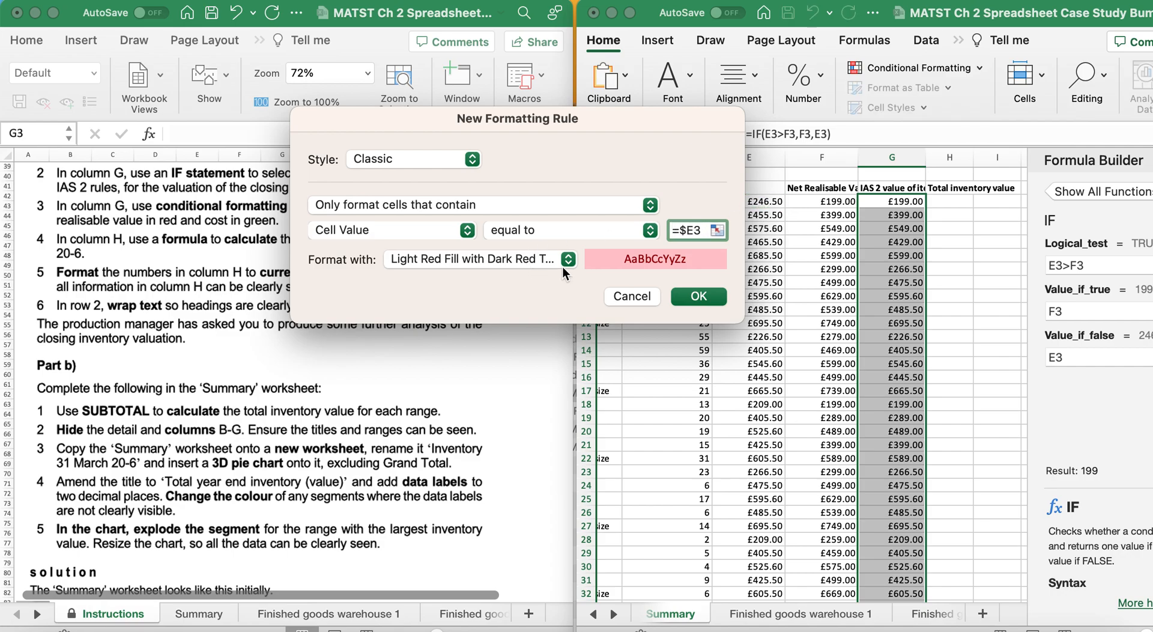
left_click(477, 258)
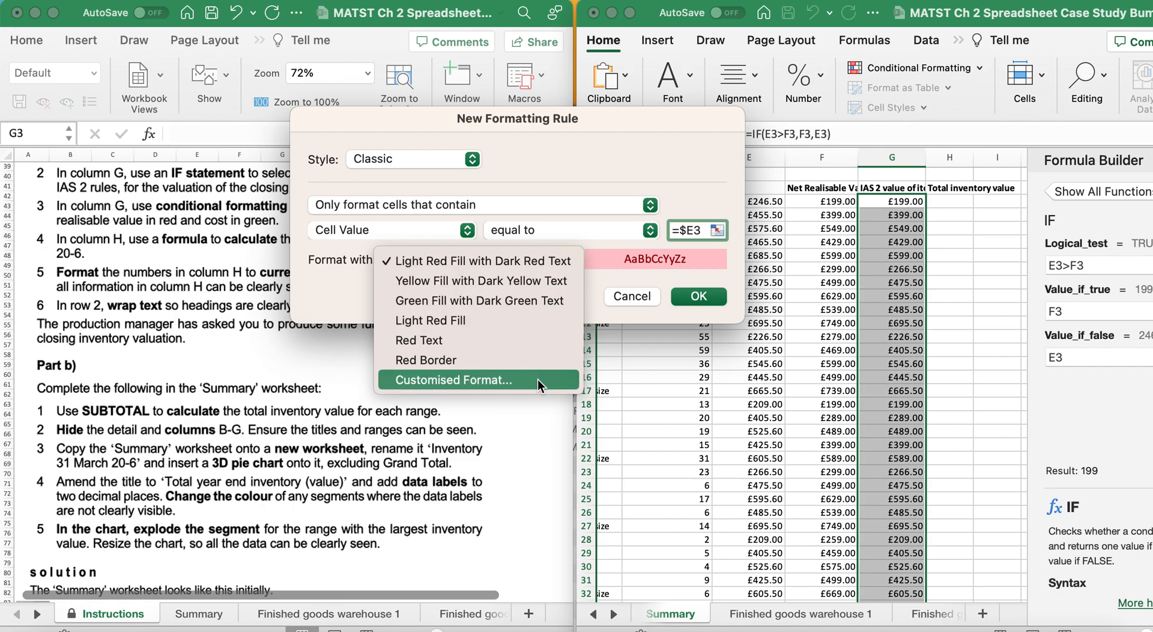
left_click(454, 380)
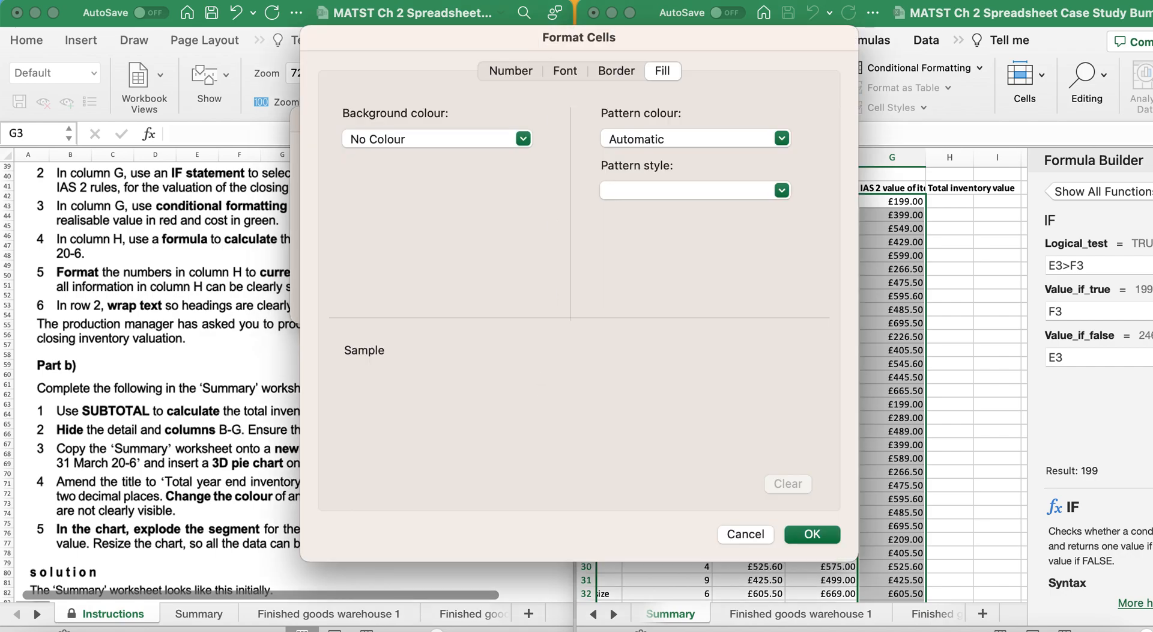
left_click(523, 138)
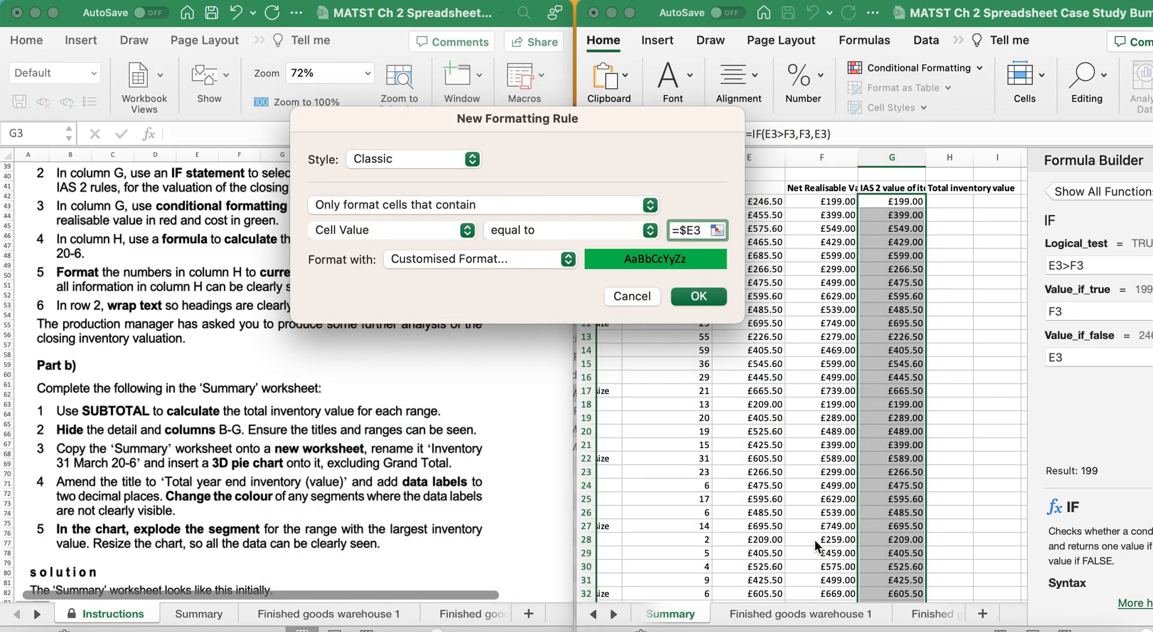
left_click(696, 295)
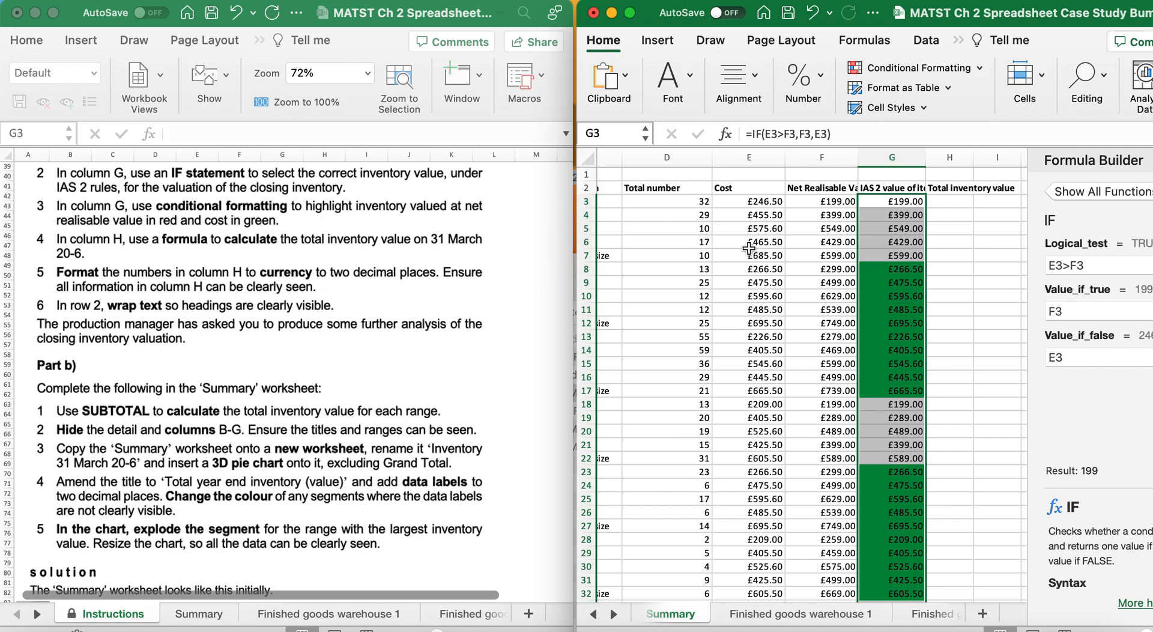
- Add a second rule filling cells equal to =$F3 (net realisable value) red
left_click(913, 67)
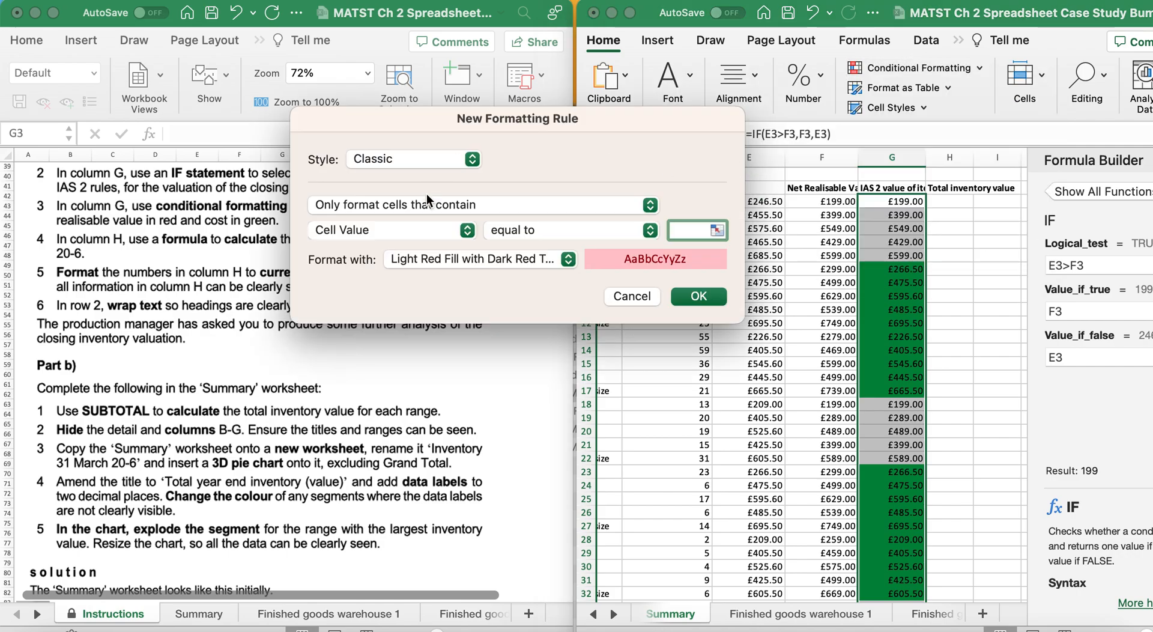
left_click(821, 201)
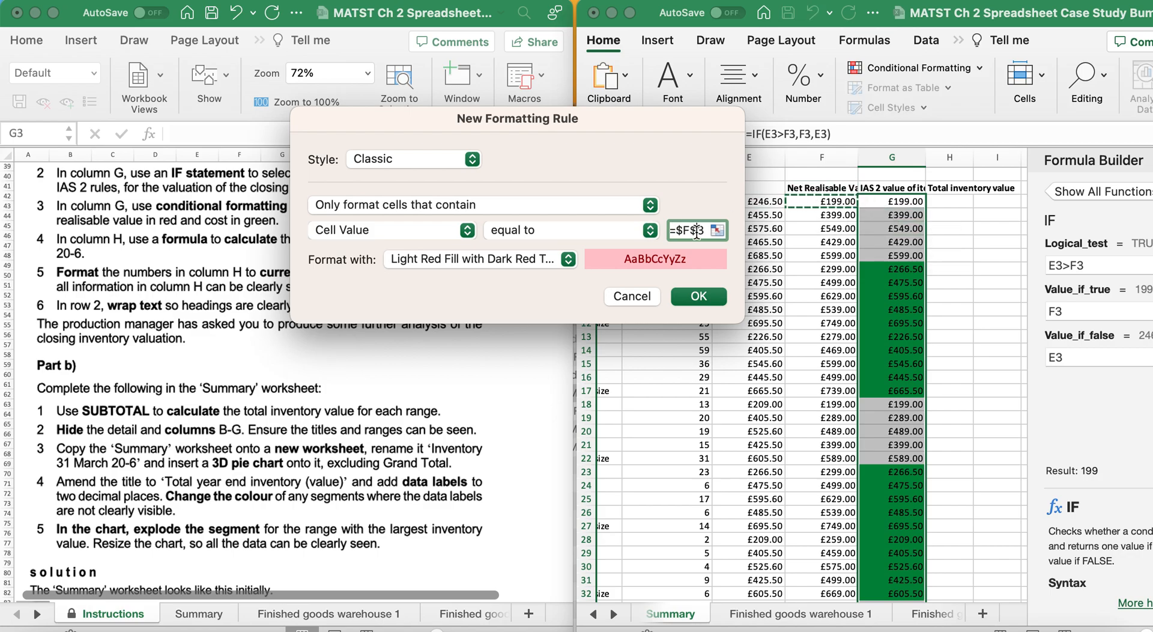
left_click(479, 259)
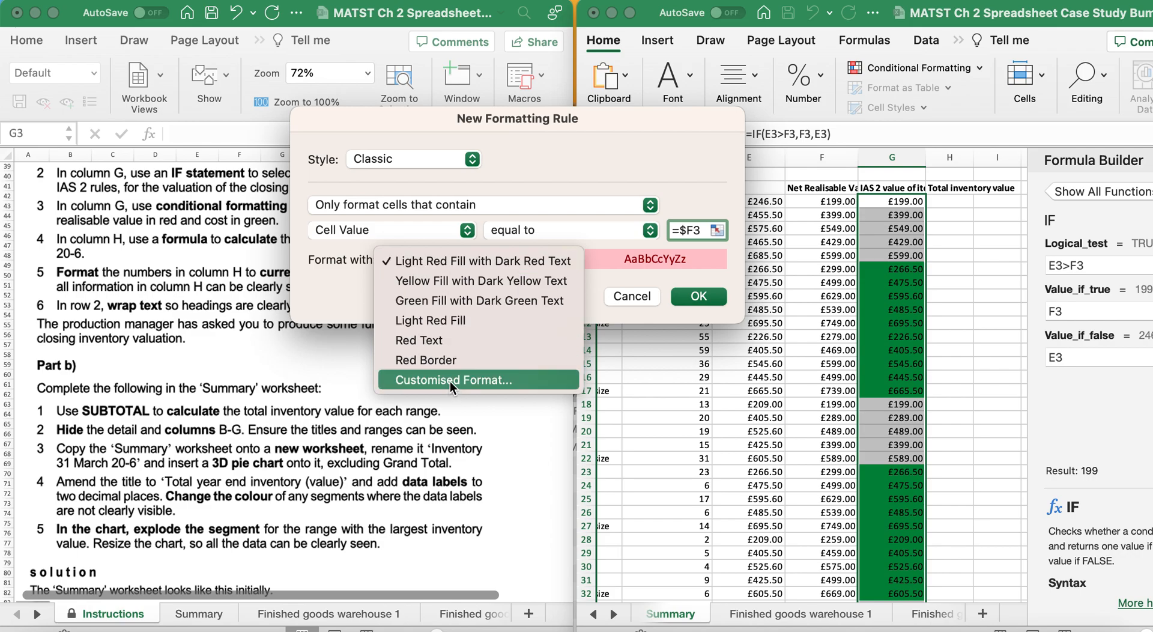
left_click(453, 380)
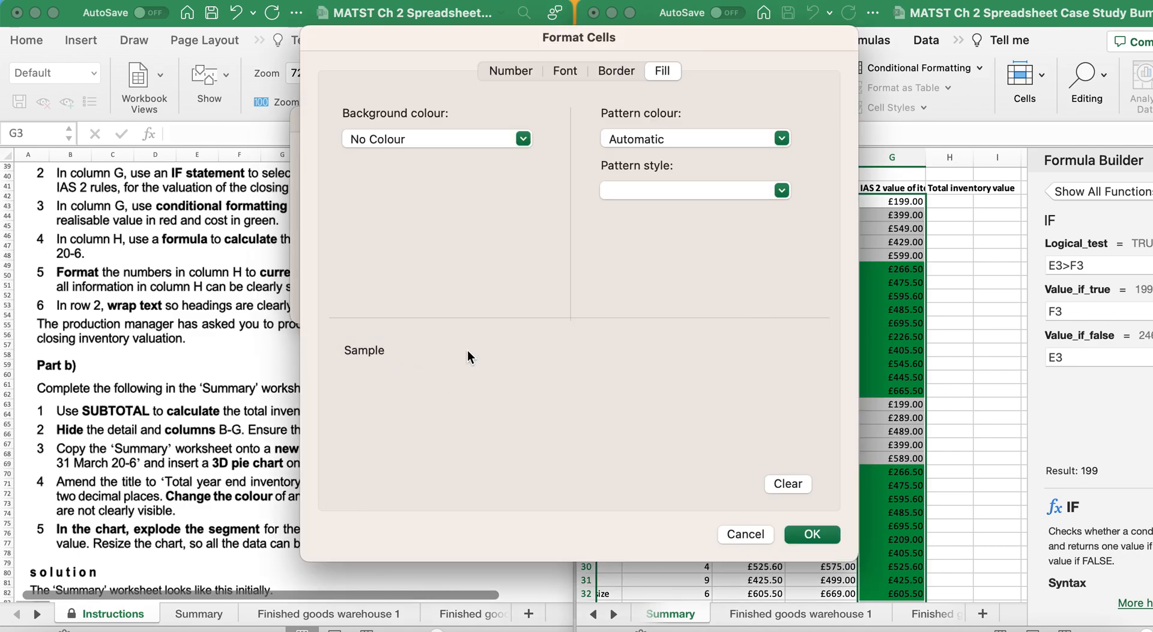
left_click(522, 138)
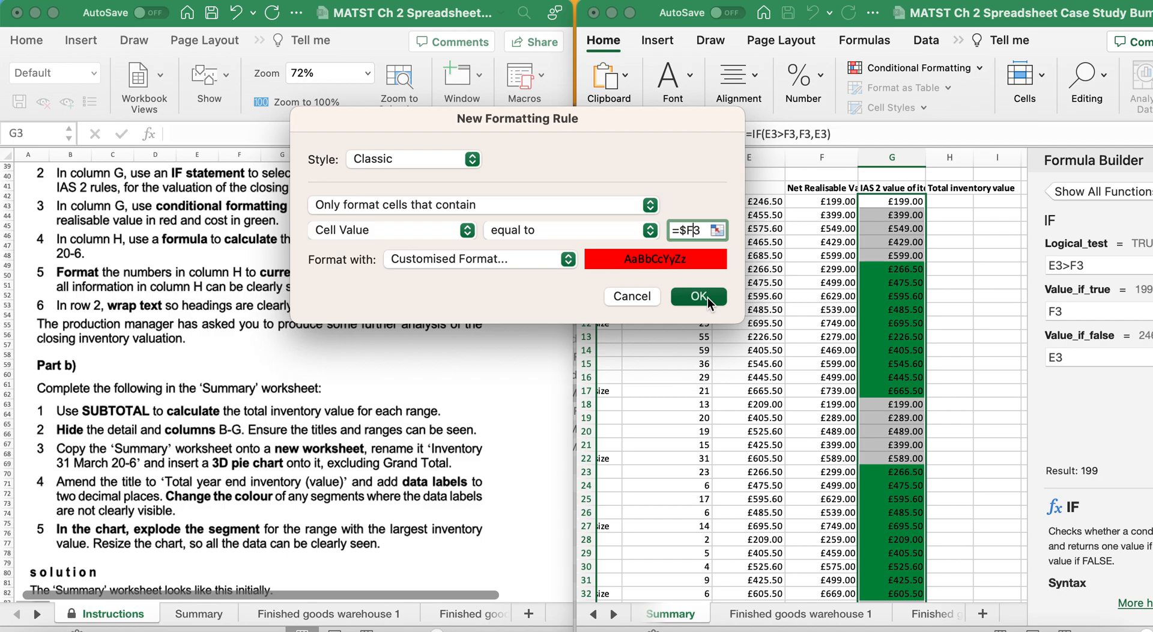
left_click(696, 296)
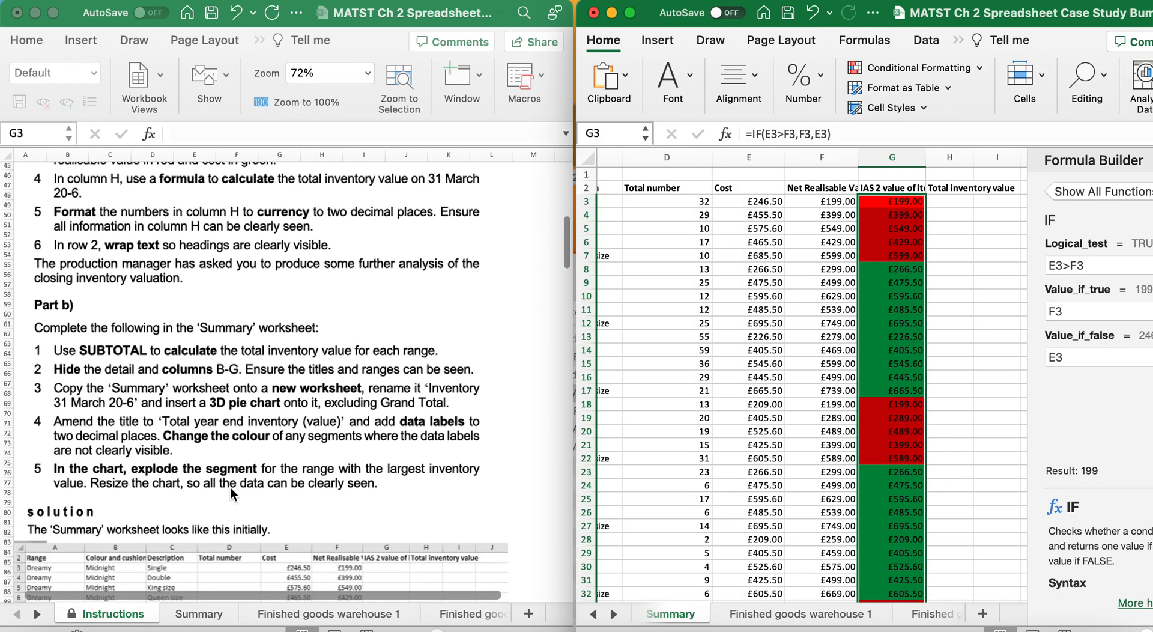
mouse_move(326, 201)
type("=")
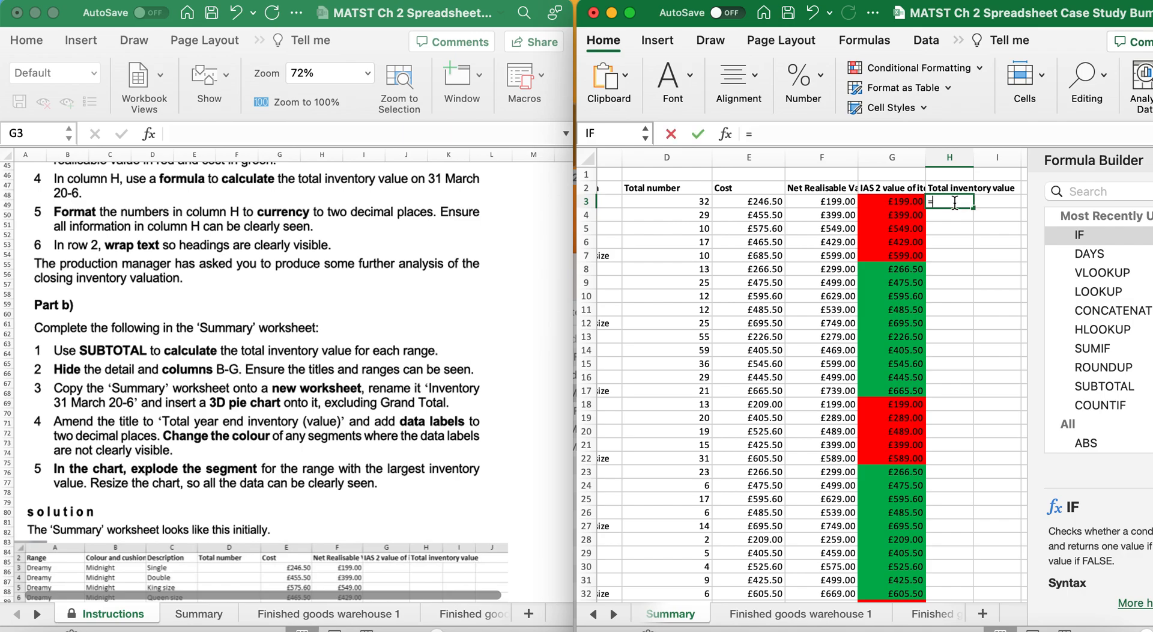
- Enter =(D3*G3) in H3 and fill it down the Total inventory value column
left_click(821, 228)
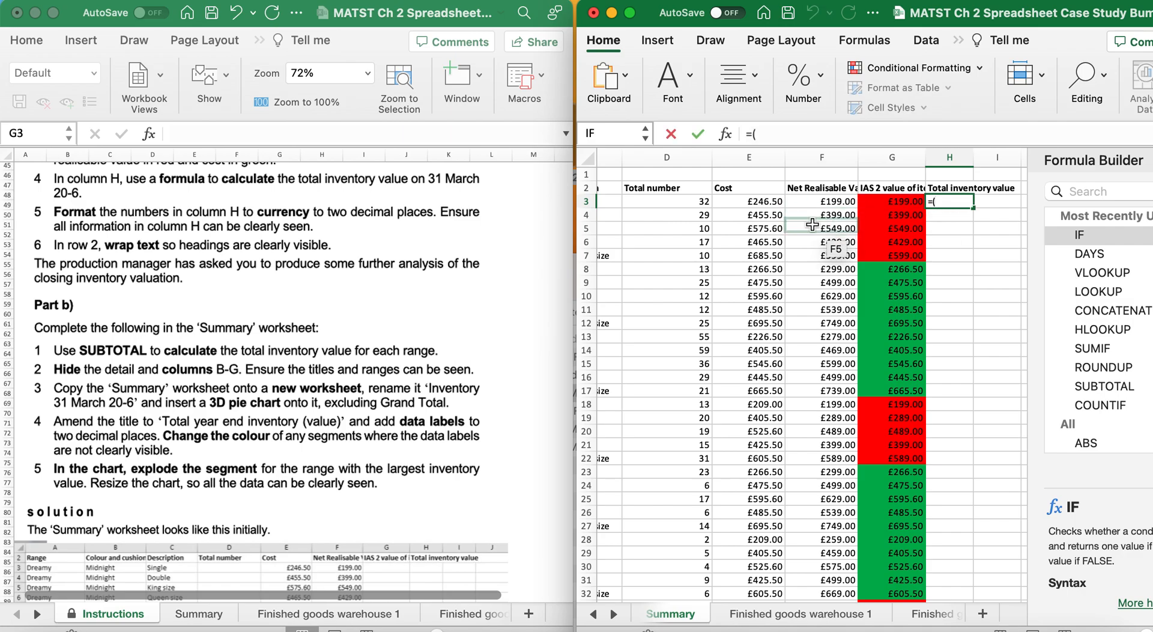
left_click(667, 201)
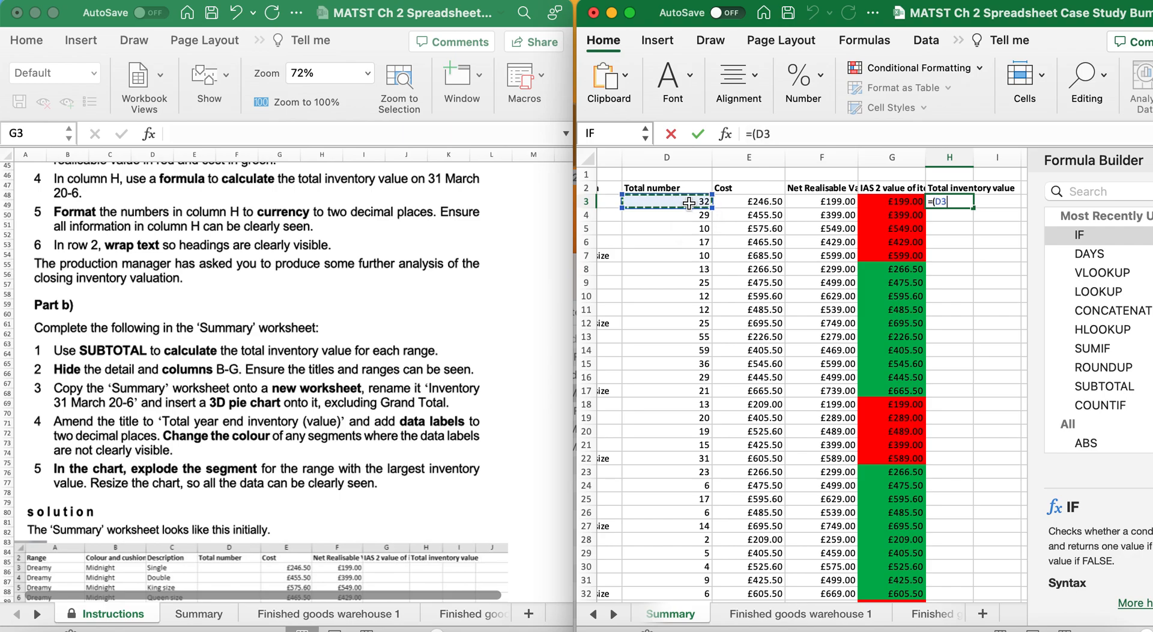
type("*")
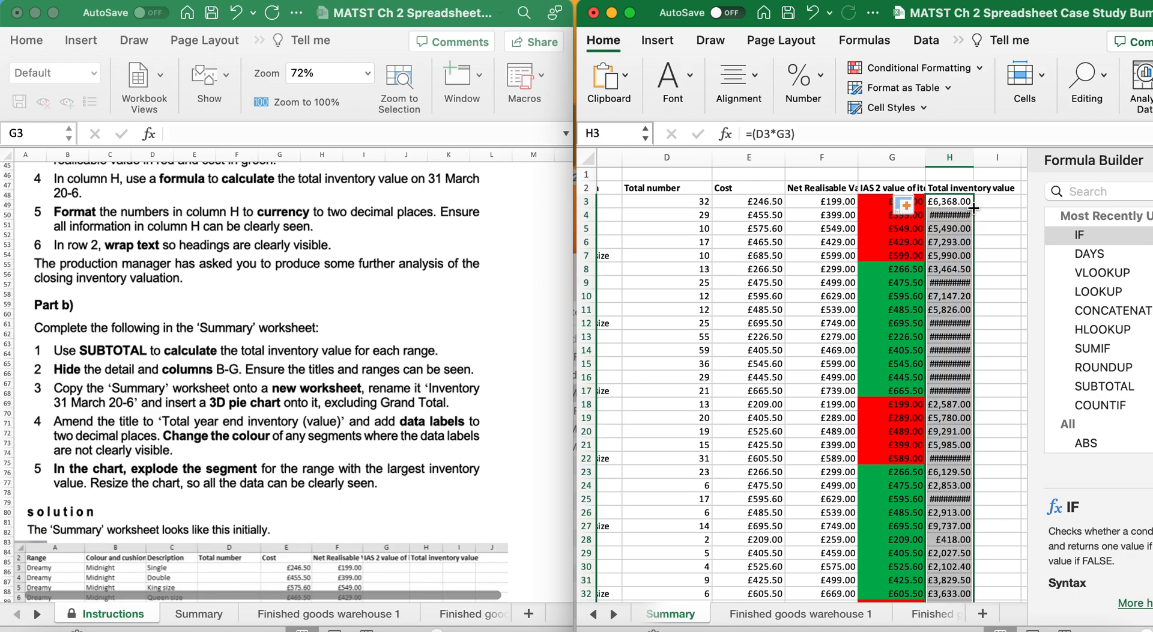
mouse_move(971, 163)
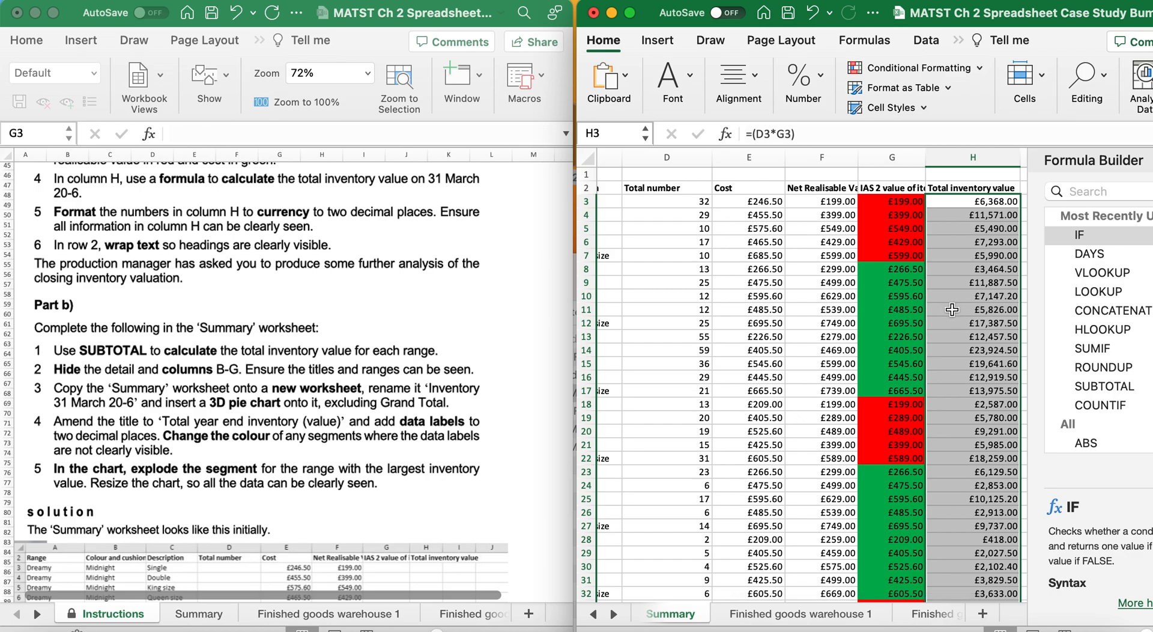
scroll("down", 3)
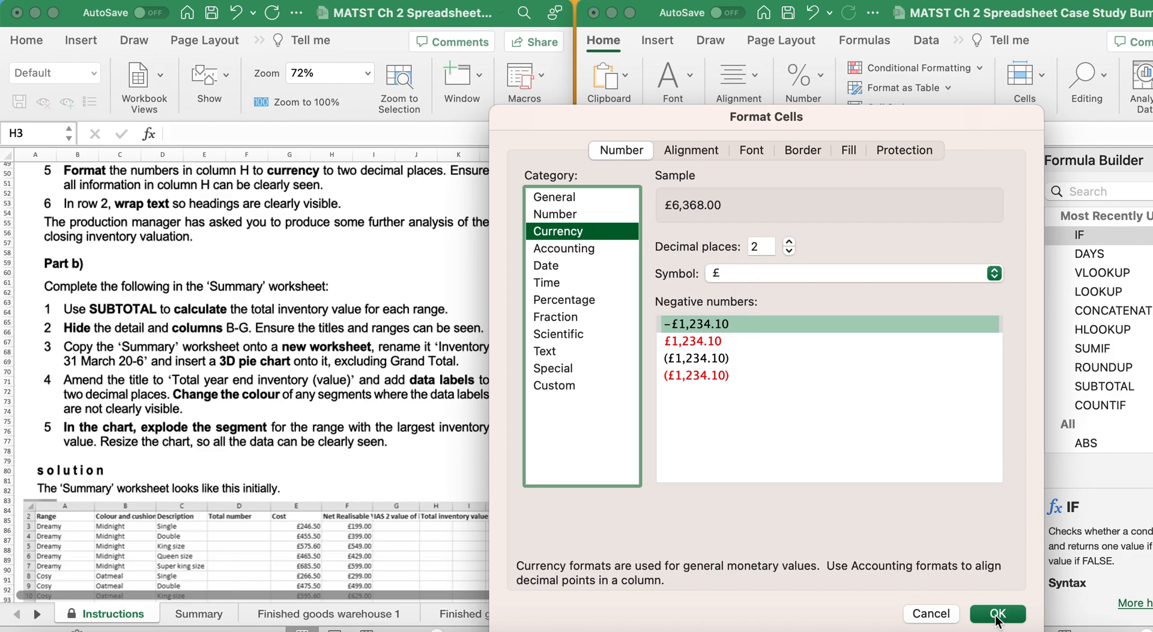
- Apply £ currency format with two decimal places to column H
left_click(997, 614)
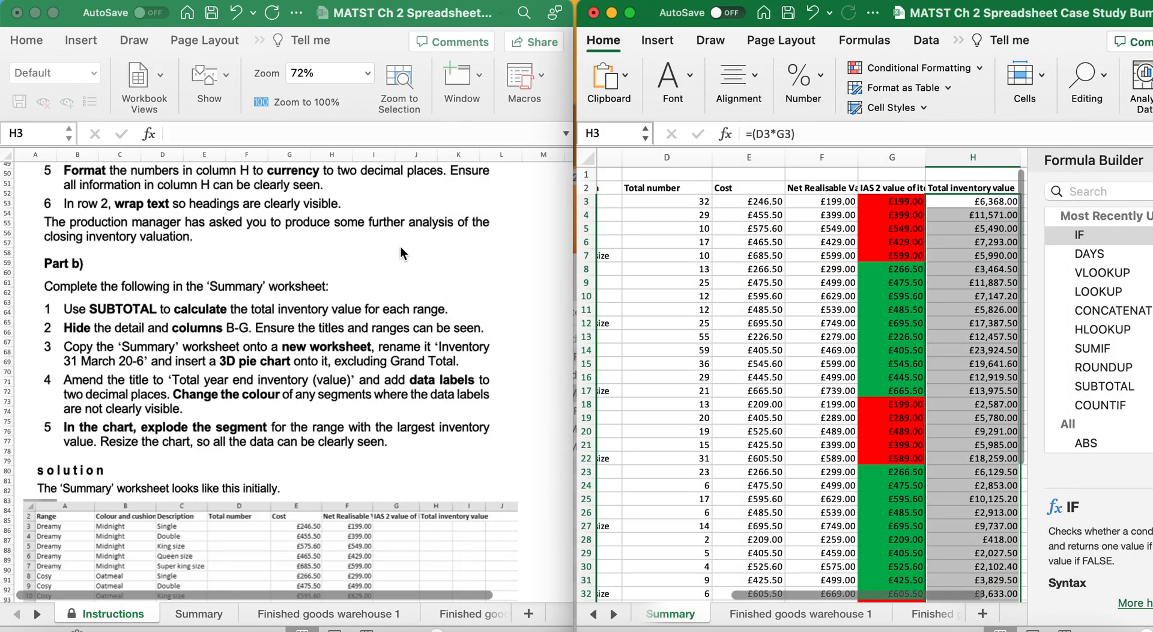
mouse_move(104, 215)
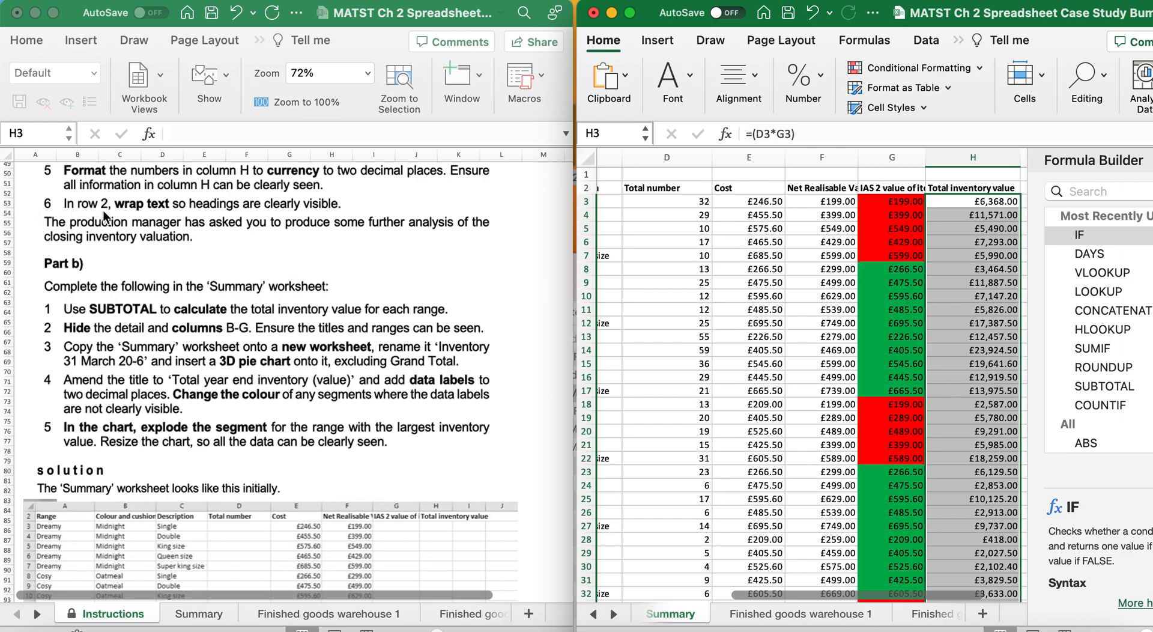
mouse_move(288, 217)
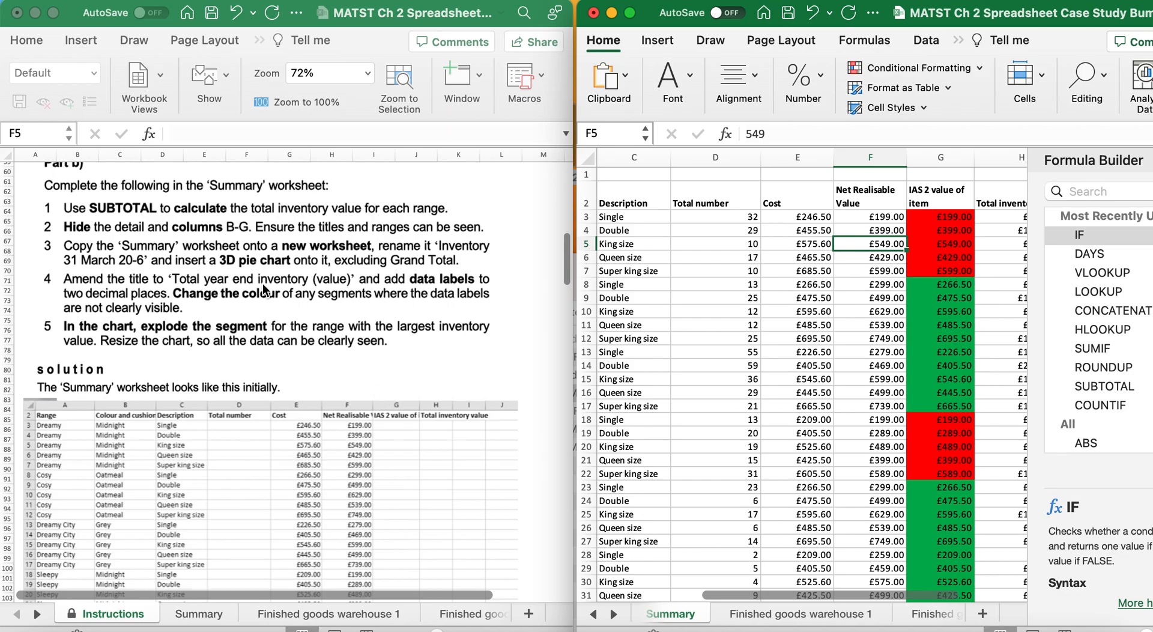
mouse_move(267, 211)
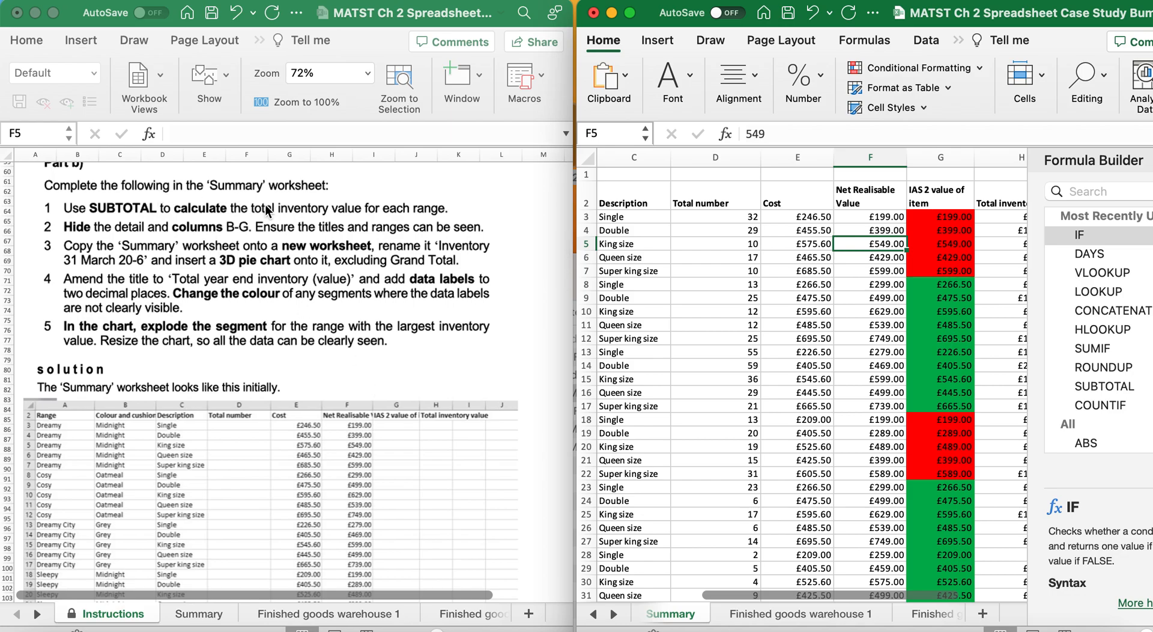
mouse_move(734, 361)
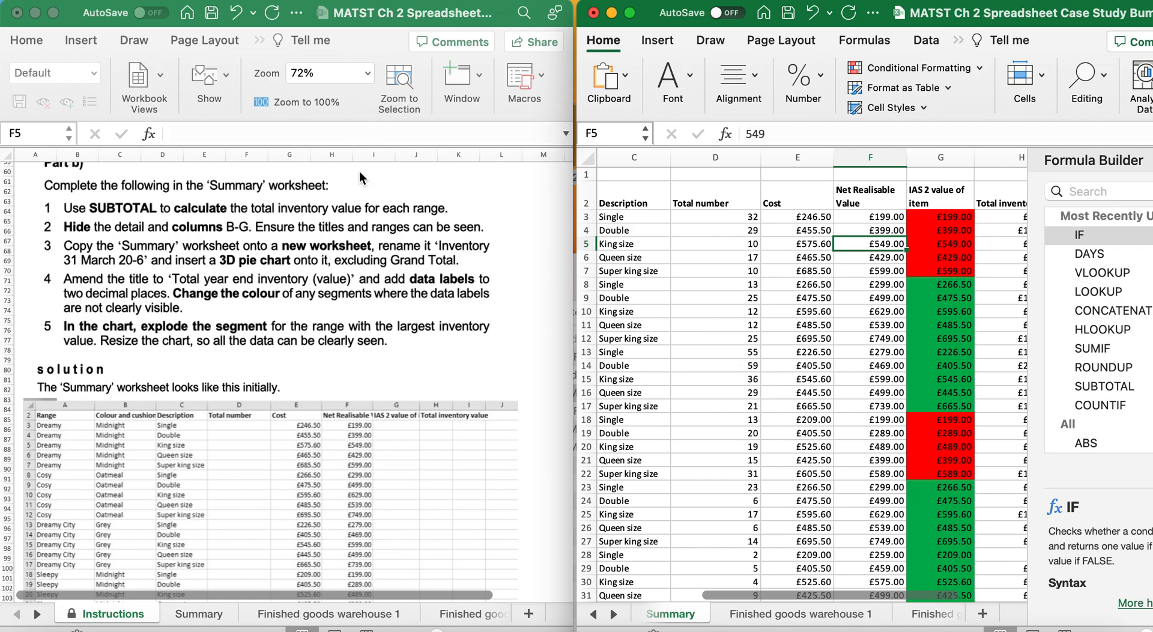
mouse_move(437, 225)
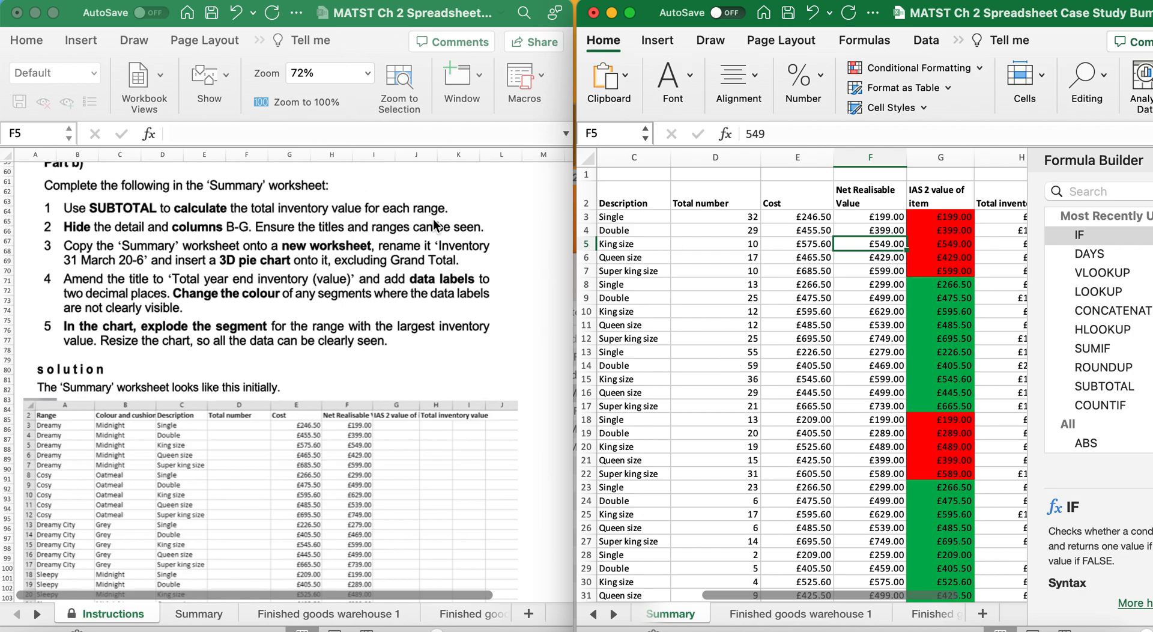
- Subtotal Total inventory value with Sum at each change in Range via Data > Subtotal
left_click(957, 41)
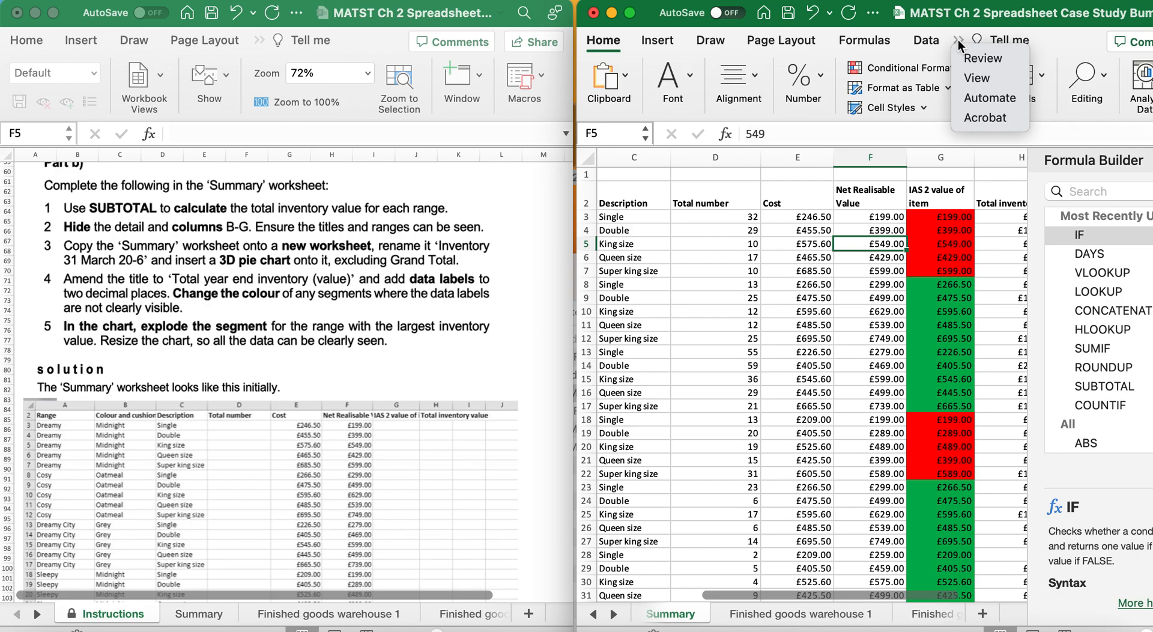
mouse_move(911, 40)
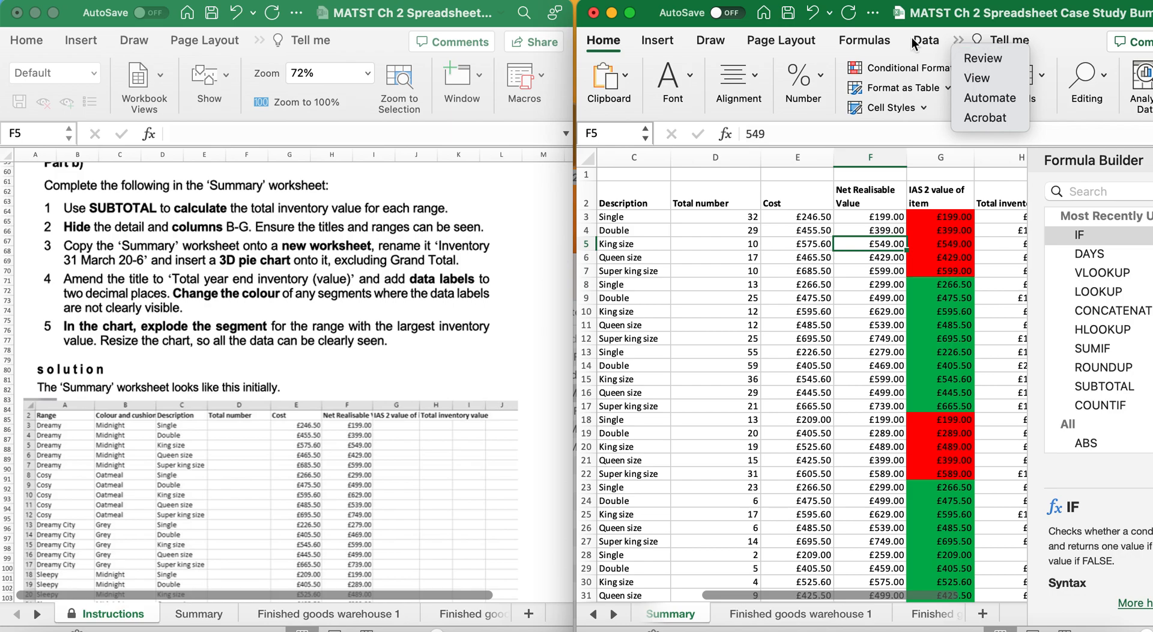
left_click(925, 39)
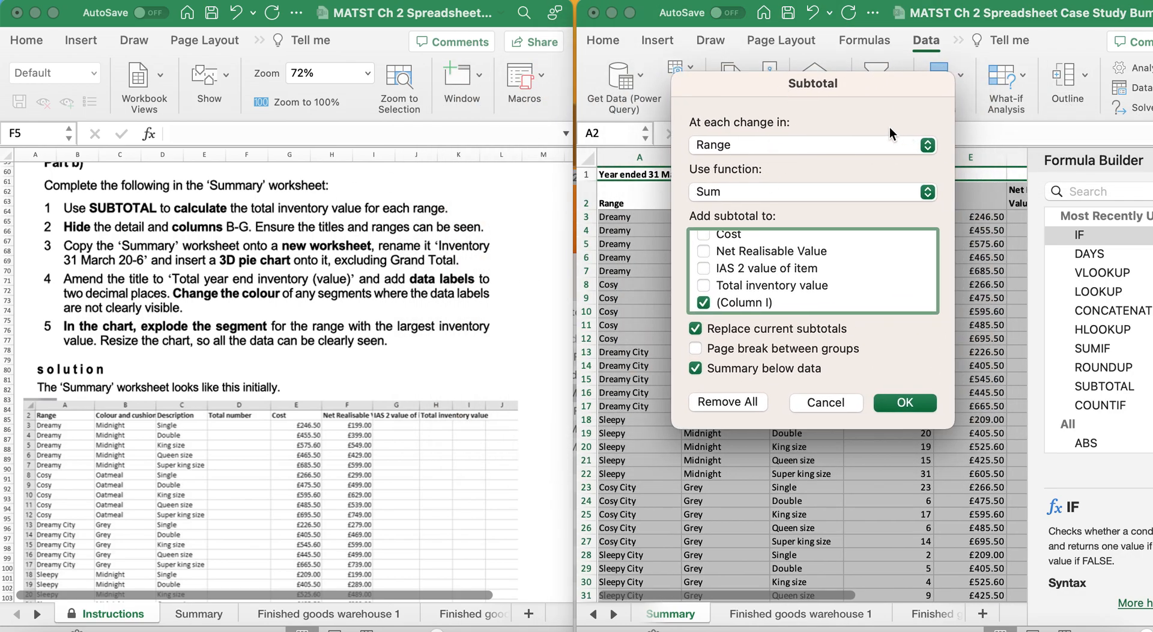
mouse_move(228, 250)
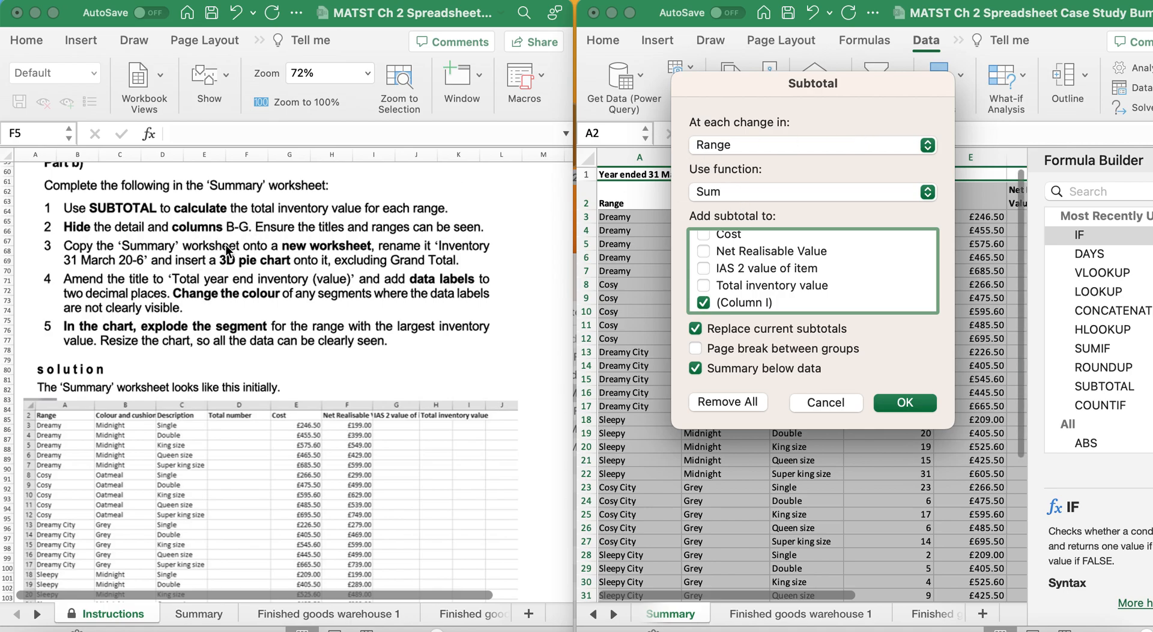
mouse_move(769, 213)
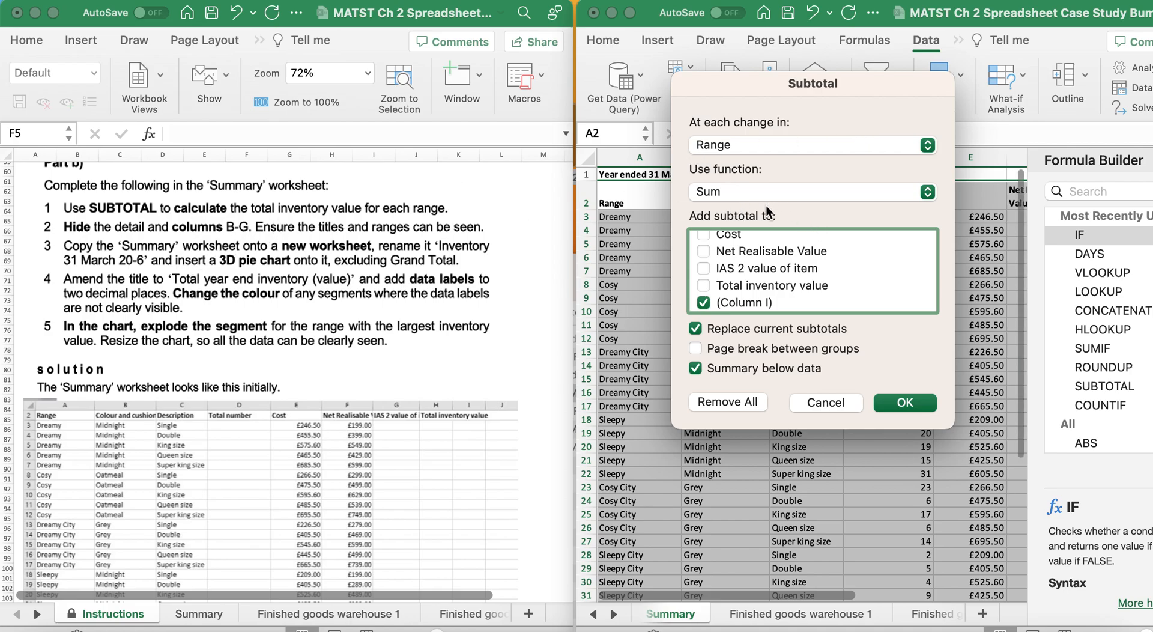
left_click(704, 286)
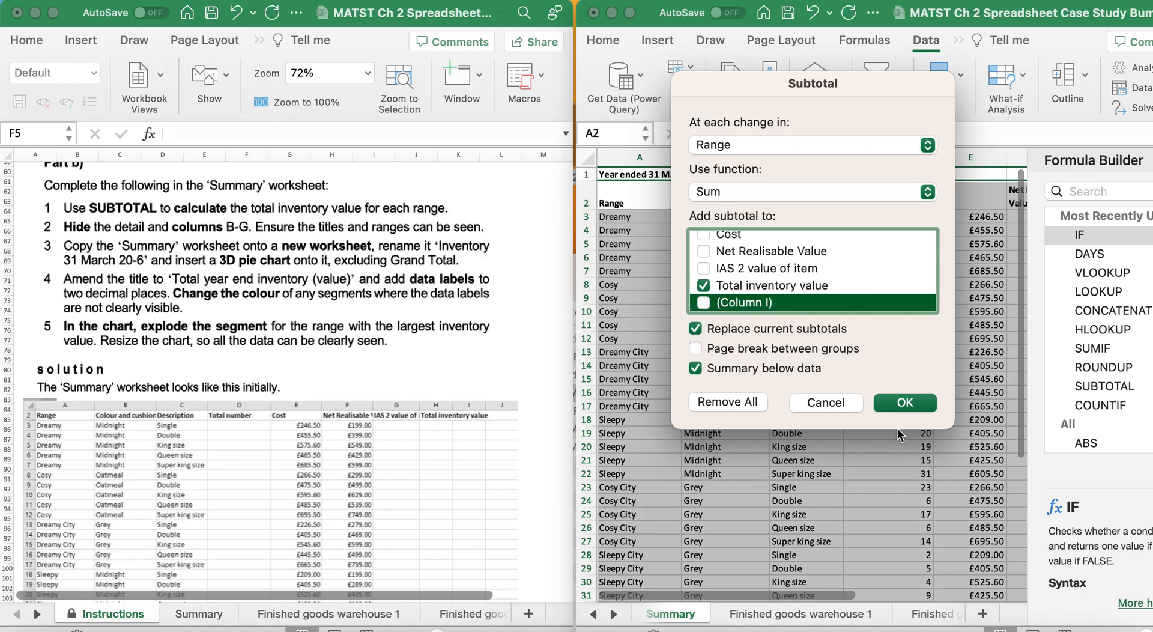
left_click(905, 403)
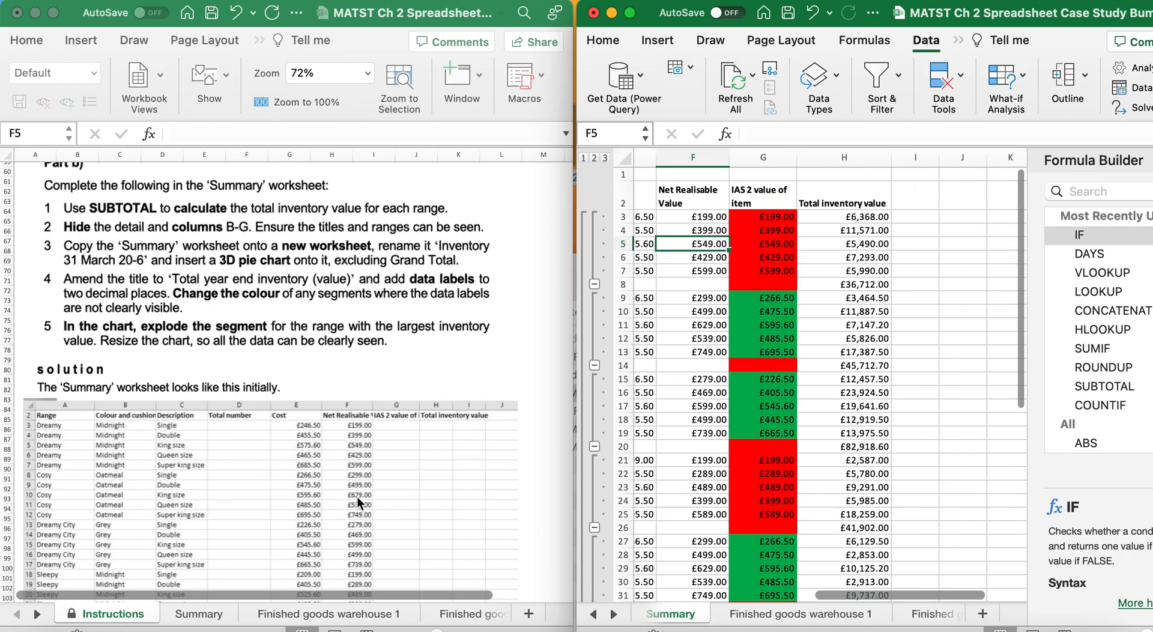
scroll("down", 3)
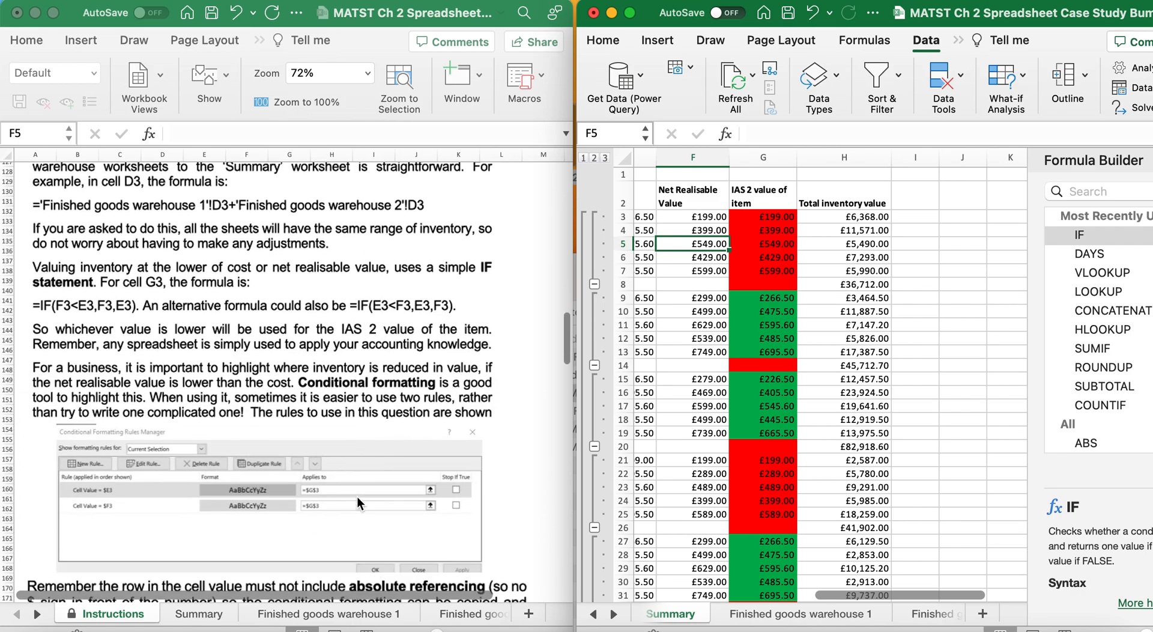
scroll("down", 3)
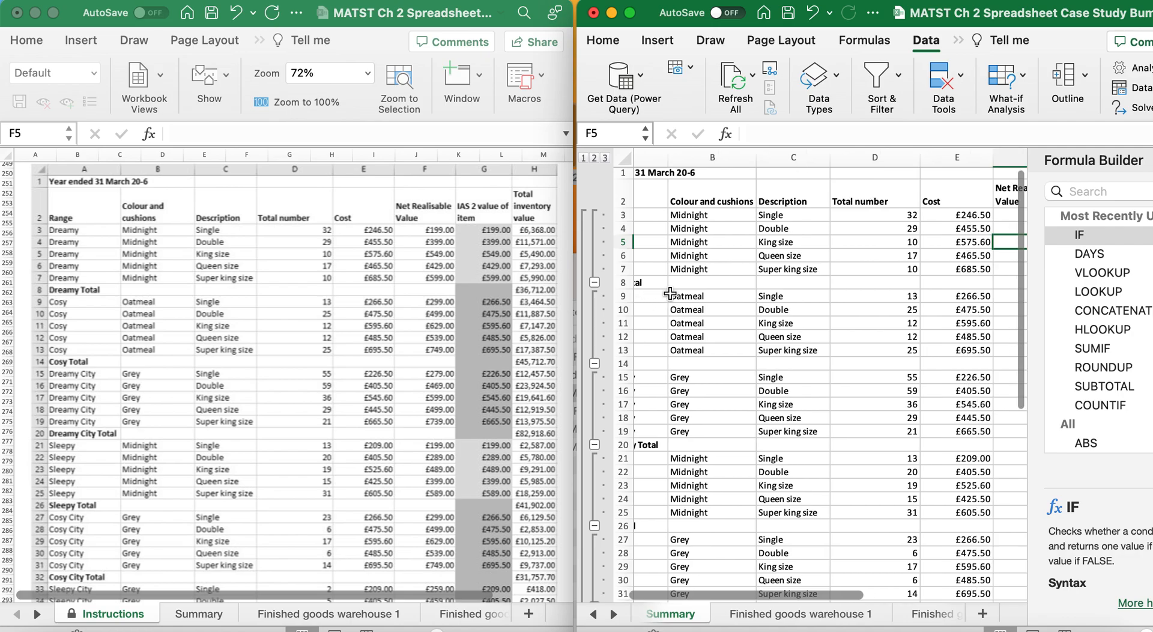
scroll("down", 3)
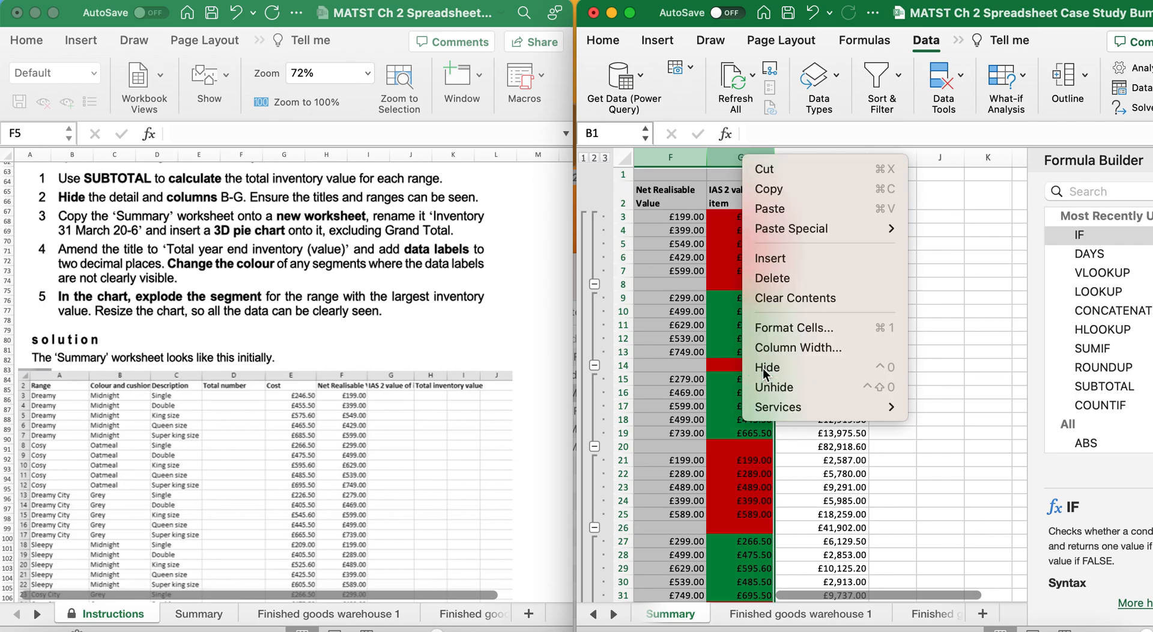
- Hide the selected detail columns B to G
left_click(767, 367)
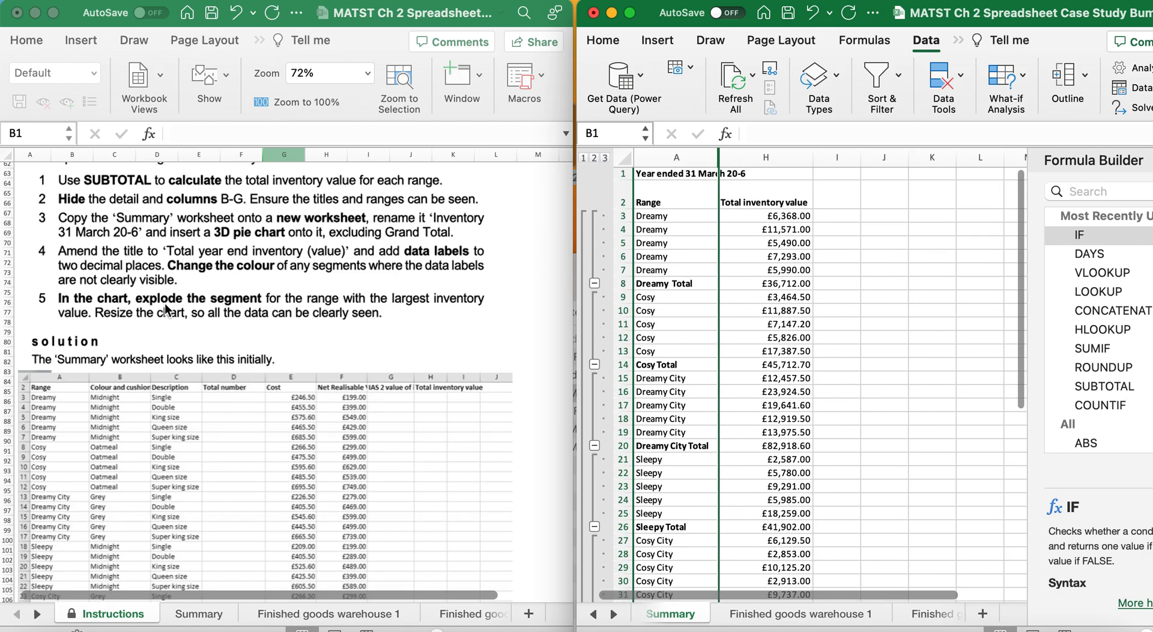
mouse_move(305, 232)
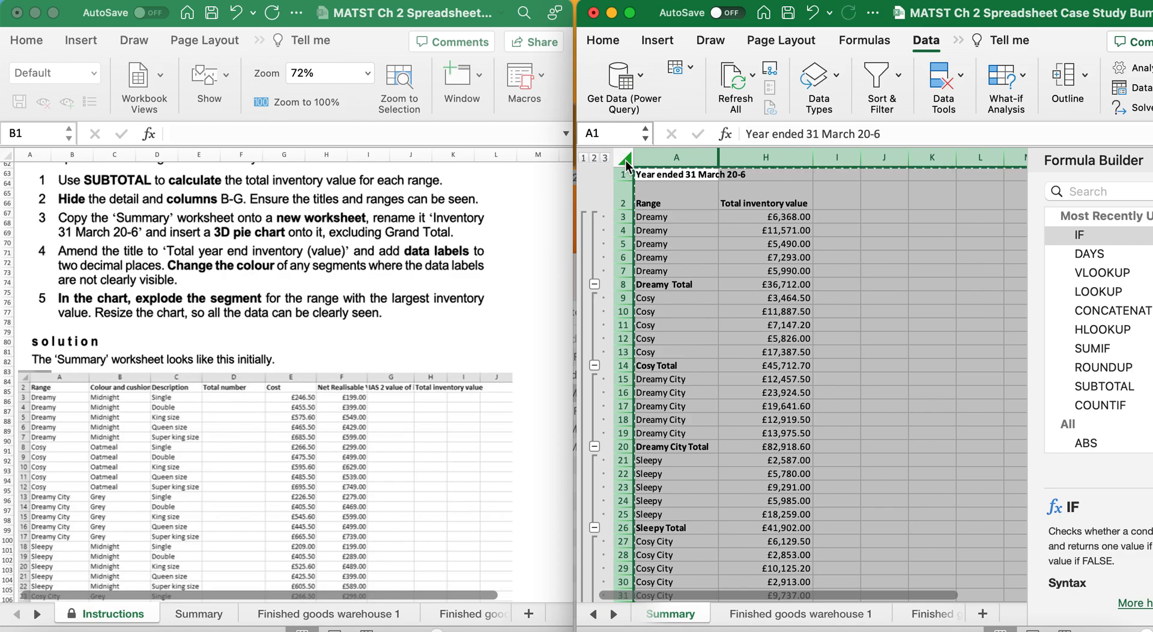
- Paste the copied summary into a new sheet and rename it 'Inventory 31 March 20-6'
left_click(602, 40)
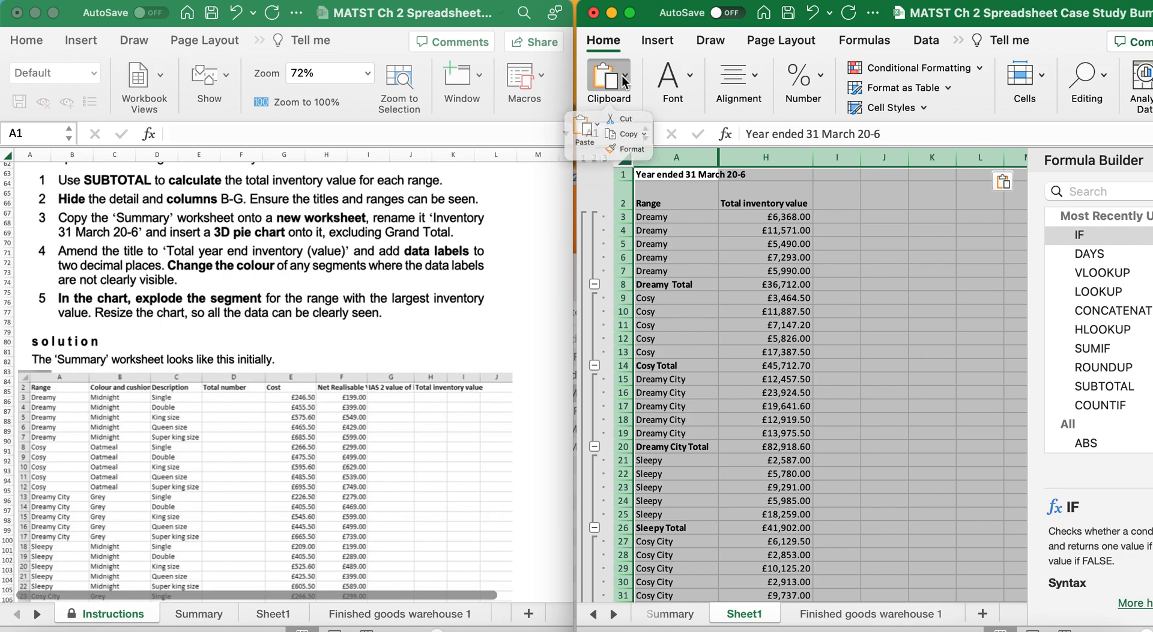
left_click(835, 351)
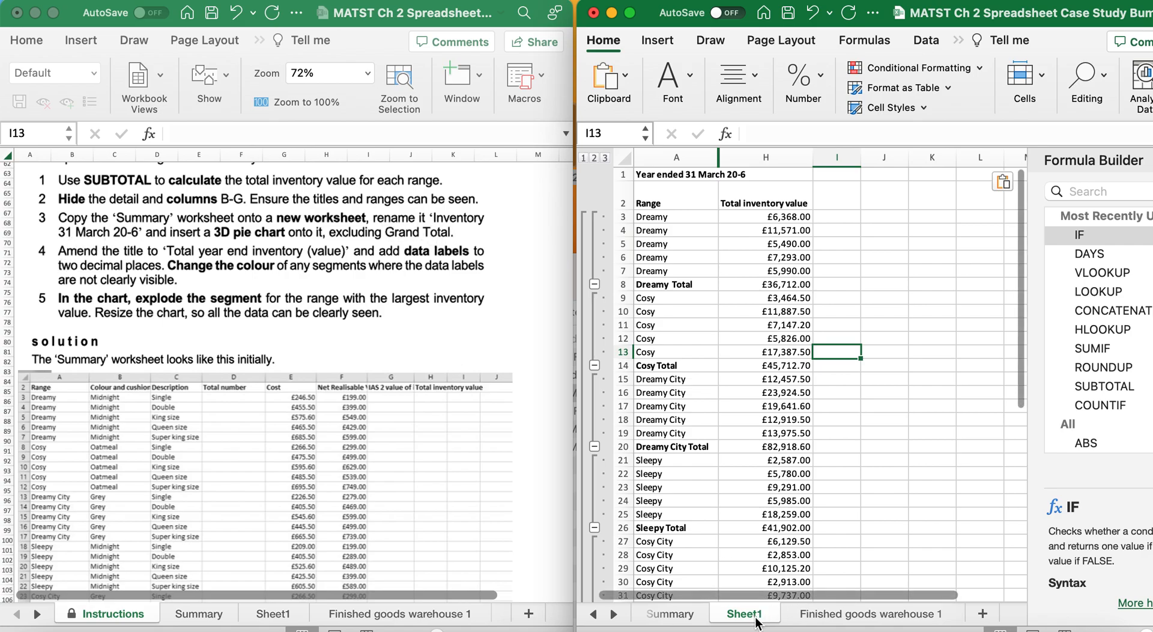
right_click(744, 614)
type("Inventory 31 March 20-6")
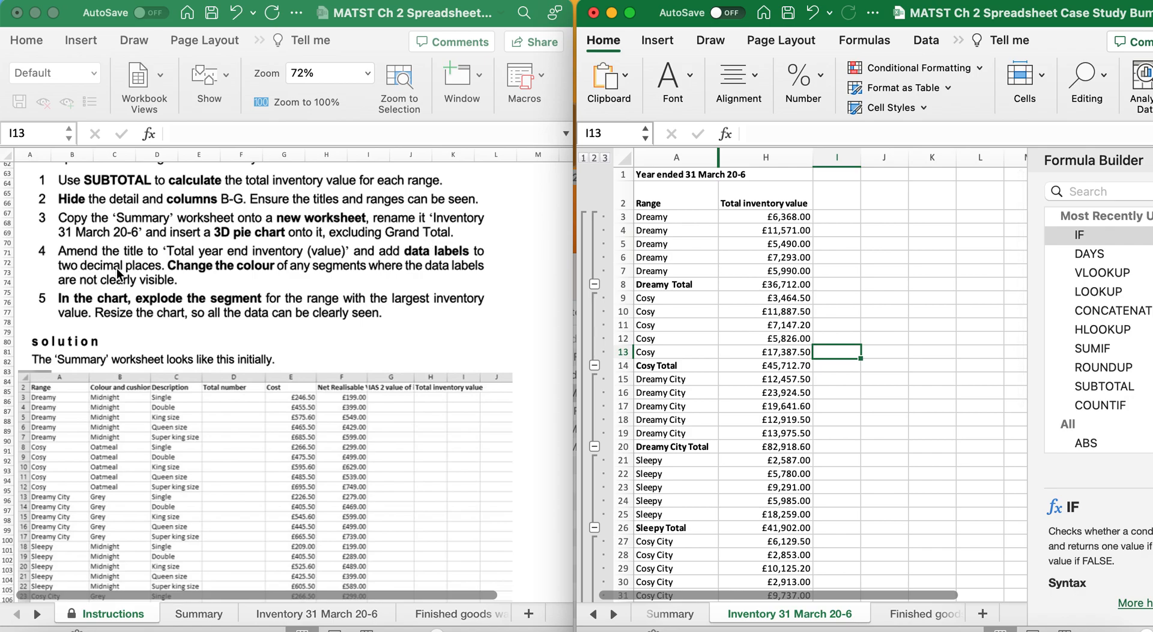
mouse_move(307, 249)
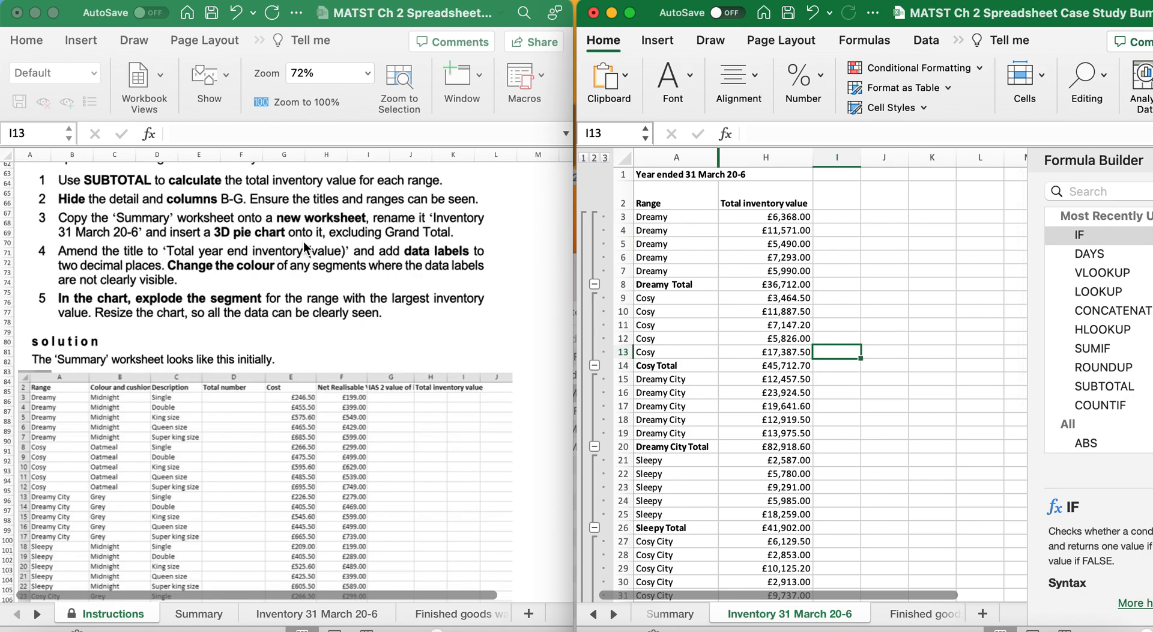
mouse_move(319, 242)
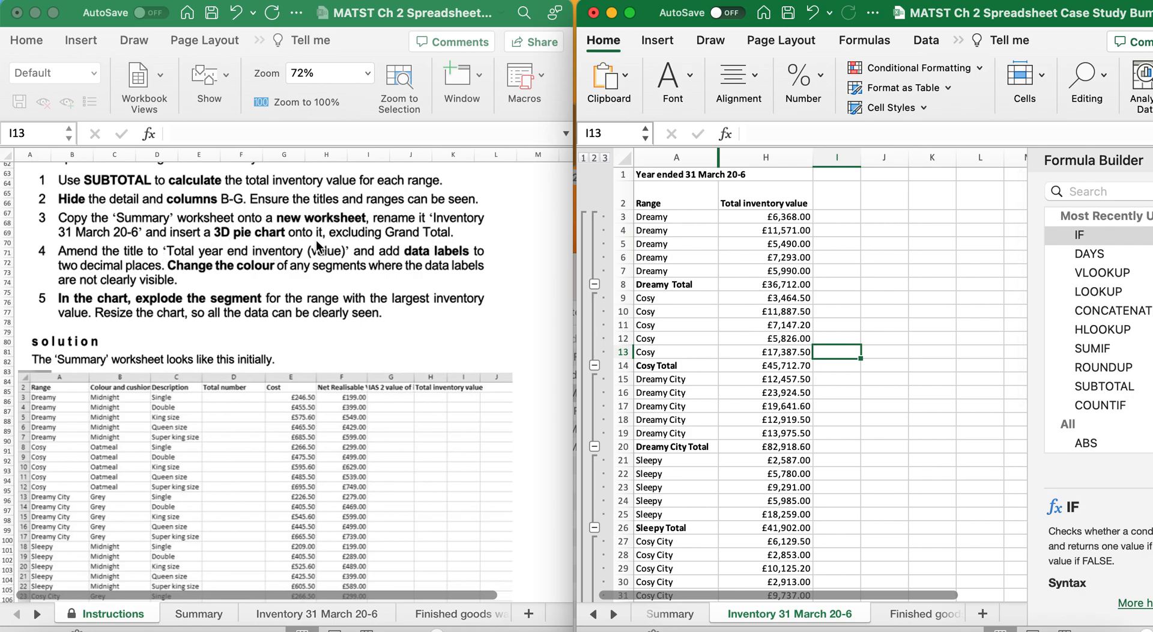
mouse_move(293, 243)
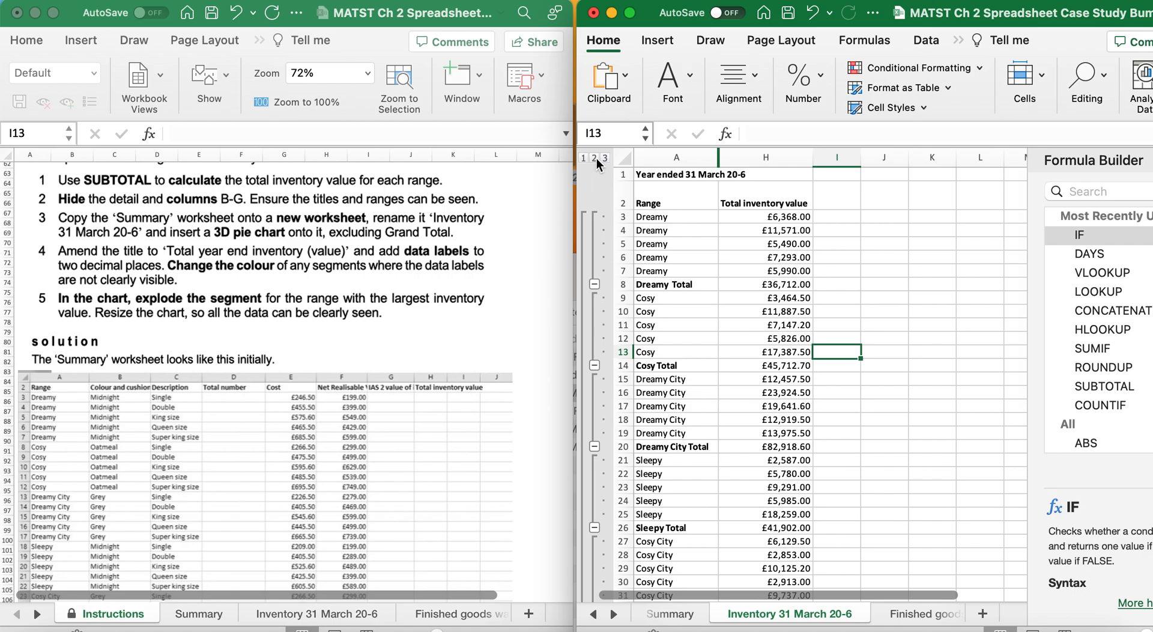
- Show outline level 2 so only the nine range subtotals and Grand Total remain, selecting the range totals without Grand Total
left_click(594, 158)
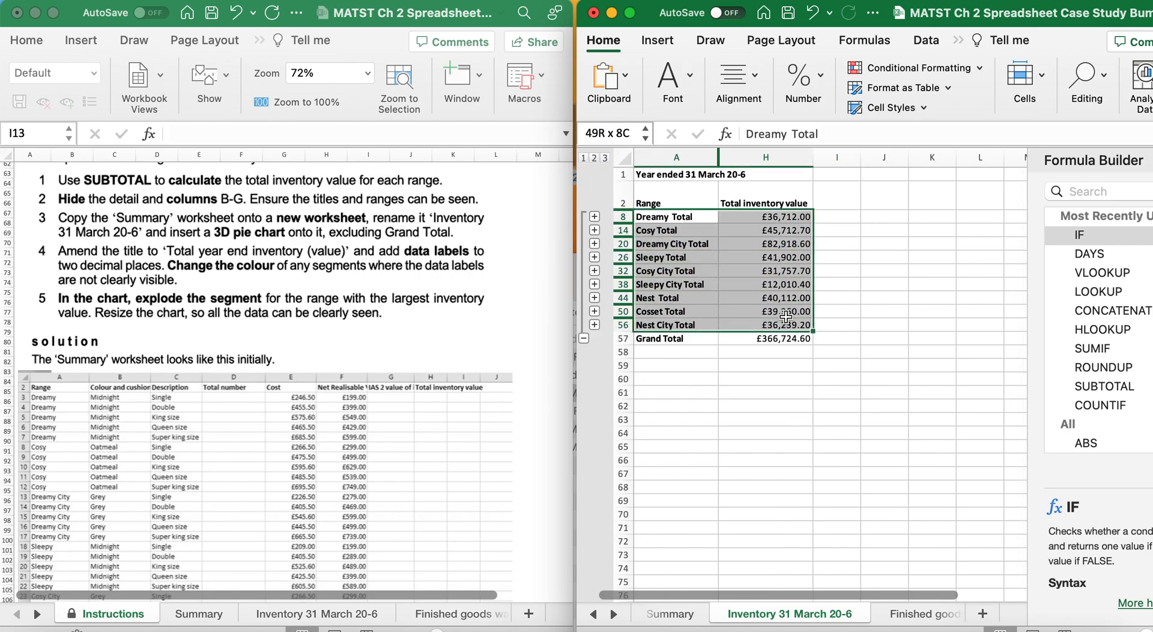
left_click(675, 215)
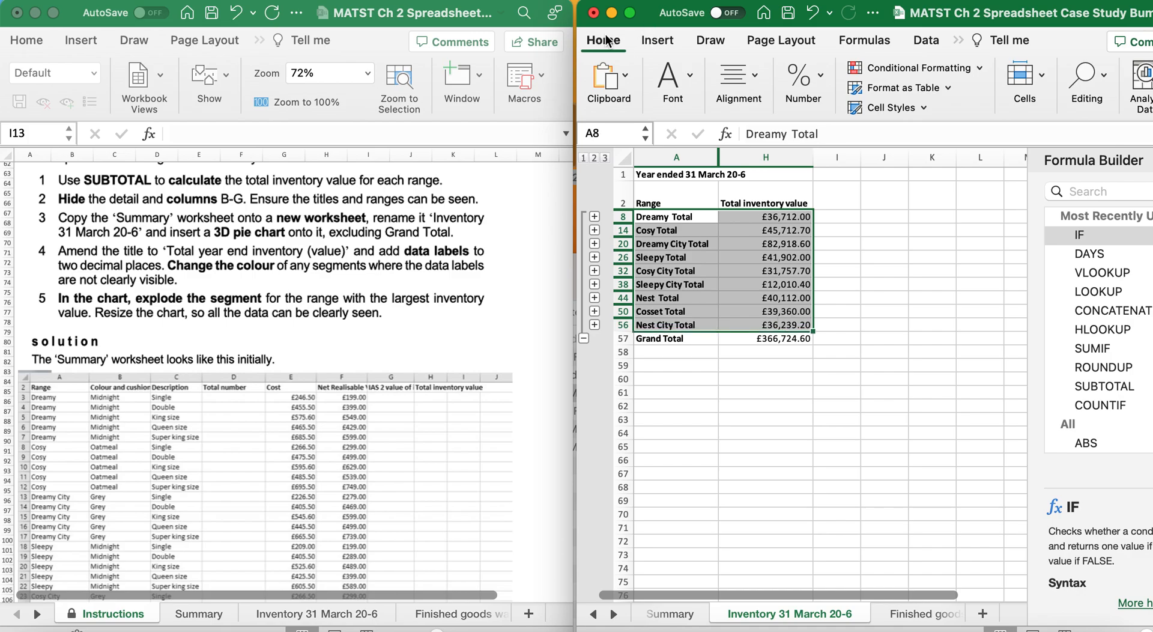
left_click(655, 40)
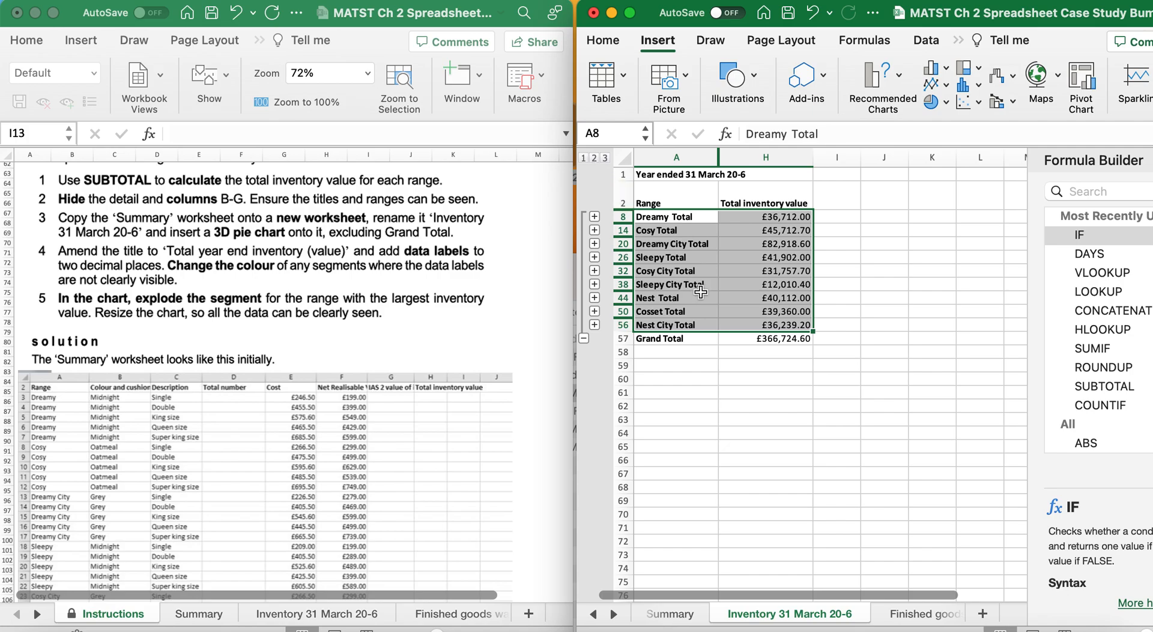
left_click(605, 158)
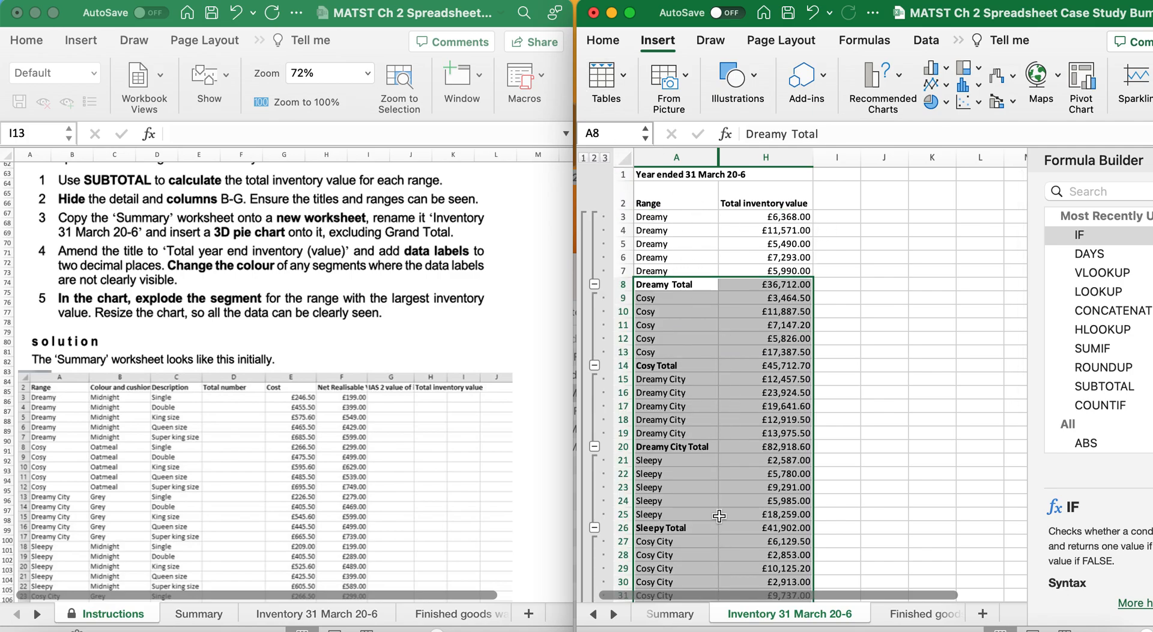
mouse_move(719, 286)
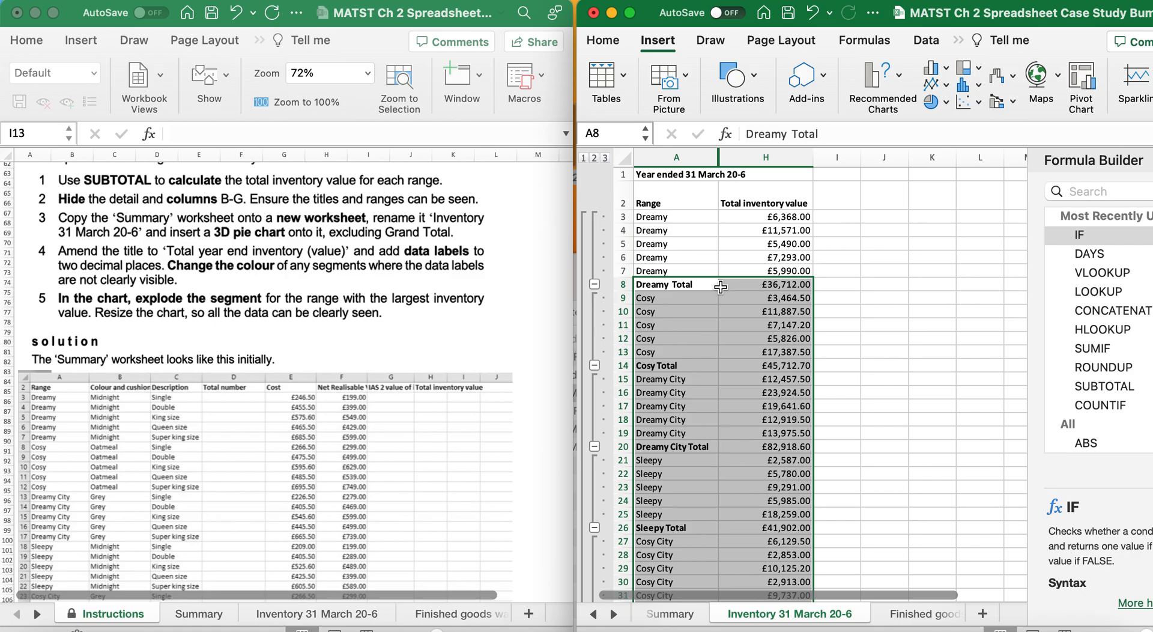
left_click(593, 159)
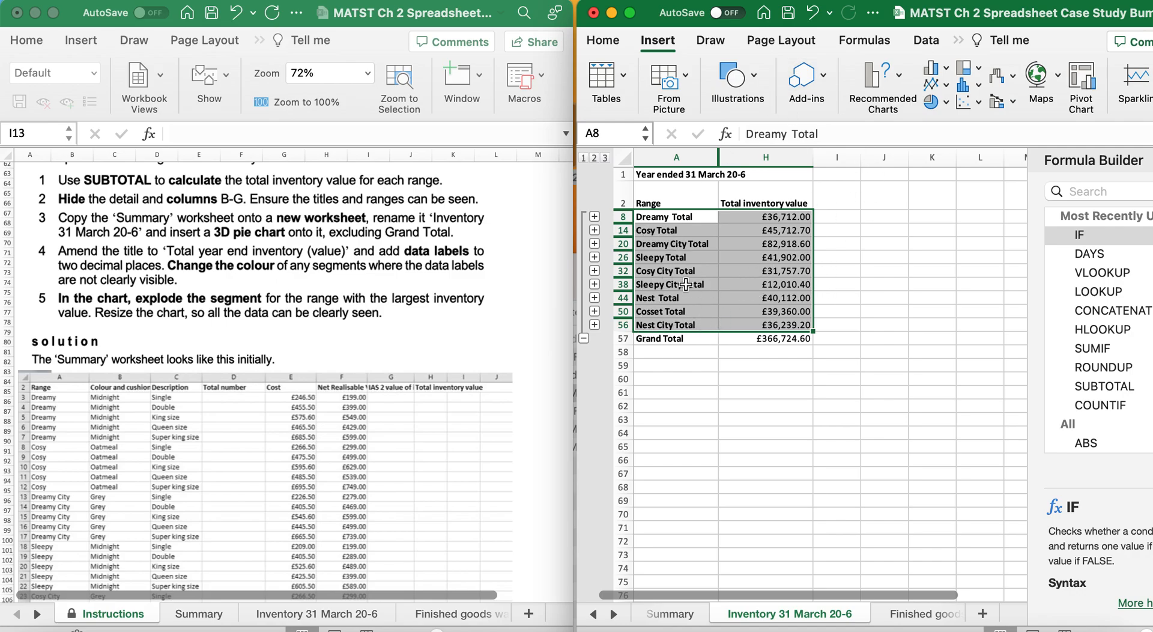
mouse_move(918, 76)
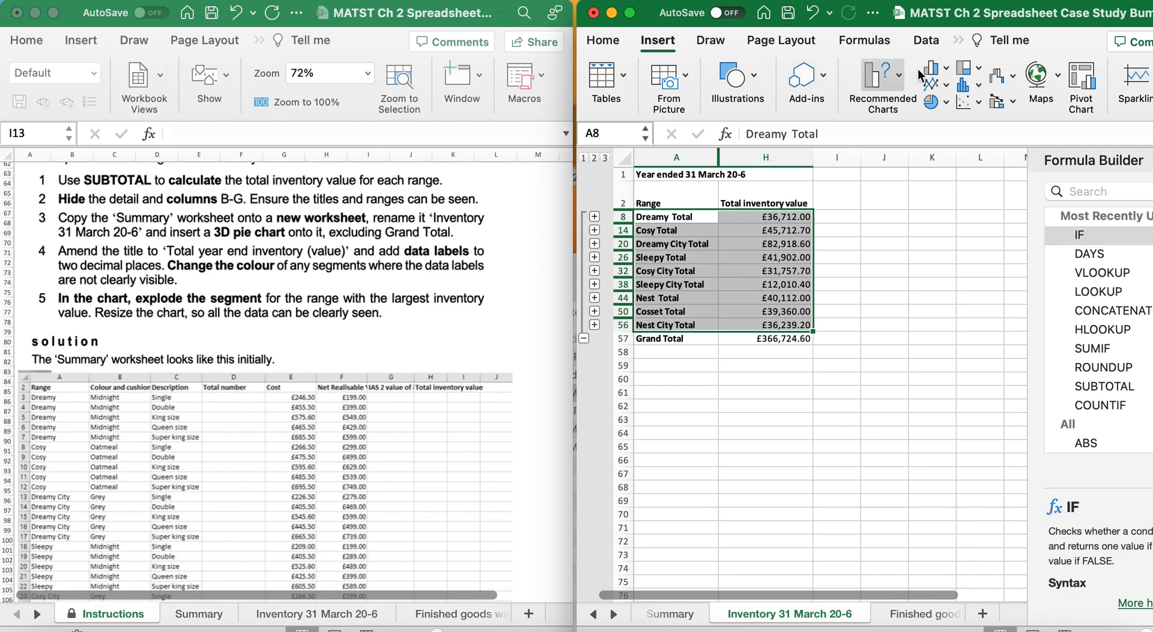
- Insert a 3D pie chart of the nine range subtotals, excluding Grand Total
left_click(931, 102)
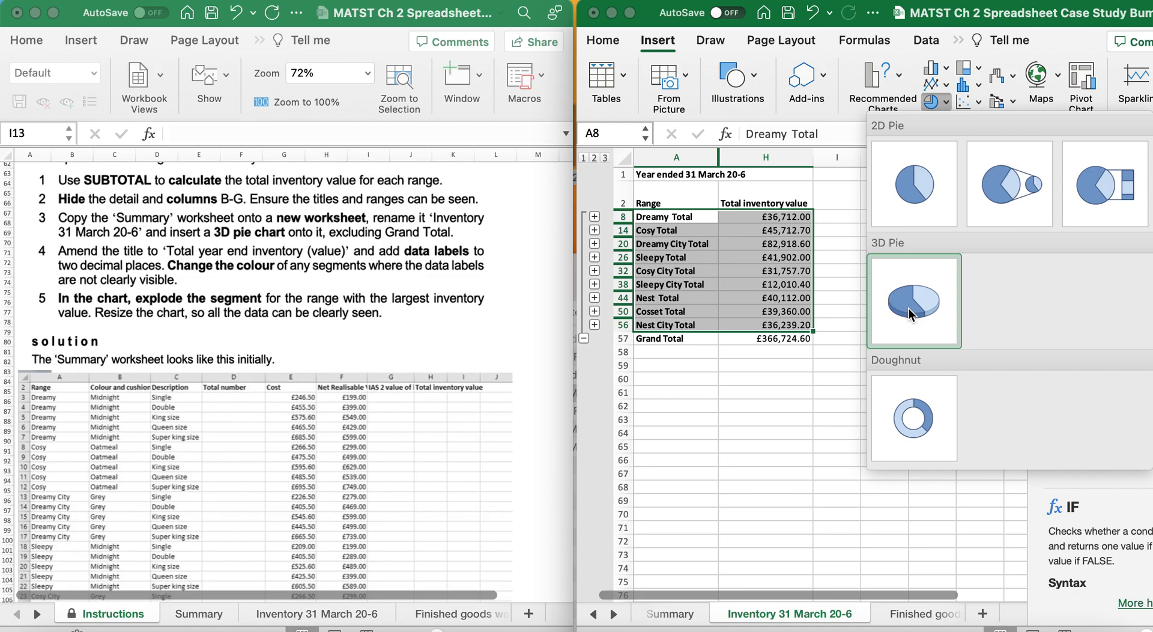
left_click(913, 300)
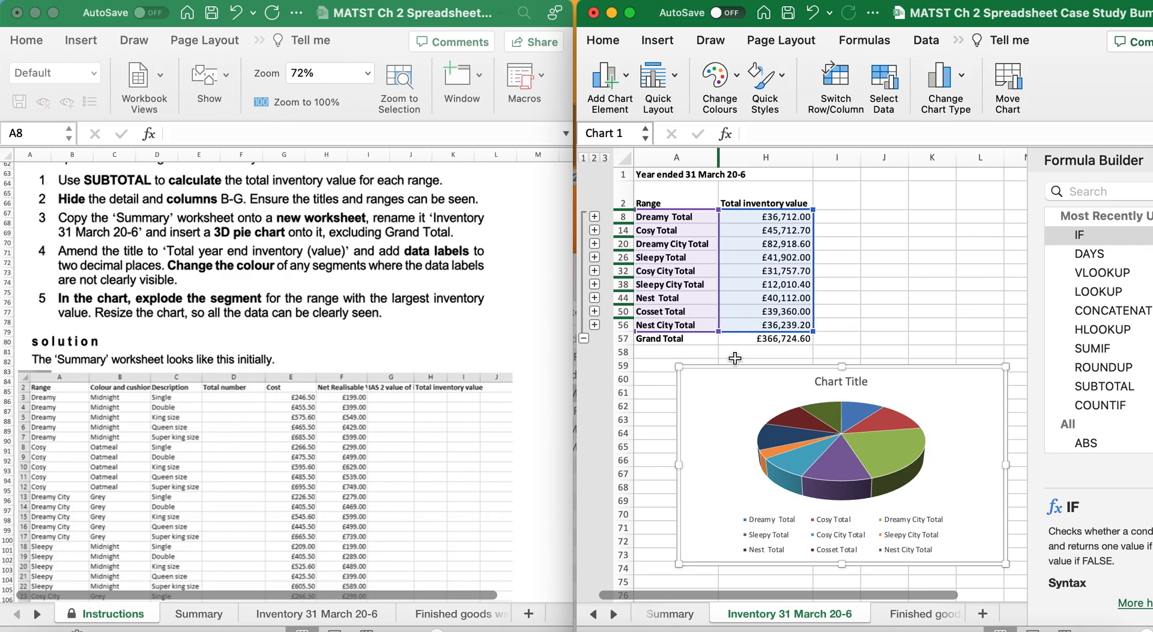
scroll("down", 3)
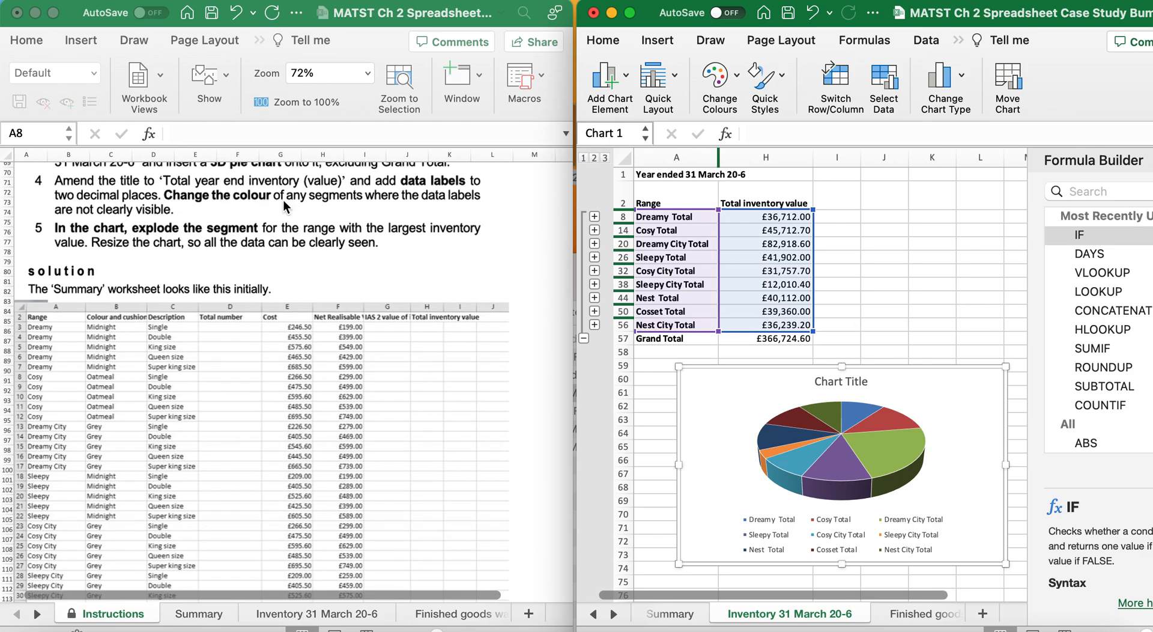
- Rename the chart title to 'Total year end inventory (value)'
left_click(840, 381)
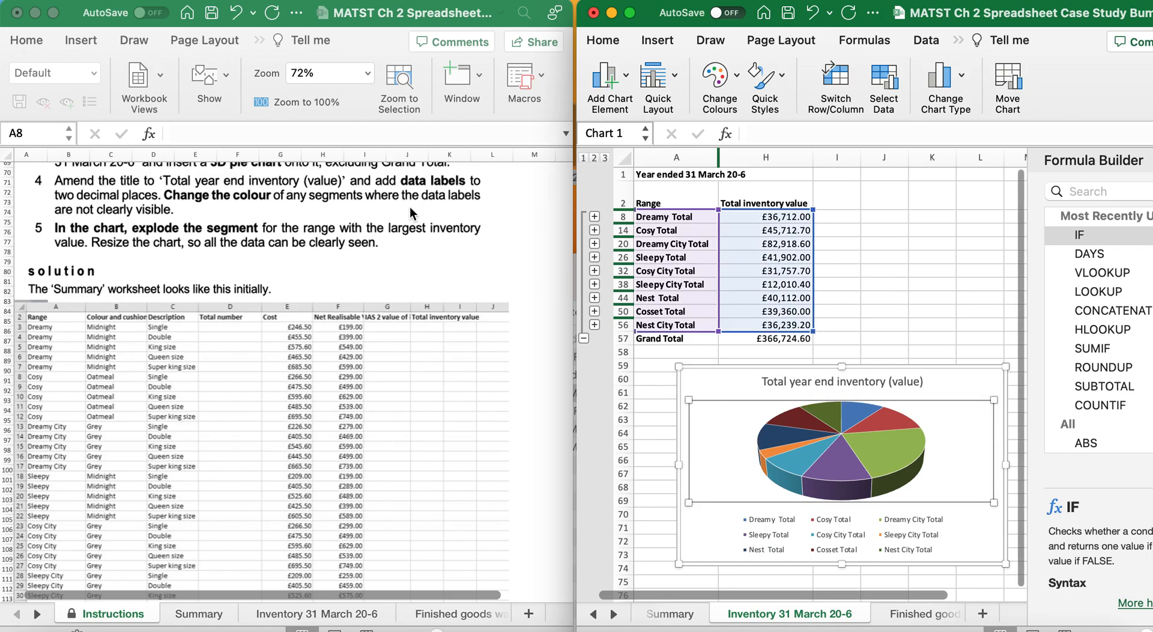
mouse_move(704, 538)
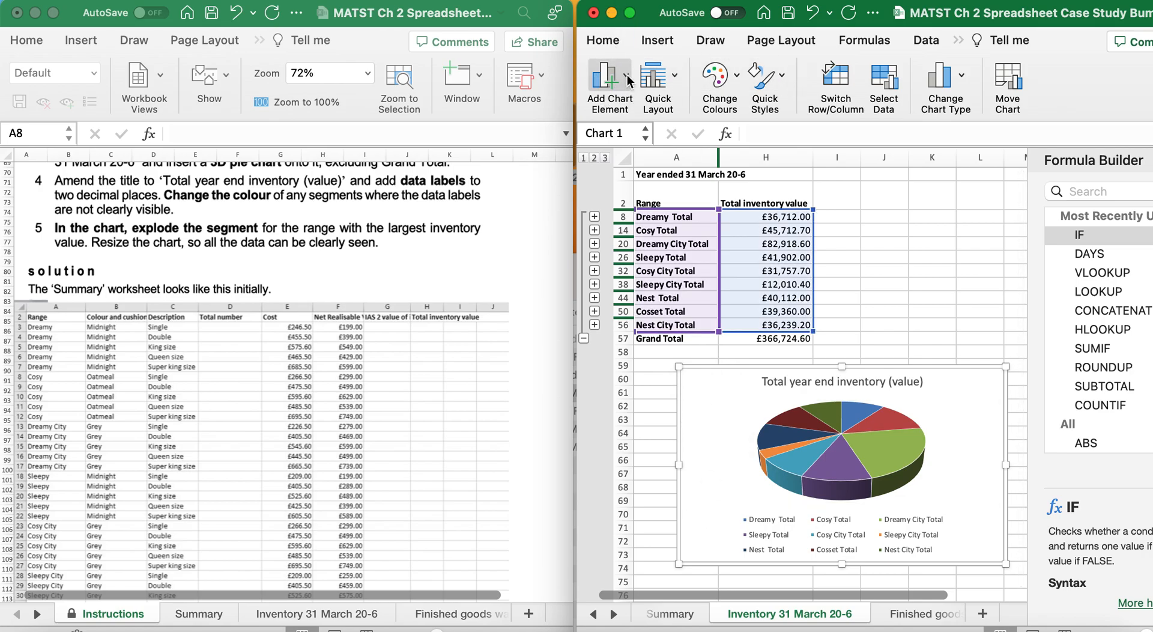
- Add value data labels with leader lines to the pie slices via Add Chart Element
left_click(607, 87)
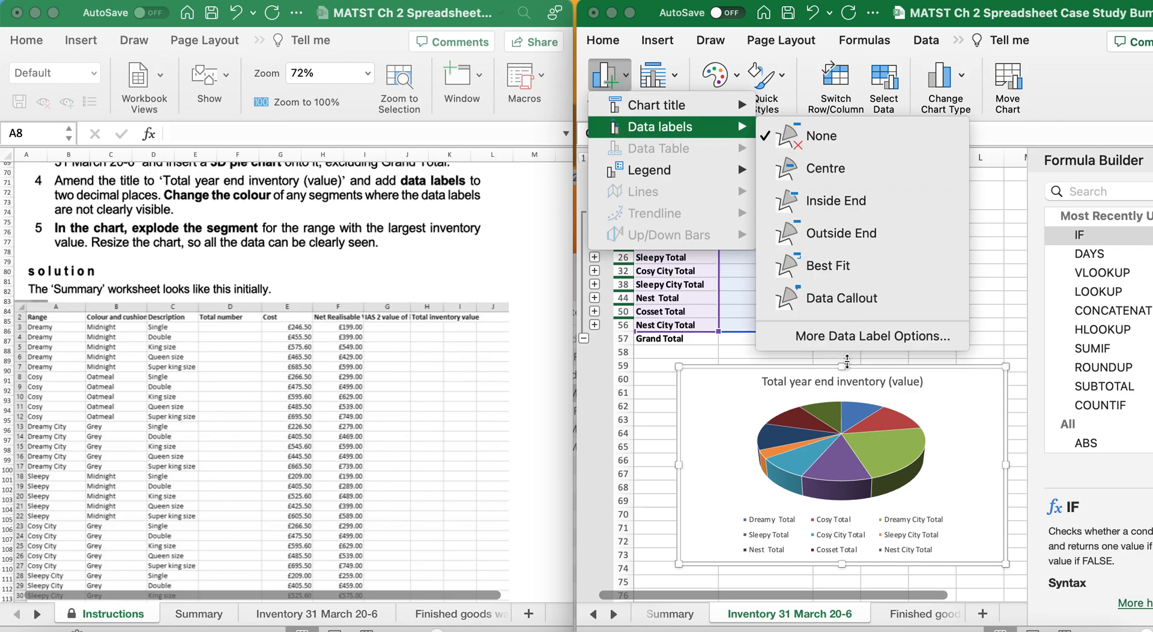
left_click(875, 336)
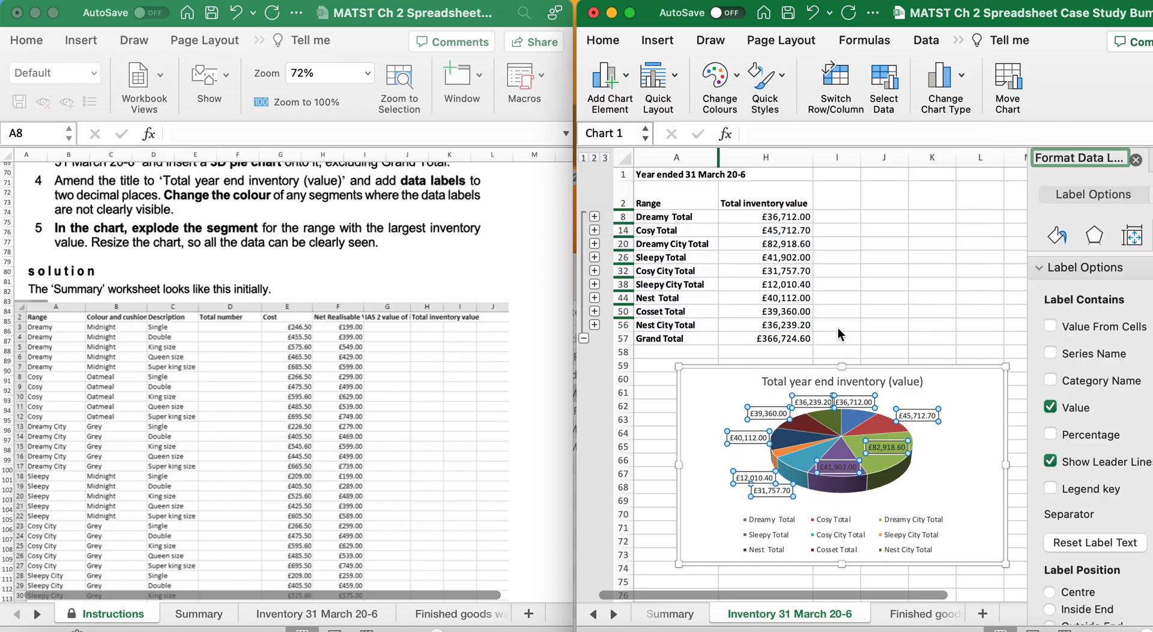
mouse_move(129, 224)
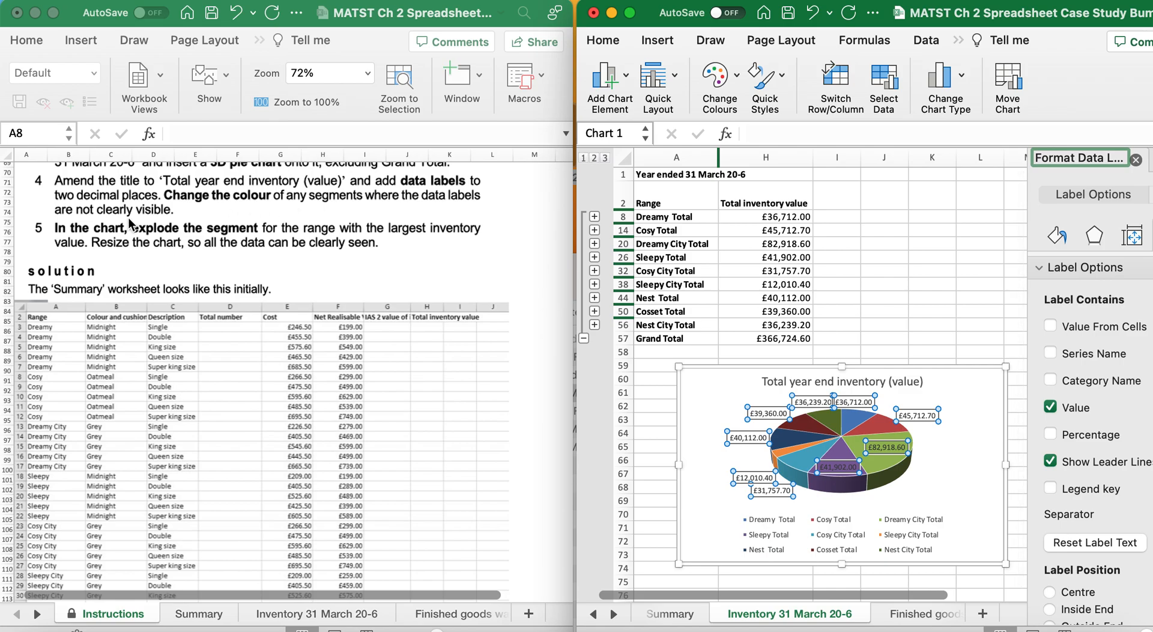
mouse_move(779, 388)
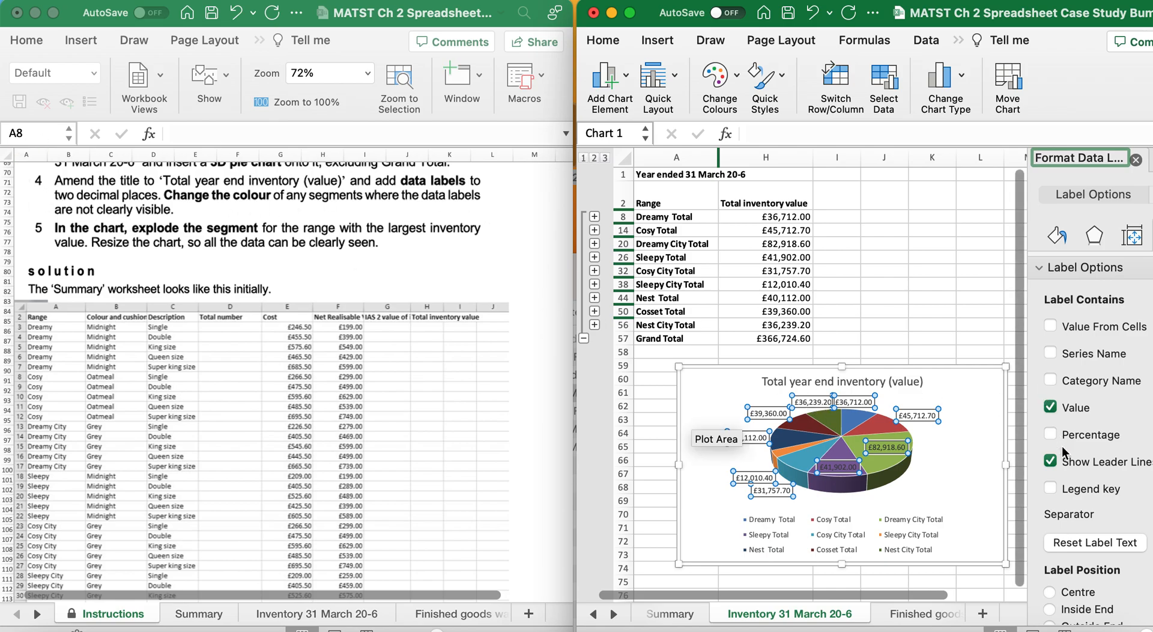
mouse_move(908, 449)
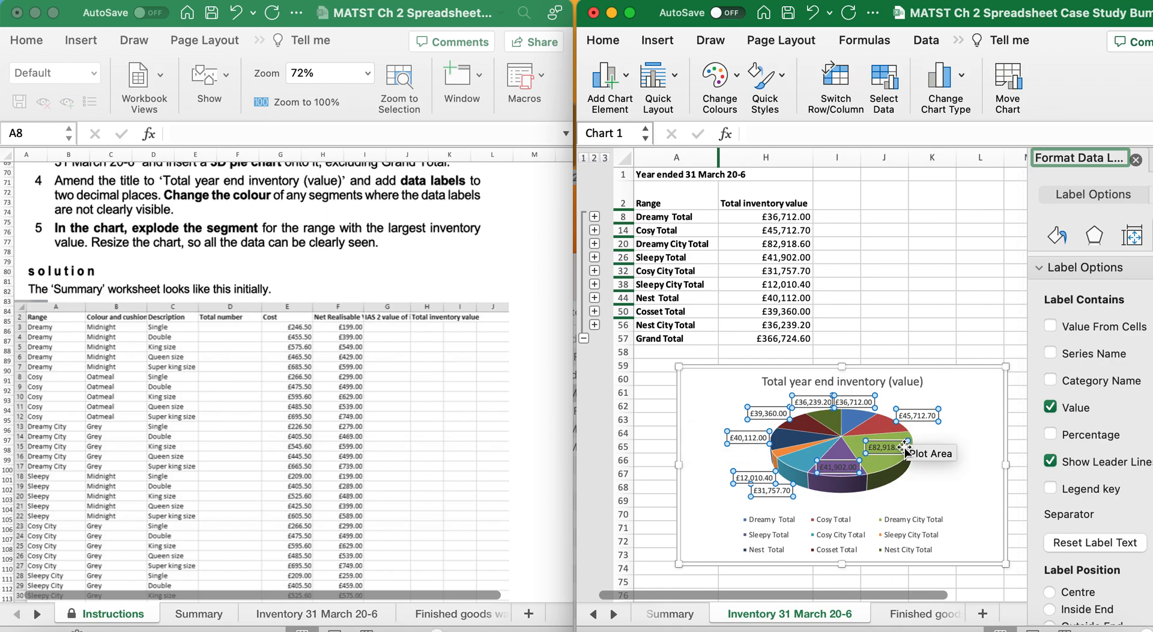
mouse_move(183, 227)
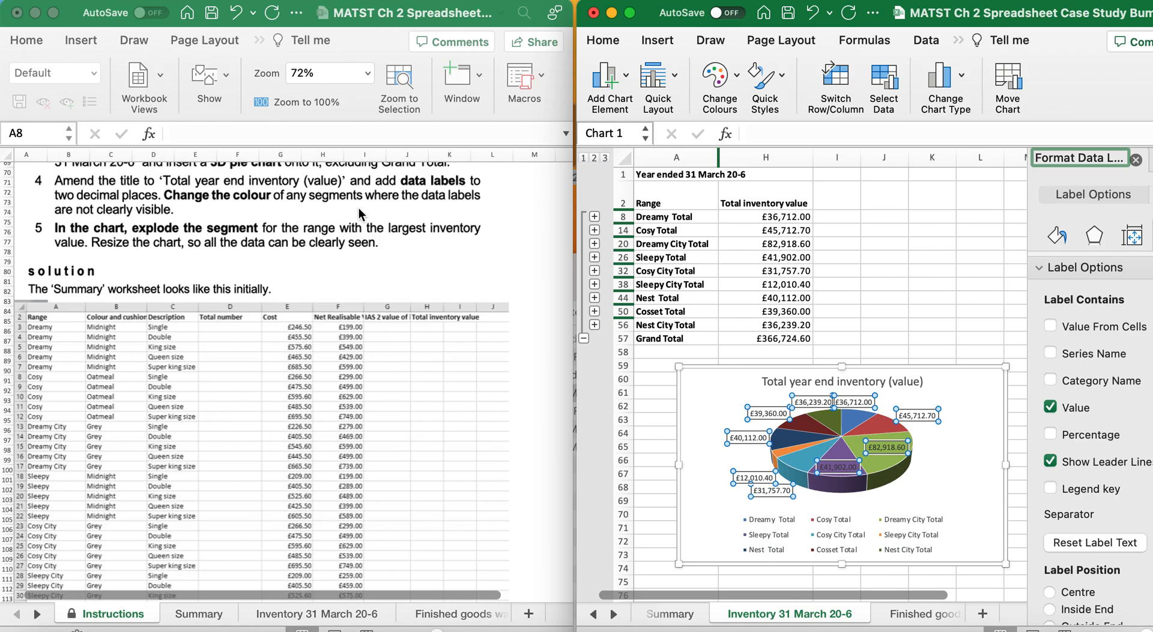
mouse_move(125, 242)
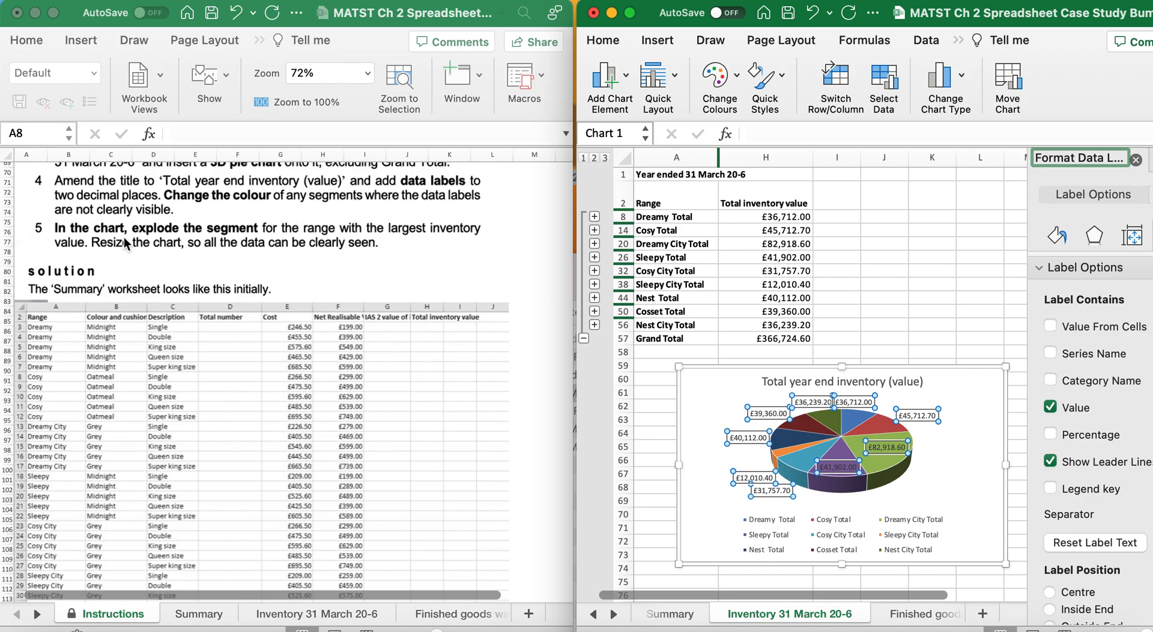
mouse_move(853, 506)
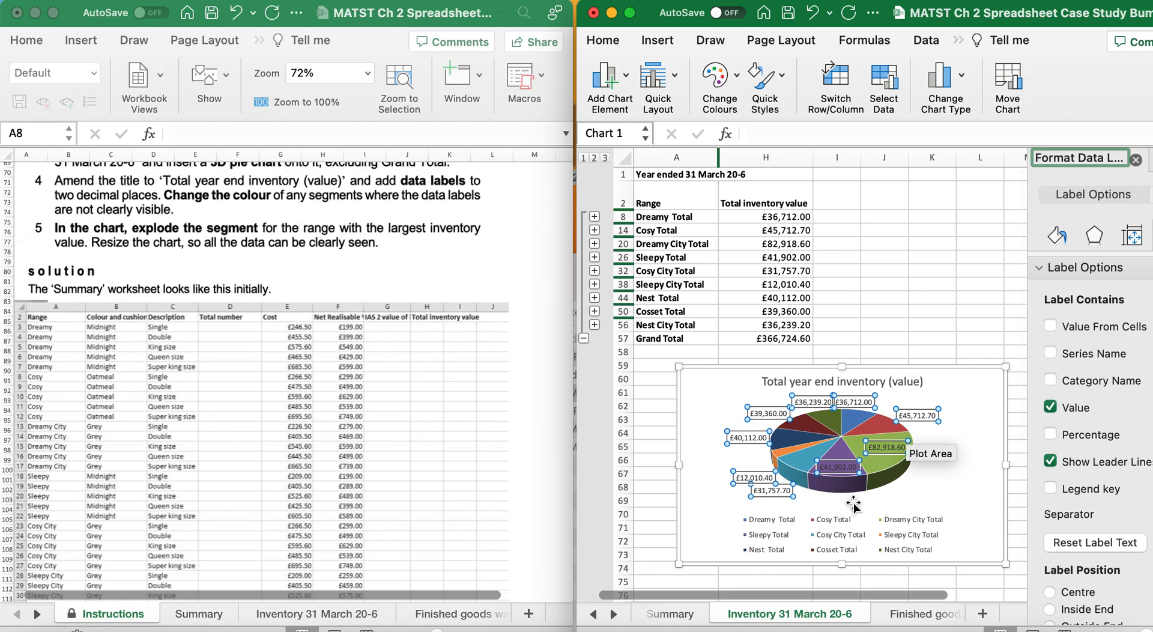
mouse_move(849, 506)
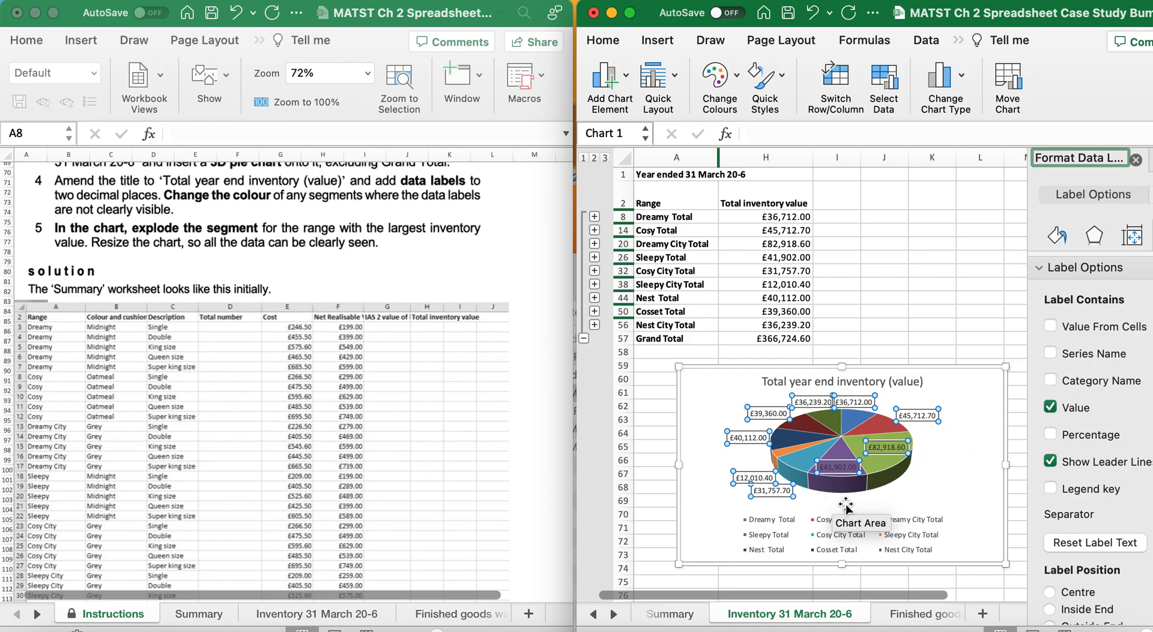
mouse_move(904, 502)
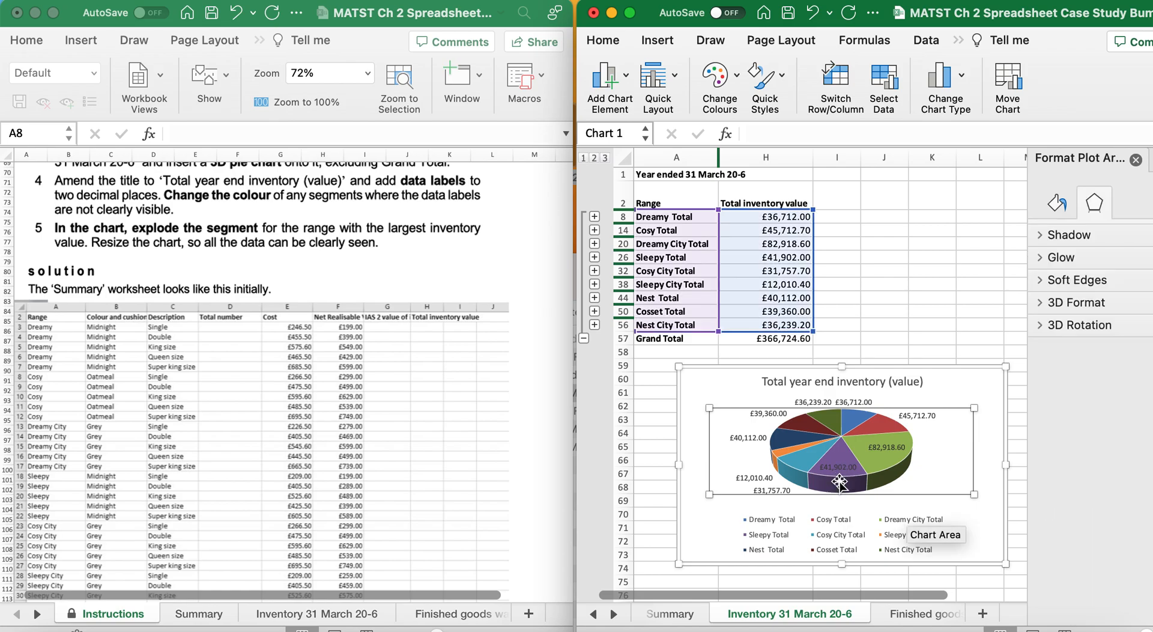
- Give the Sleepy Total slice a light pink solid fill so its £41,902.00 label reads clearly
left_click(838, 457)
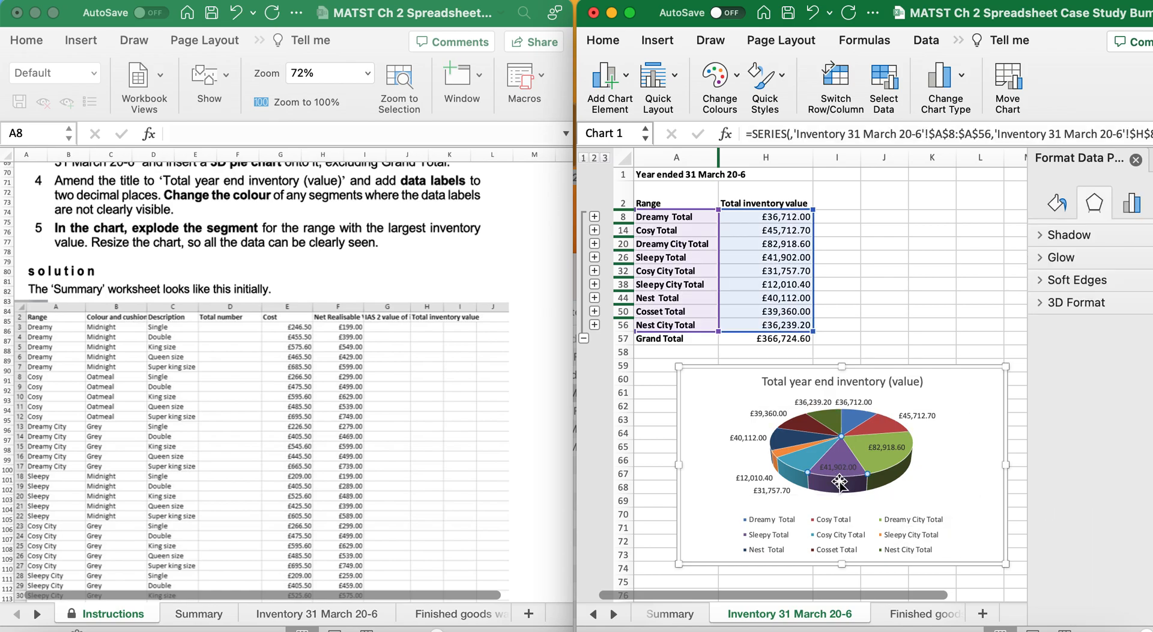
mouse_move(842, 477)
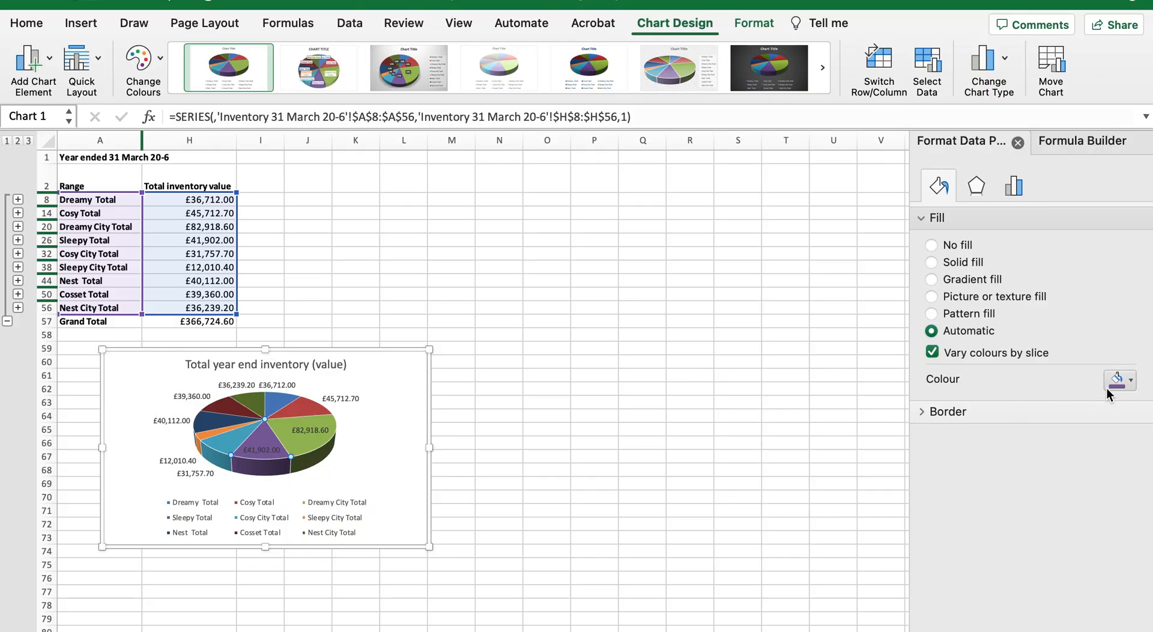
left_click(1117, 378)
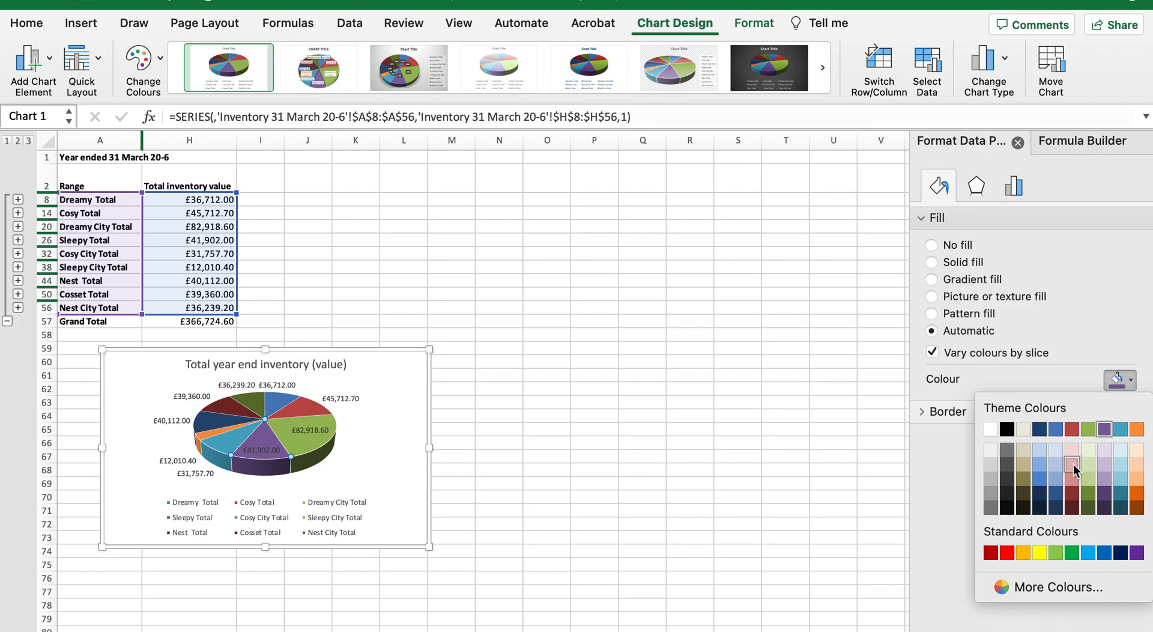
mouse_move(1089, 472)
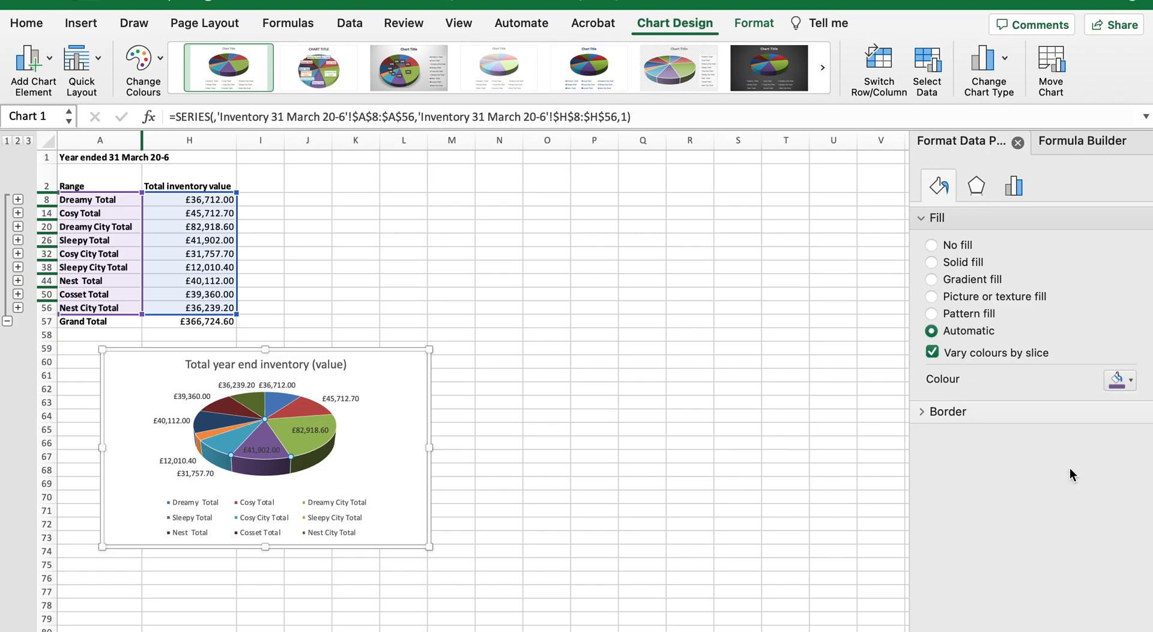
left_click(932, 261)
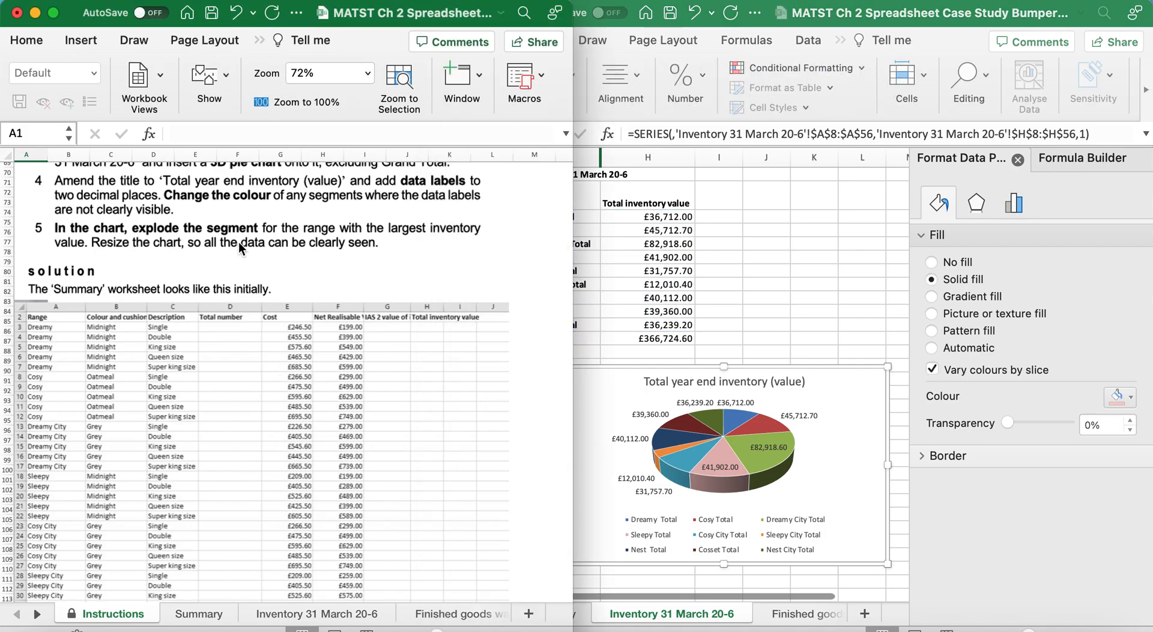
mouse_move(441, 246)
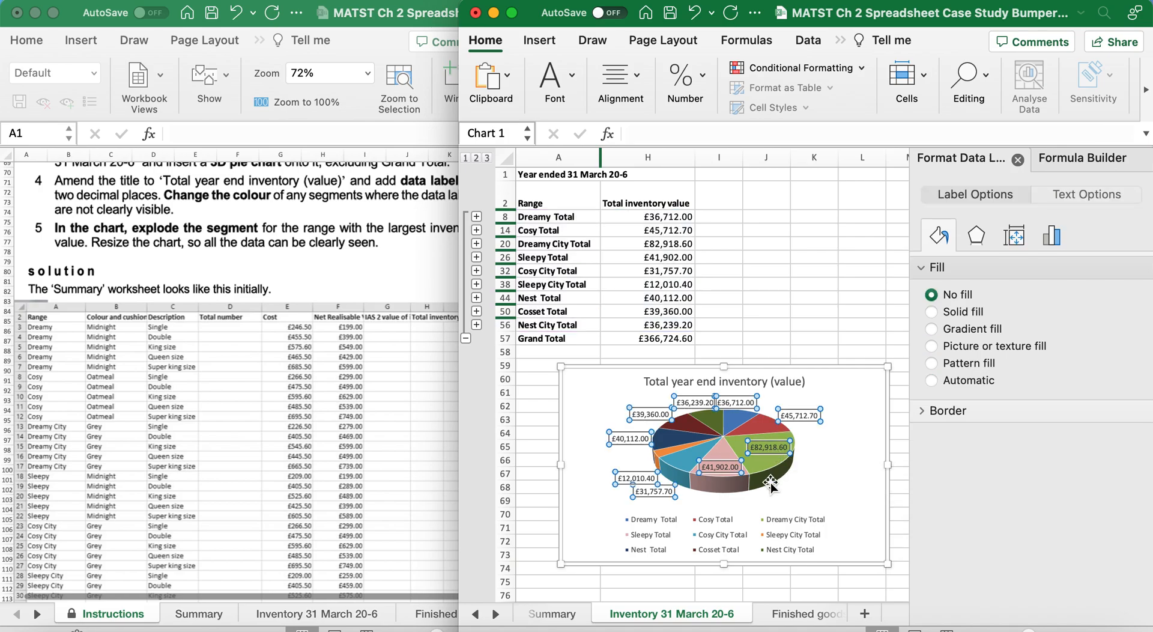
- Explode the green Dreamy City Total slice (£82,918.60) out from the pie
left_click(724, 456)
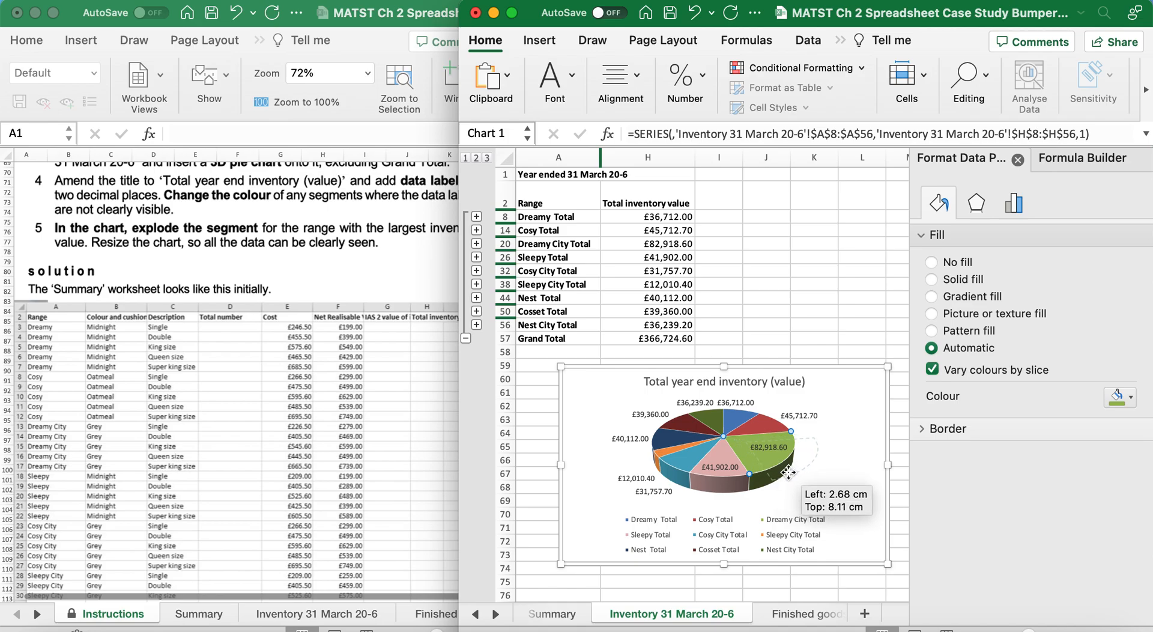
left_click_drag(790, 430, 790, 446)
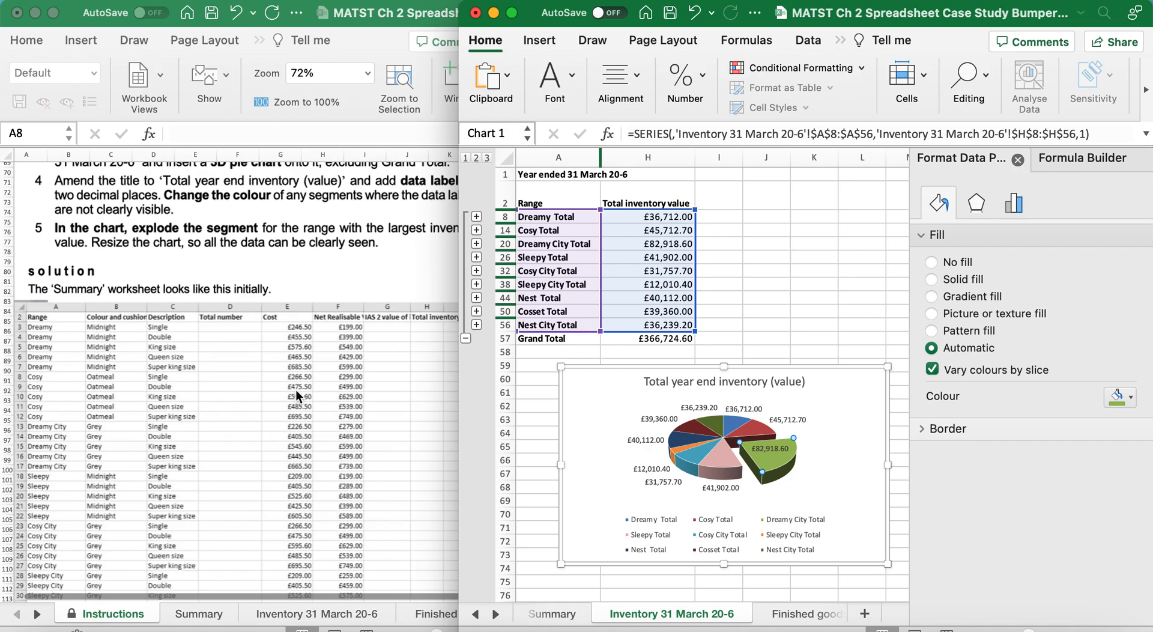
mouse_move(163, 260)
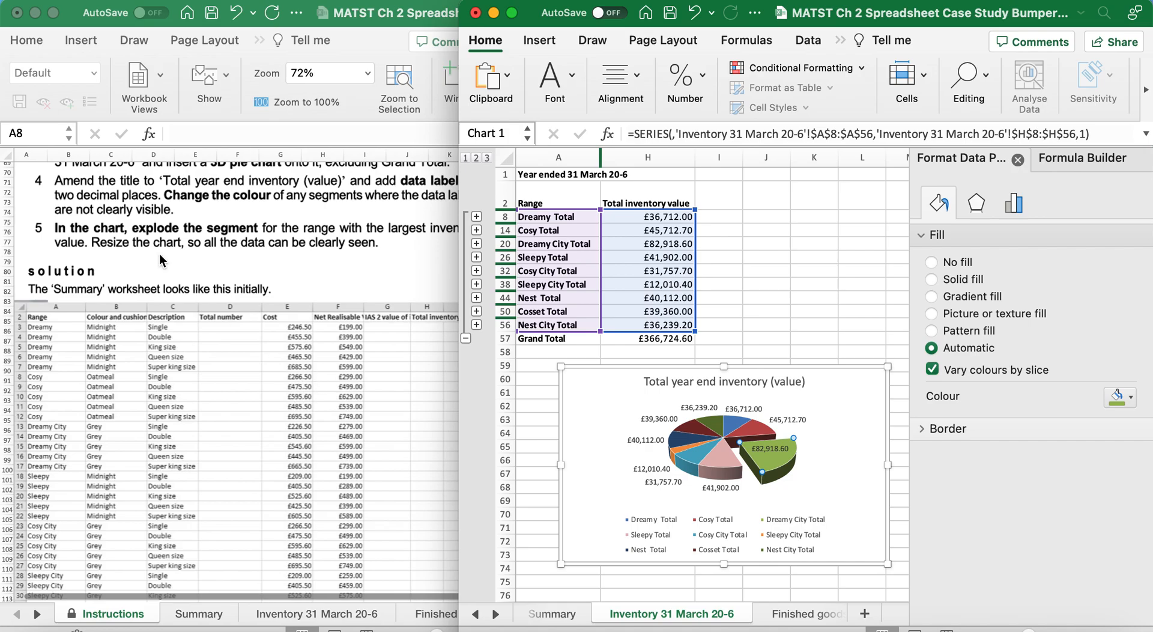
mouse_move(611, 237)
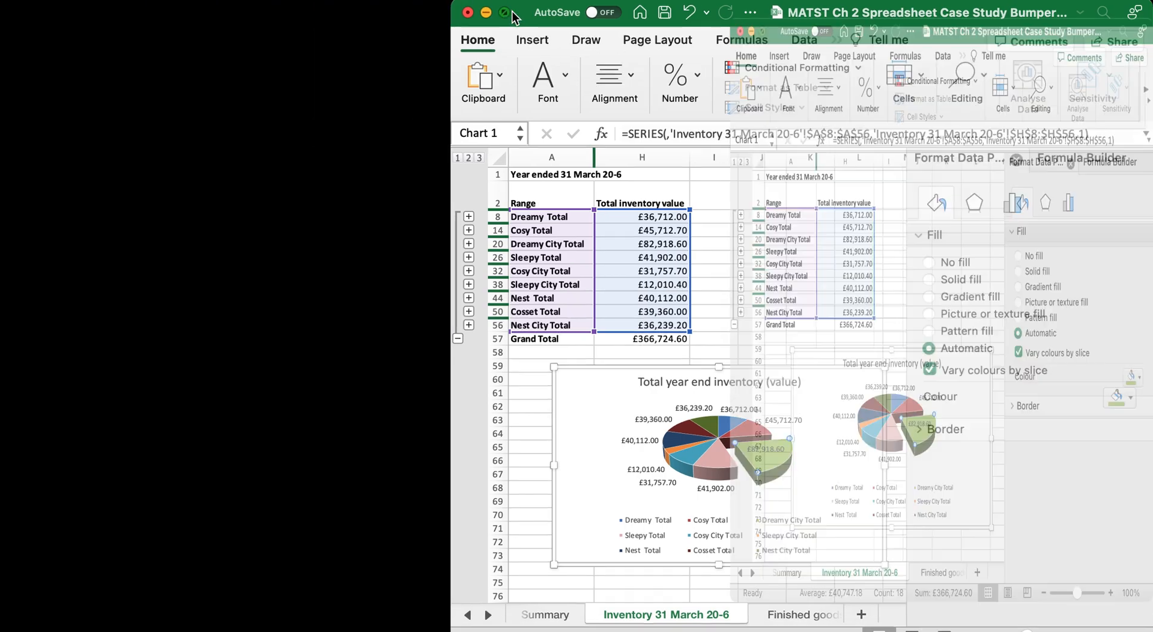
- Save the workbook with the finished pie chart from the title bar
left_click(503, 12)
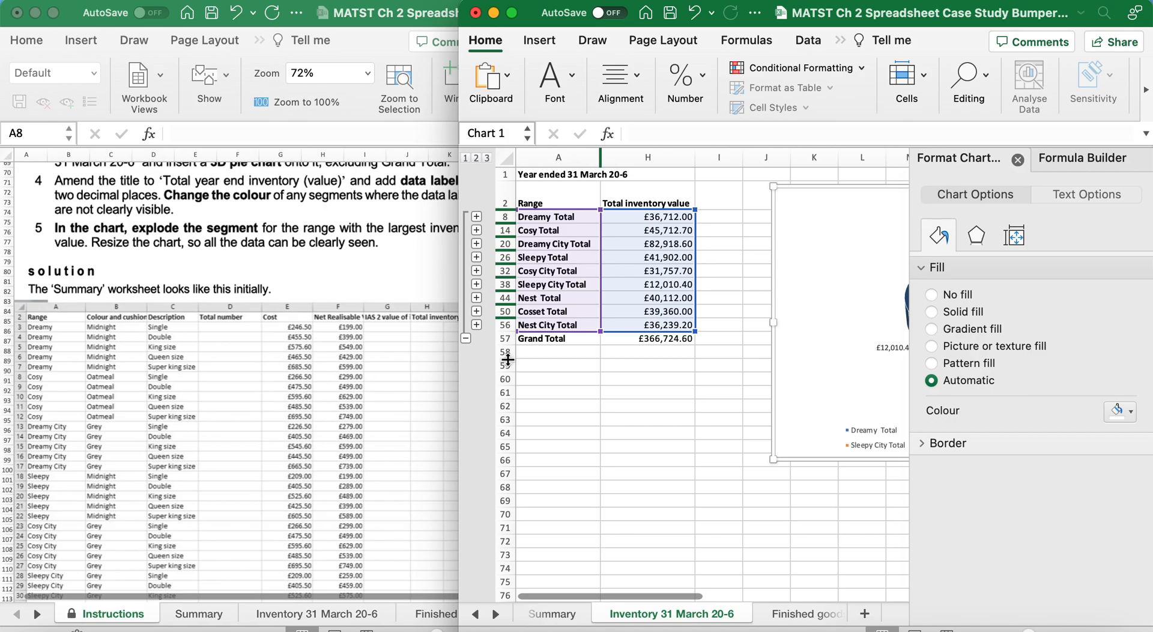
left_click(670, 14)
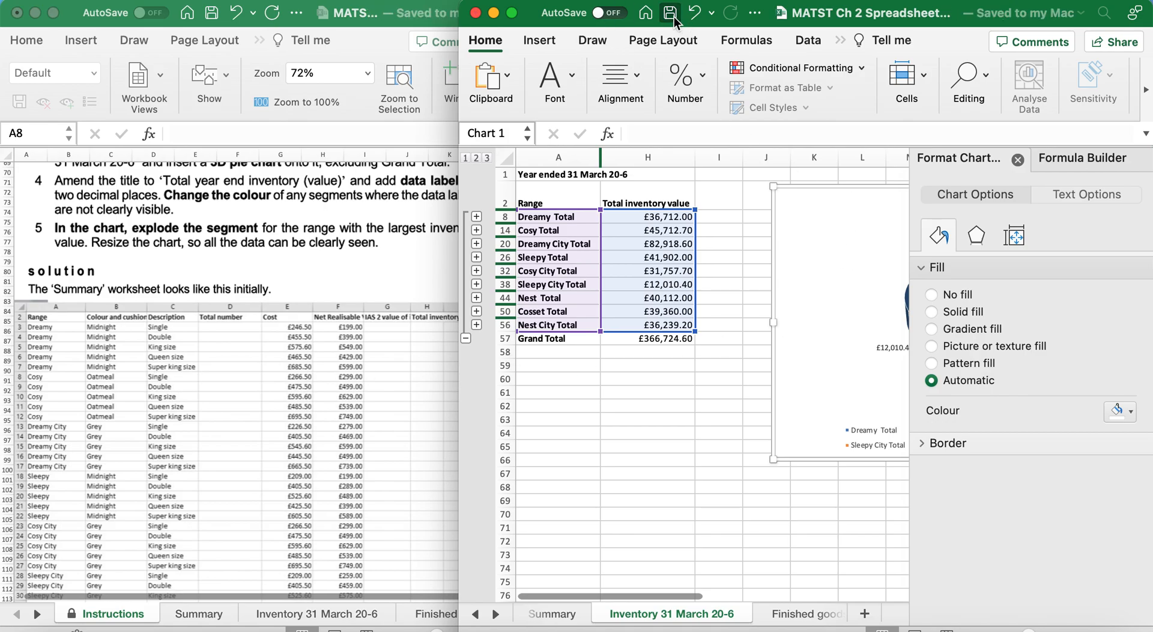